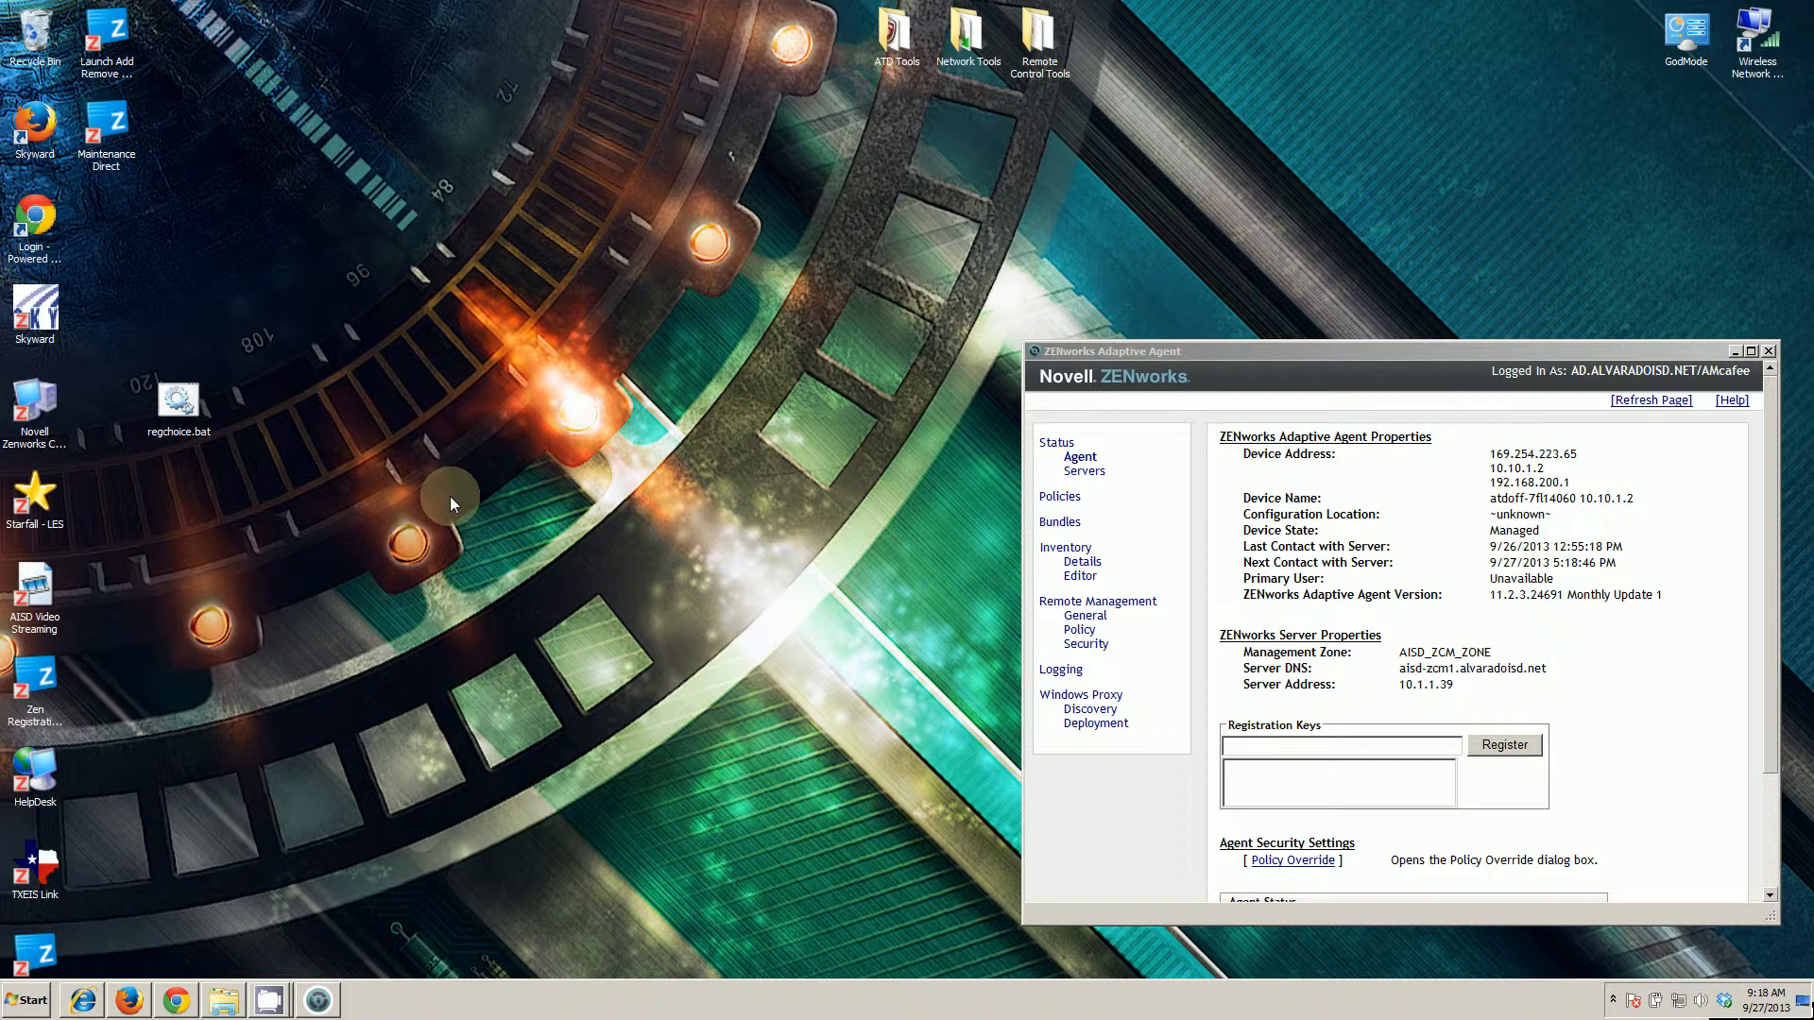
pyautogui.moveTo(350, 475)
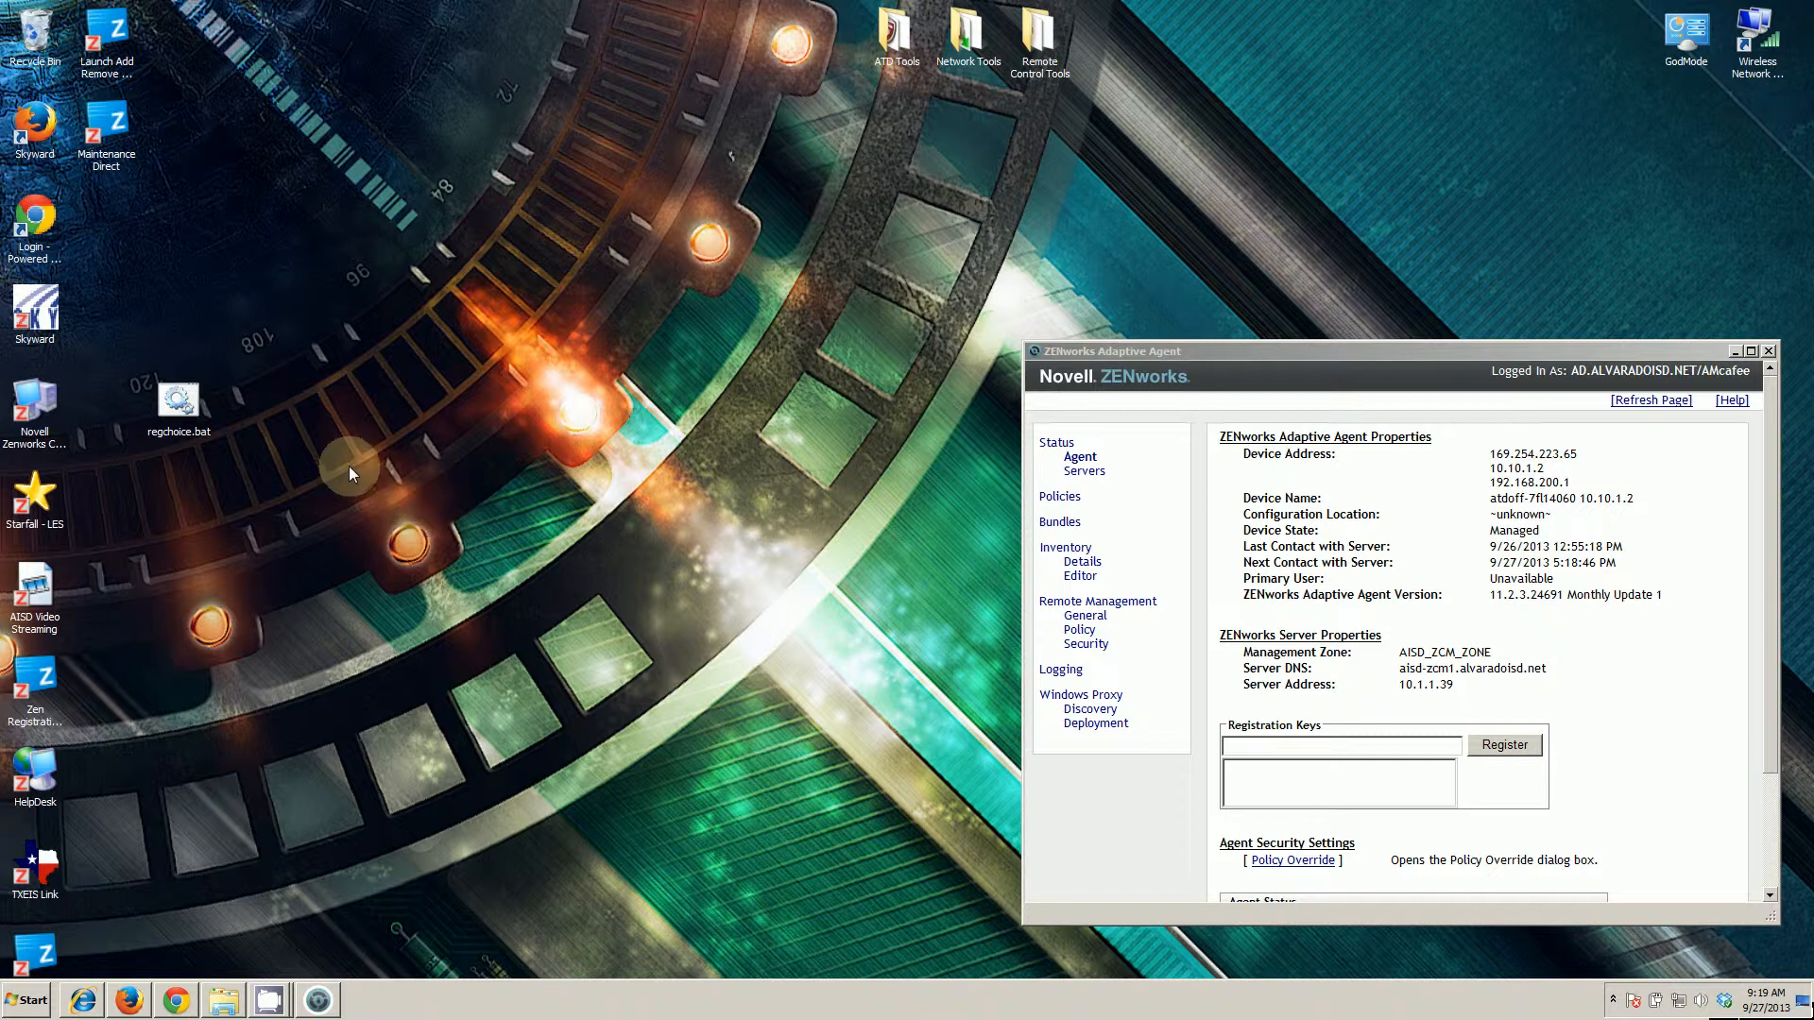
pyautogui.moveTo(323, 473)
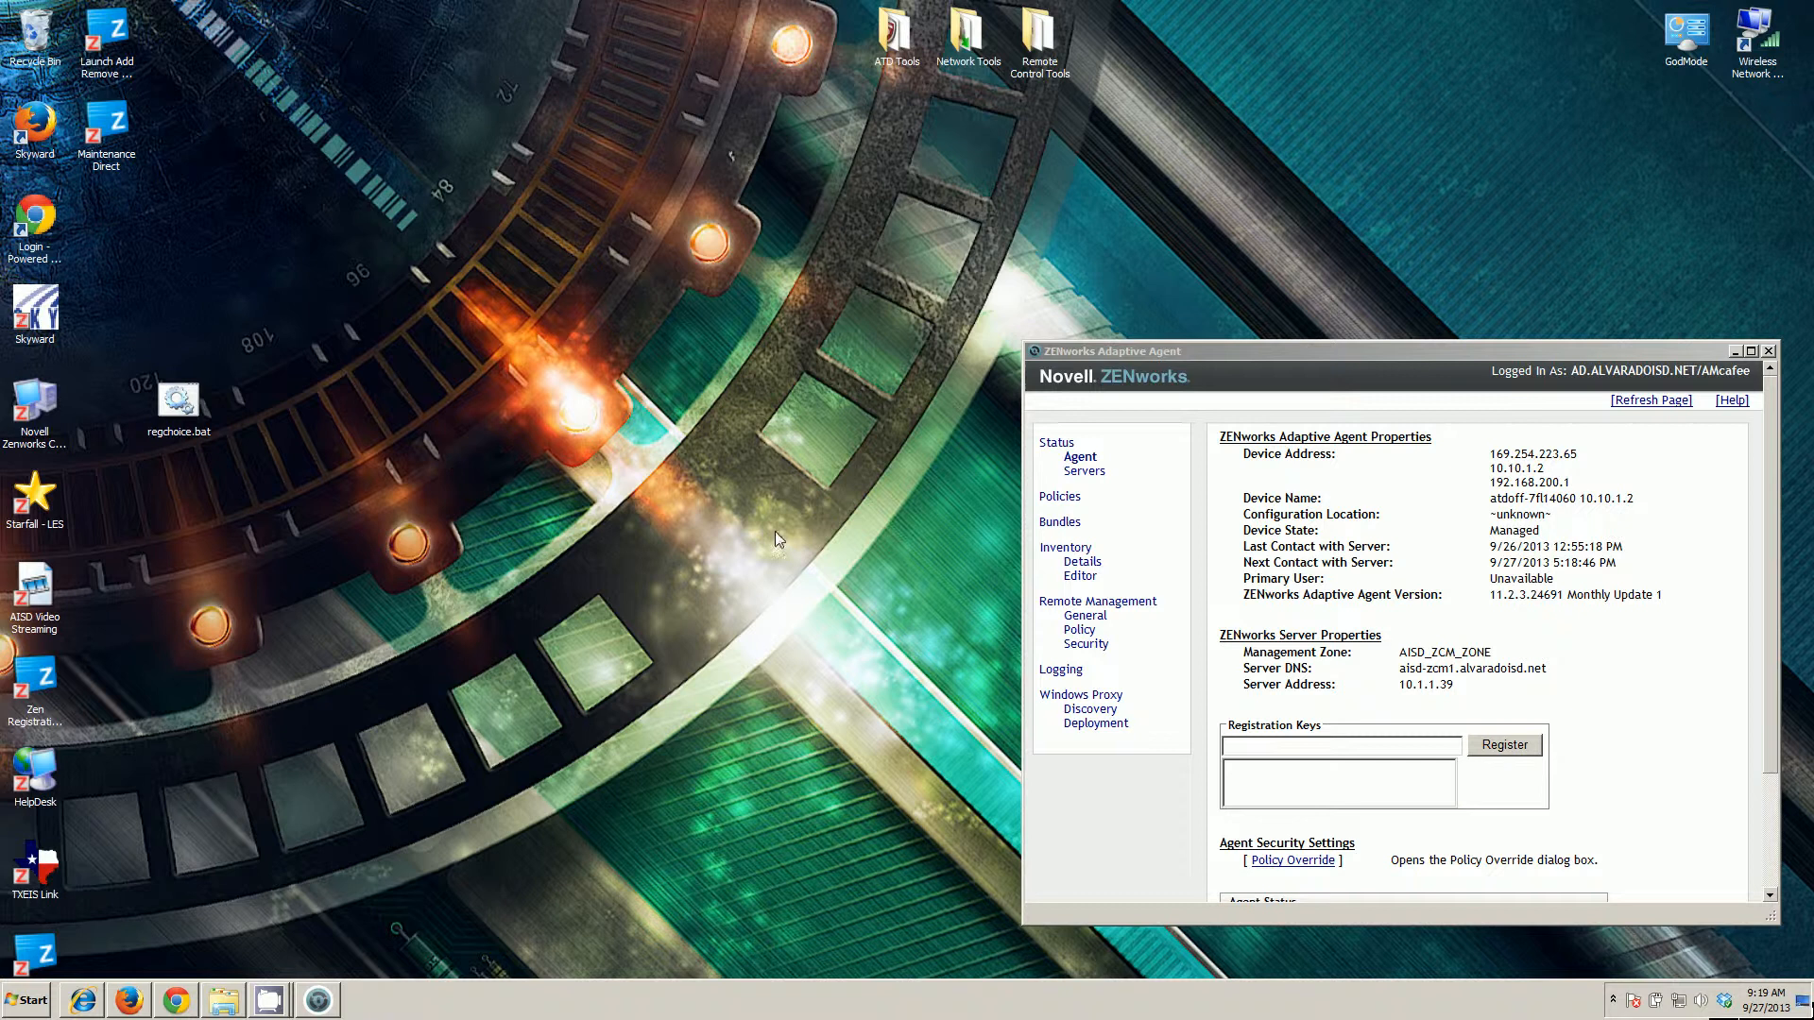
pyautogui.moveTo(779, 533)
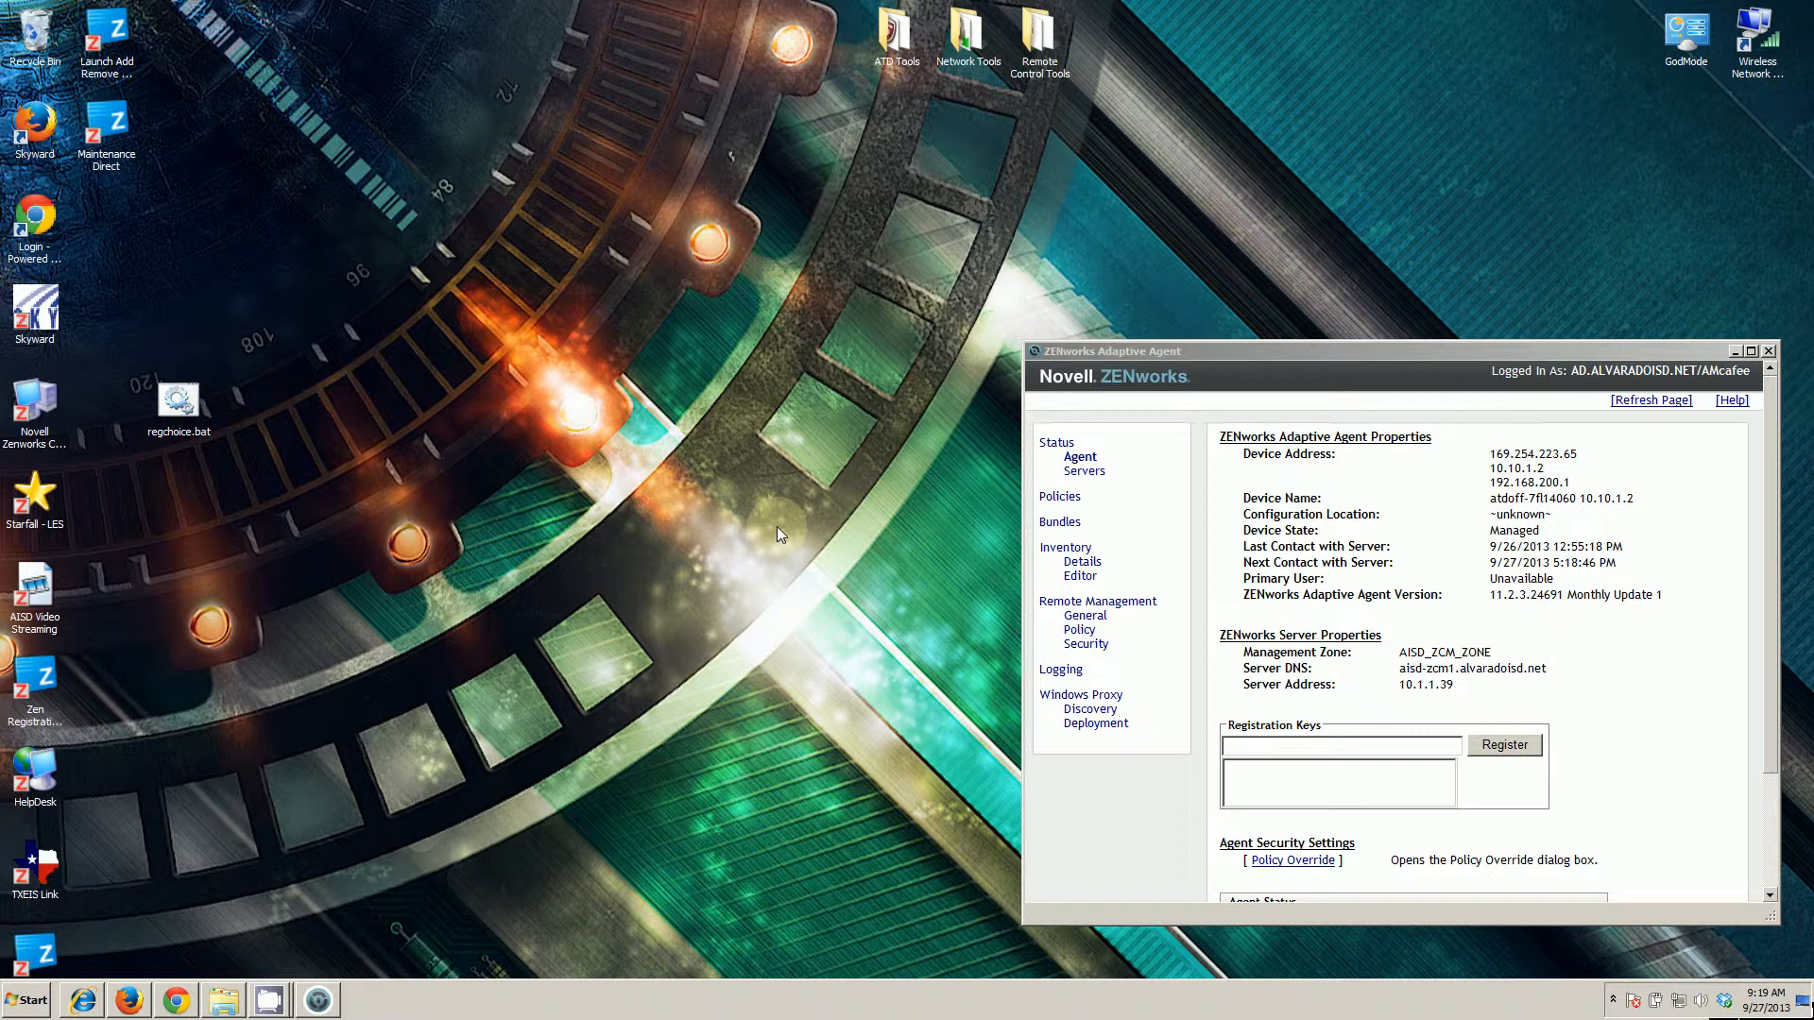
pyautogui.moveTo(769, 530)
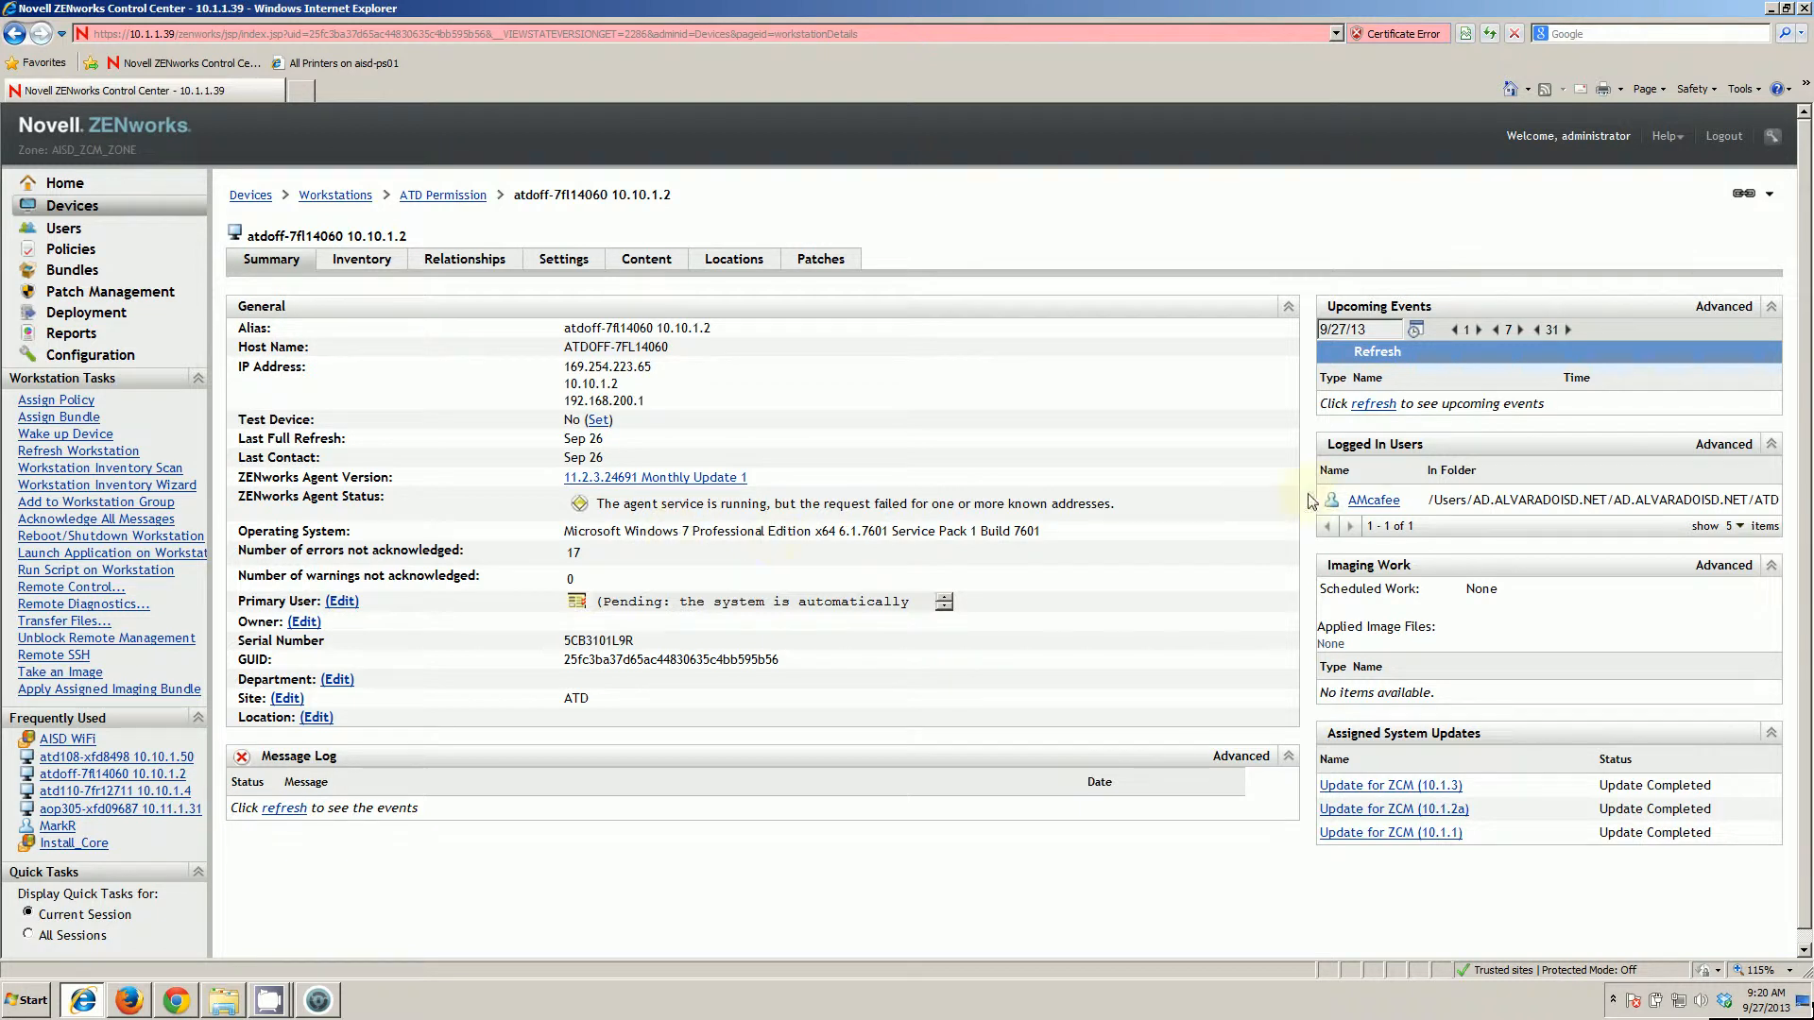
pyautogui.moveTo(1289, 475)
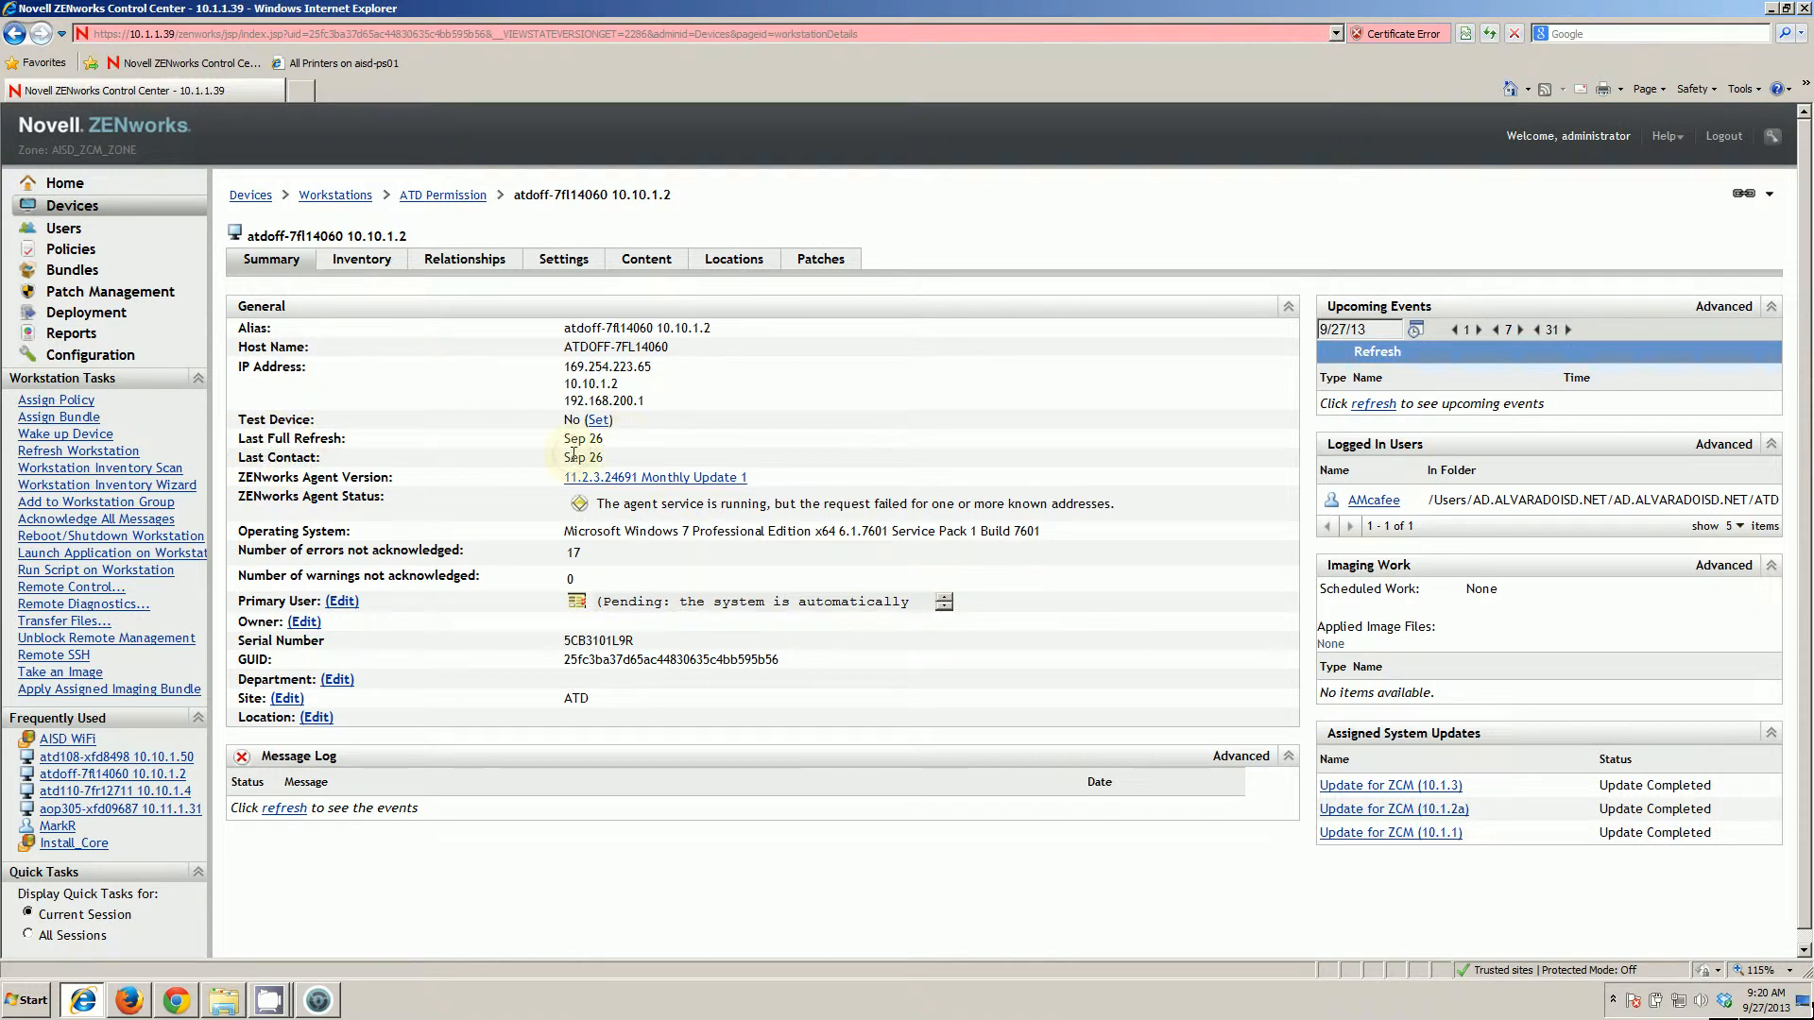
pyautogui.moveTo(583, 457)
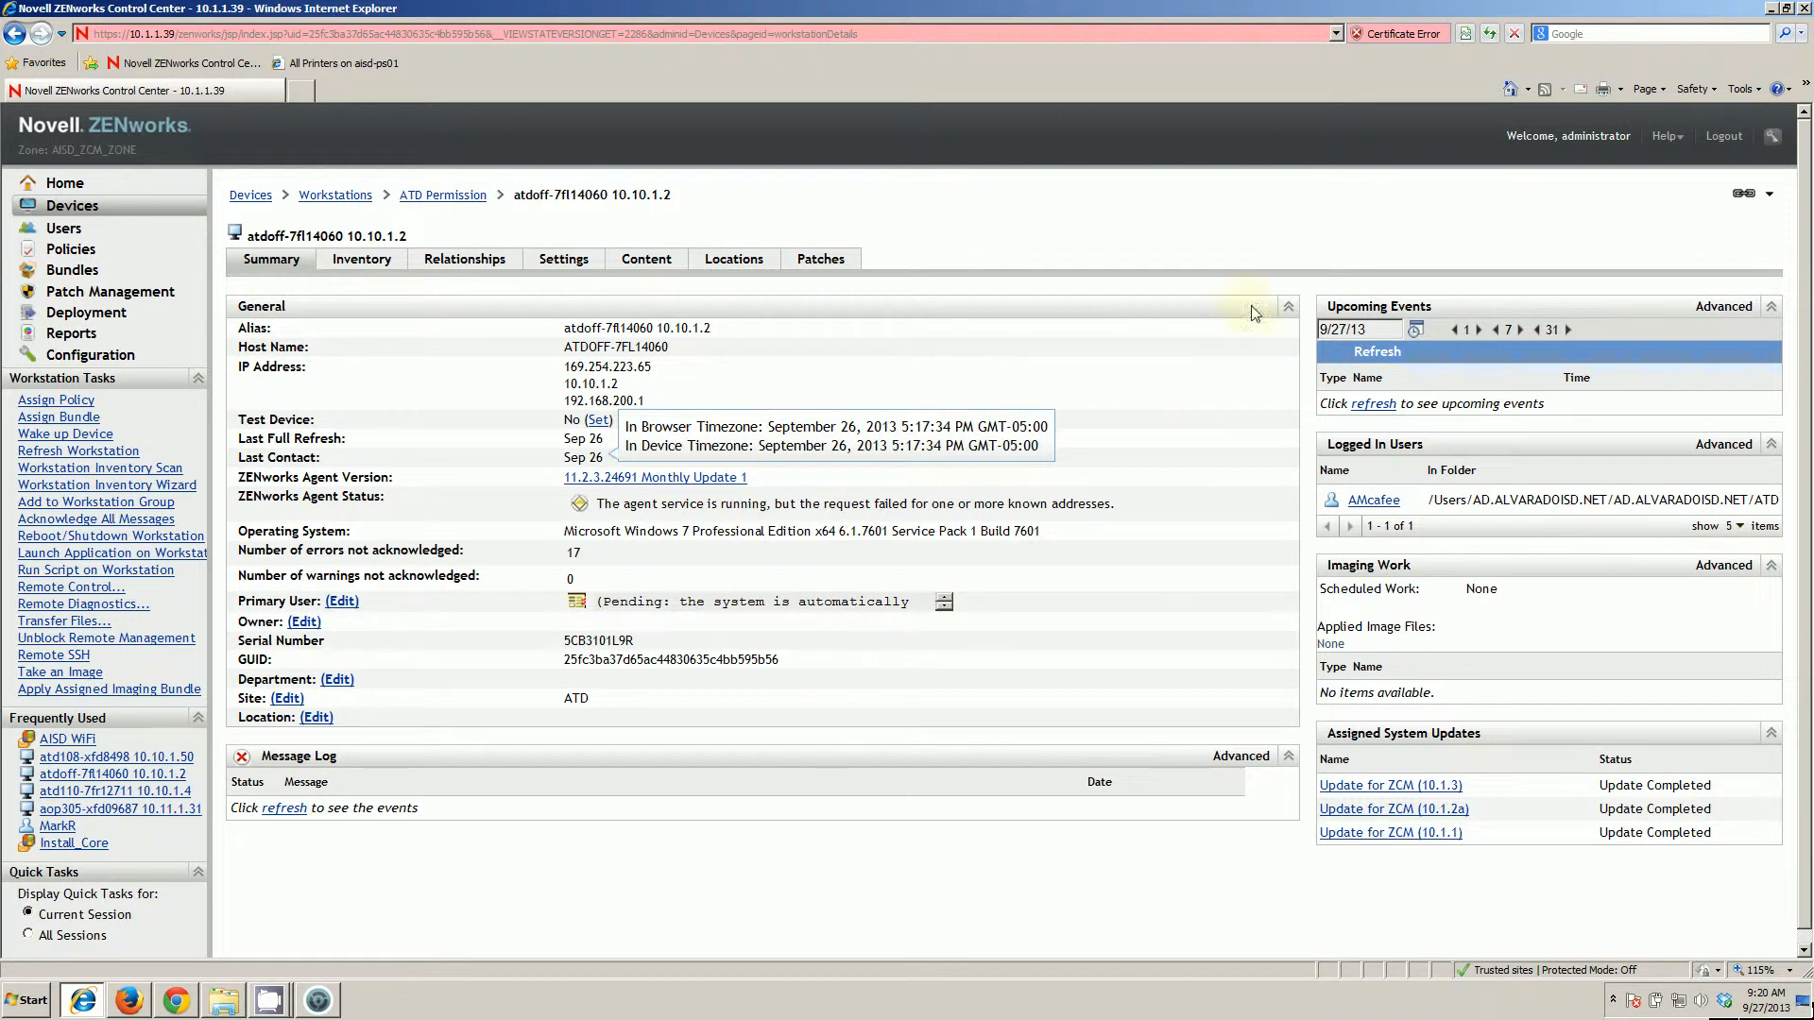
pyautogui.moveTo(1512, 190)
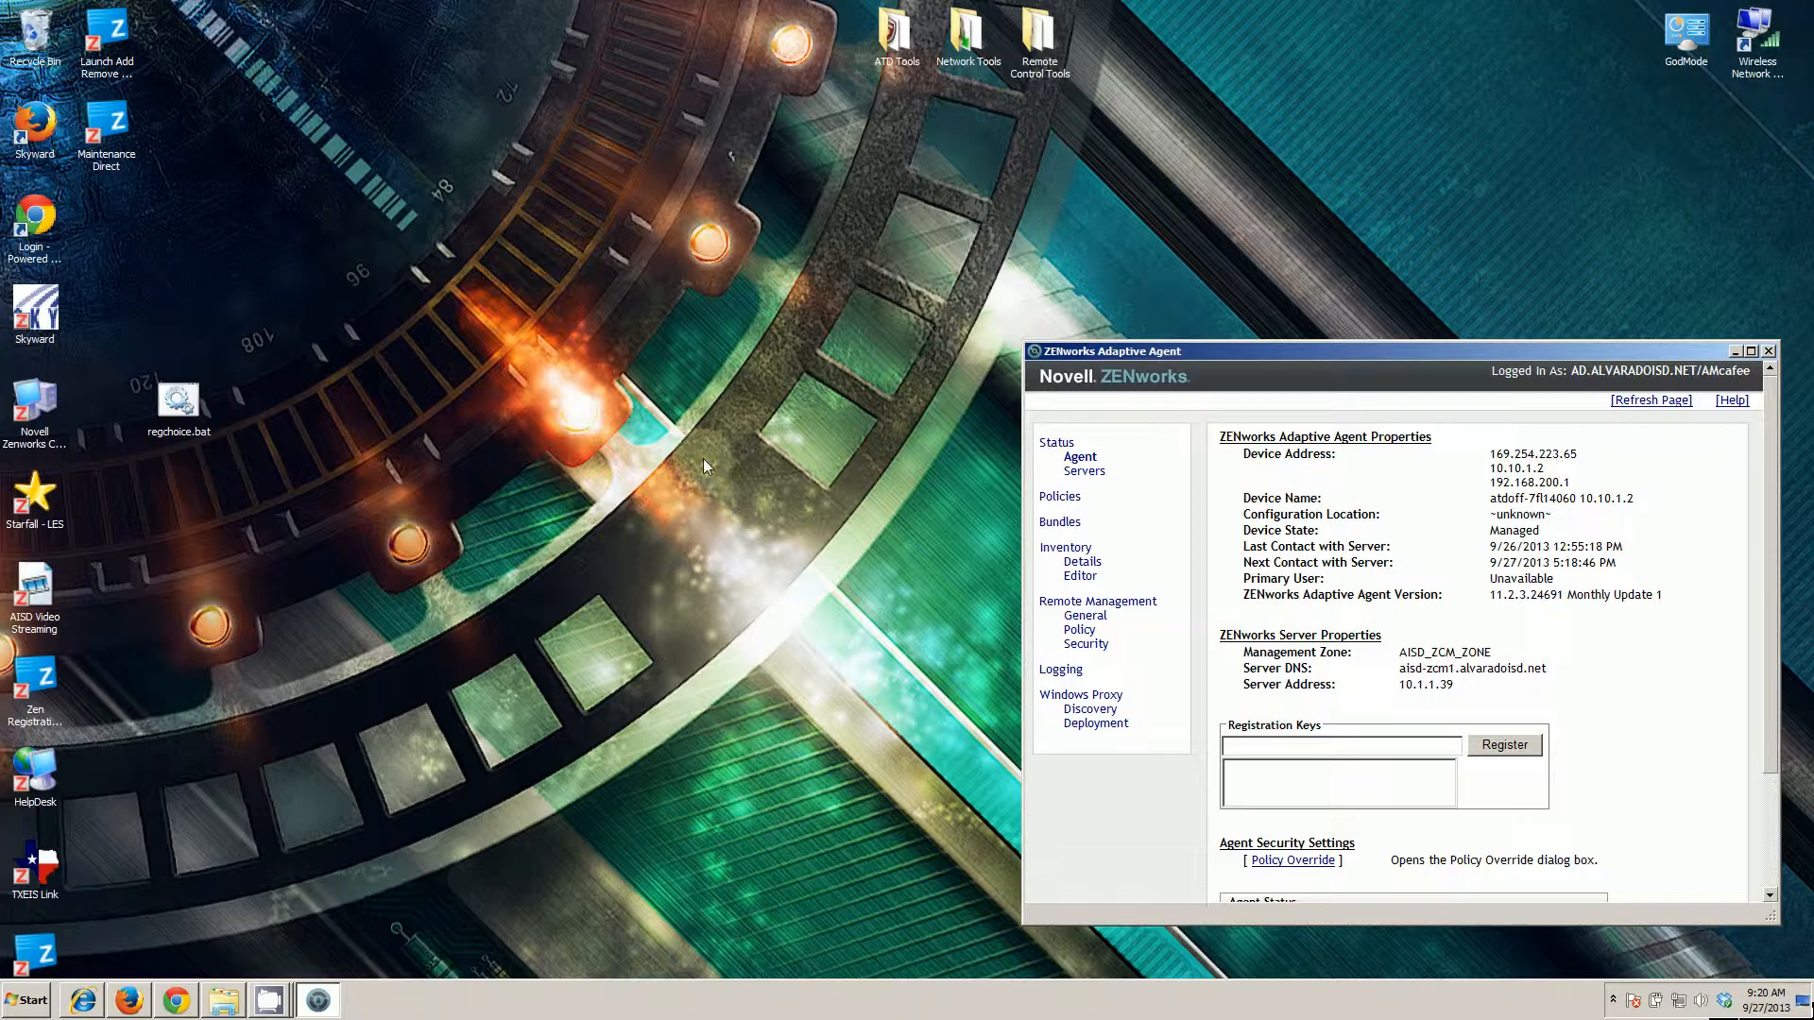
pyautogui.moveTo(180, 399)
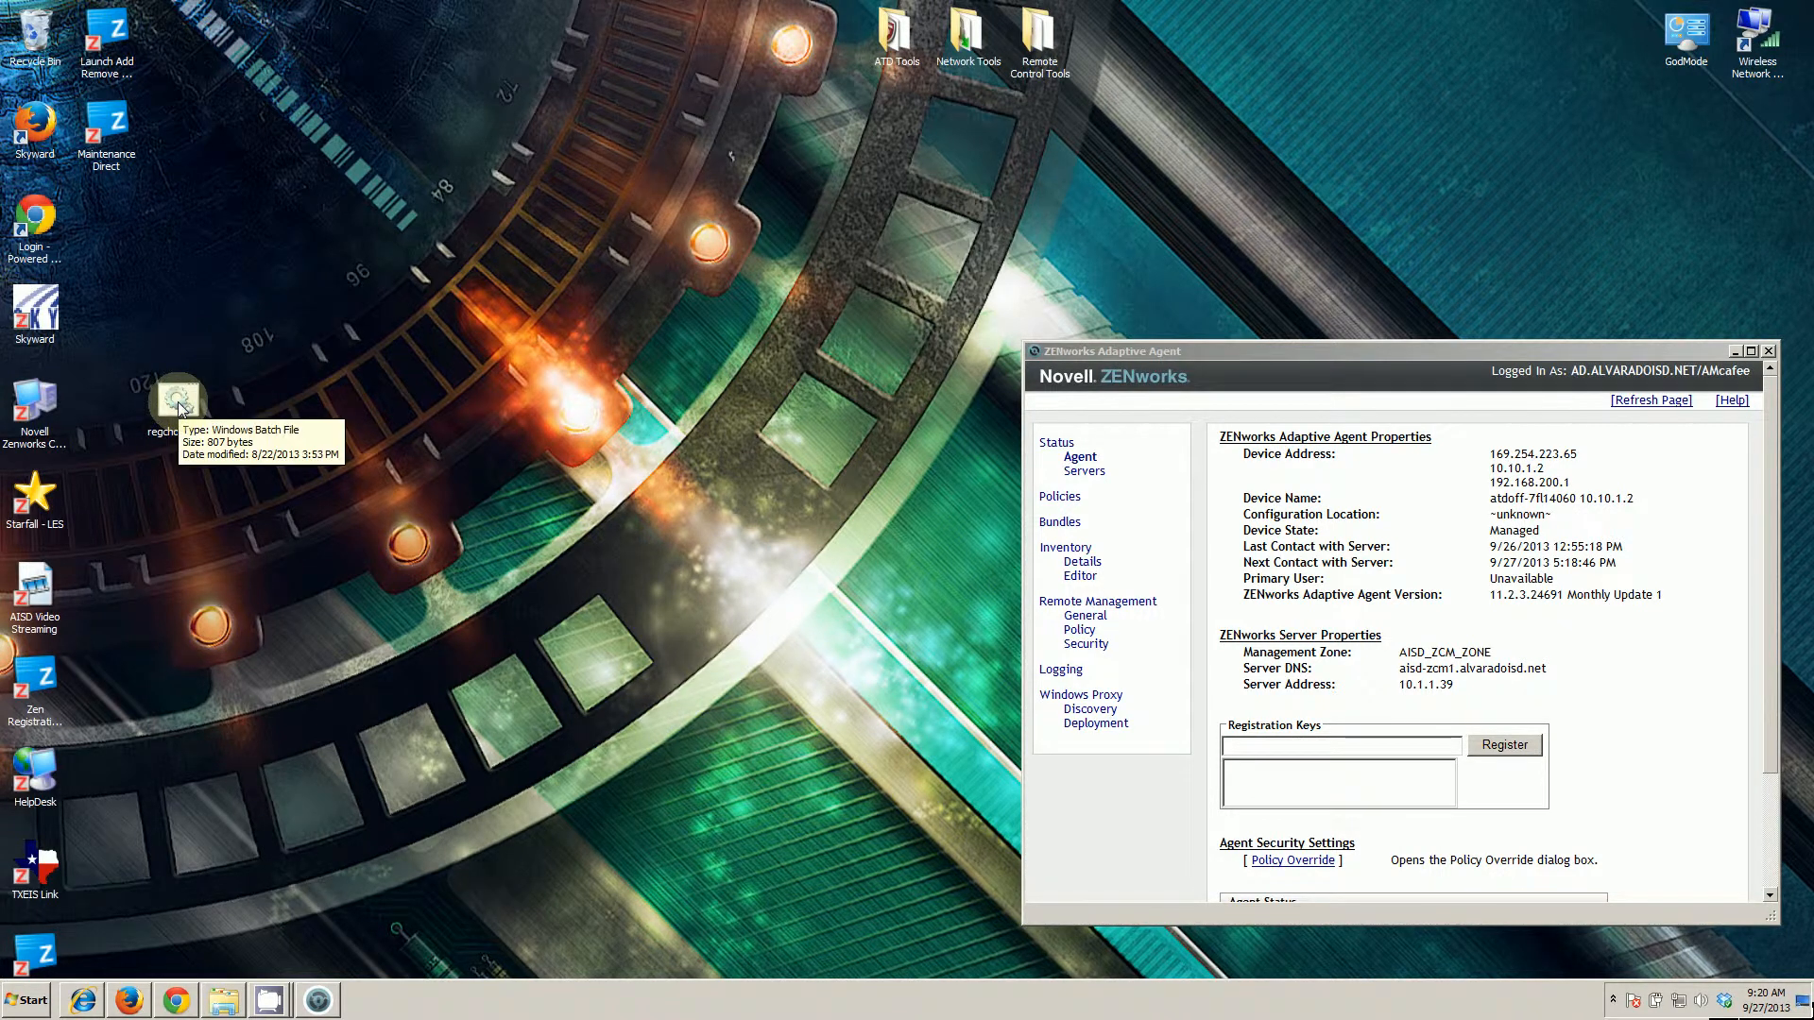
# Step: Run regchoice.bat and choose option 2 to unregister the workstation only
pyautogui.doubleClick(180, 398)
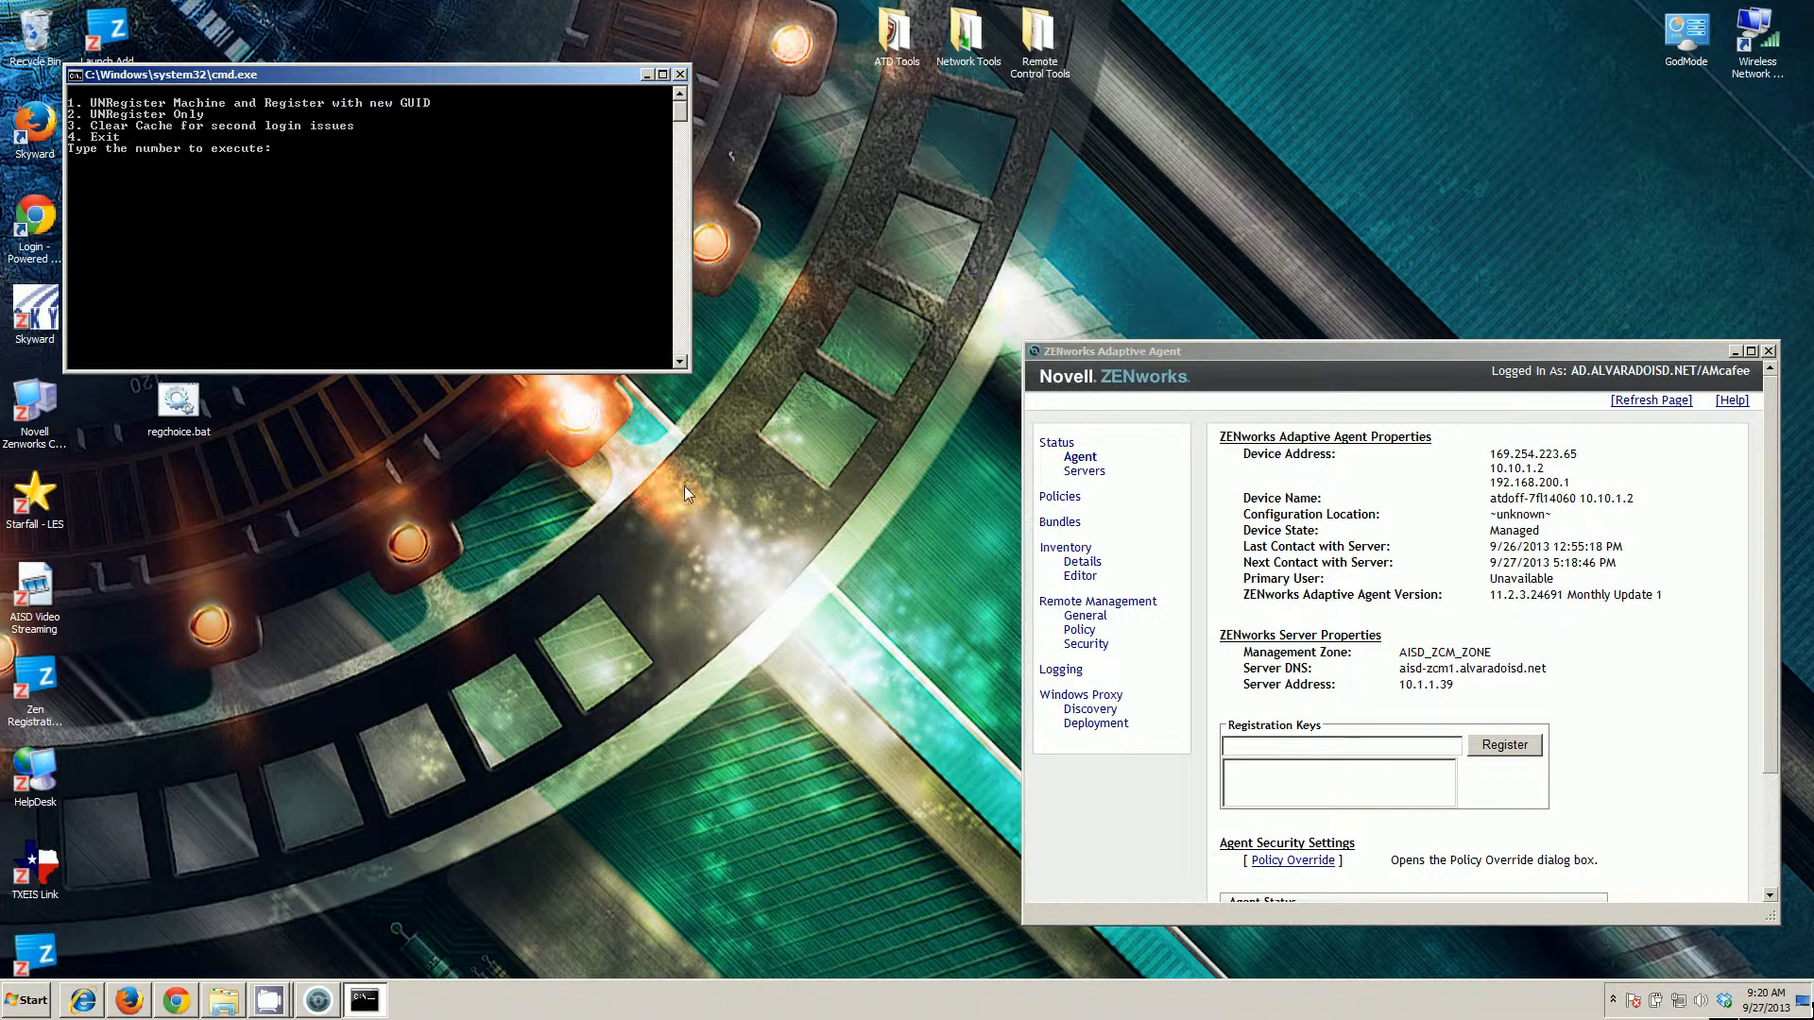
pyautogui.moveTo(711, 416)
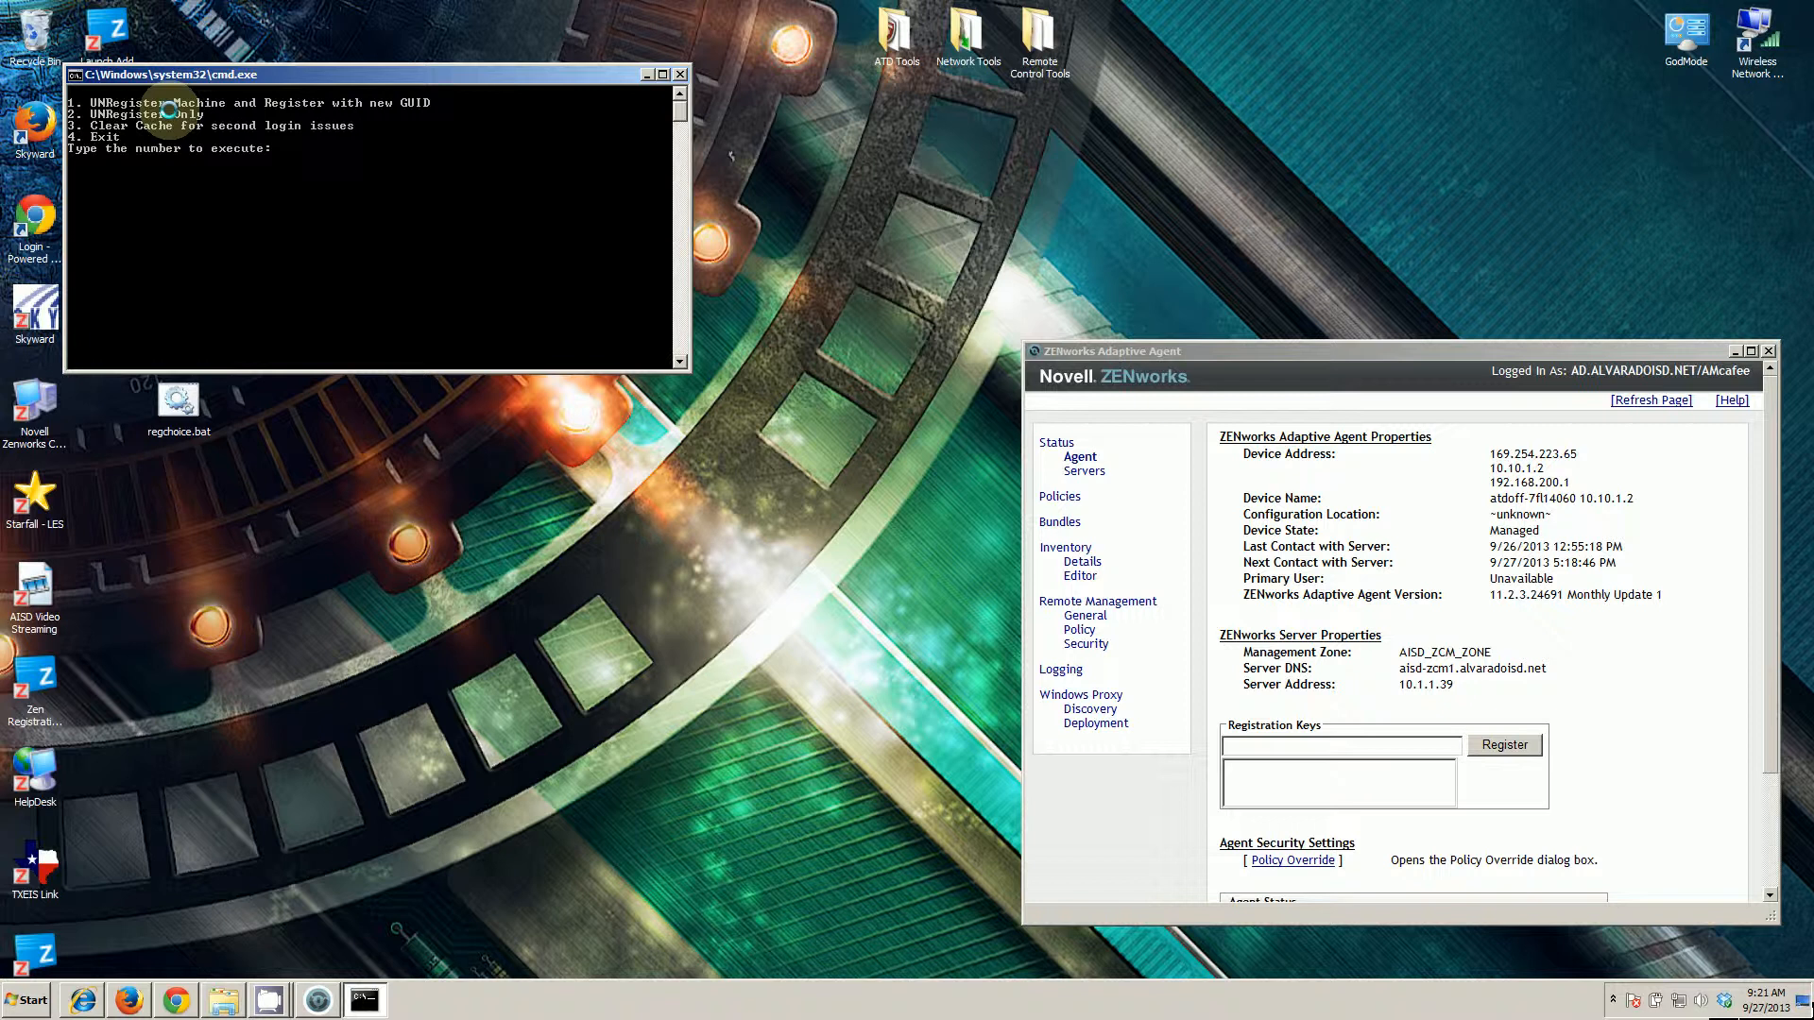
pyautogui.moveTo(196, 104)
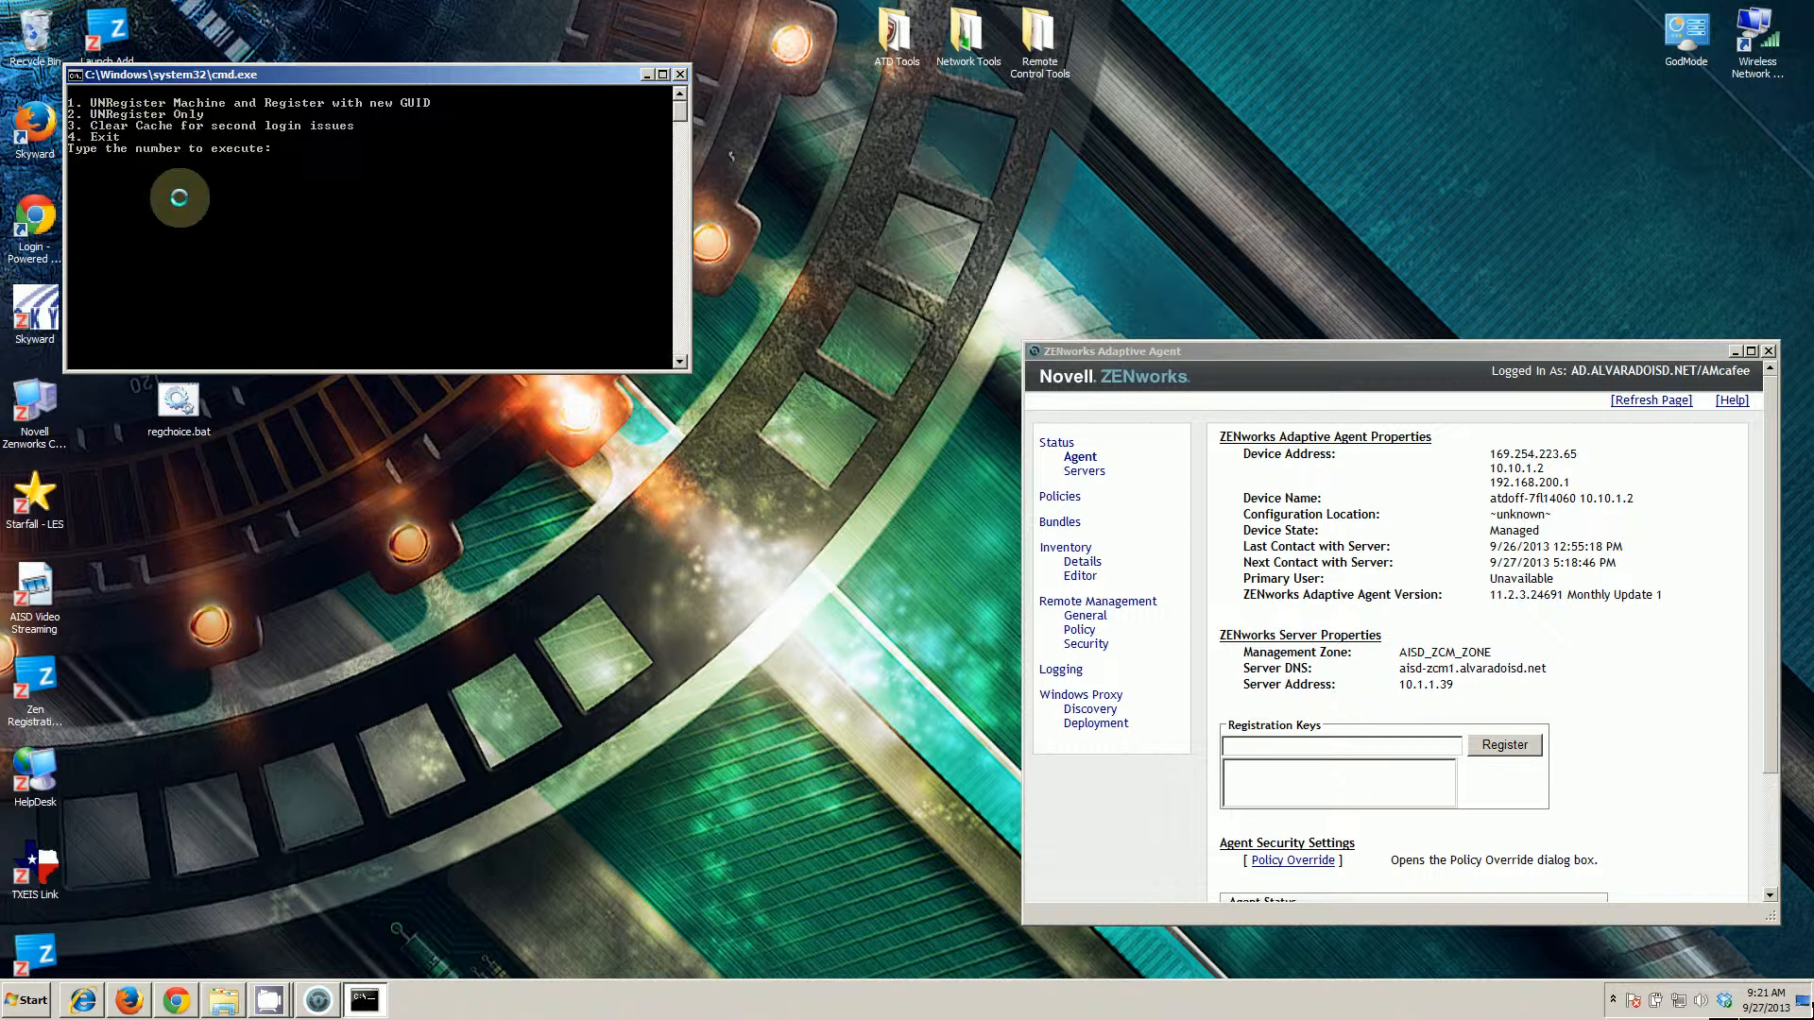
pyautogui.write('2')
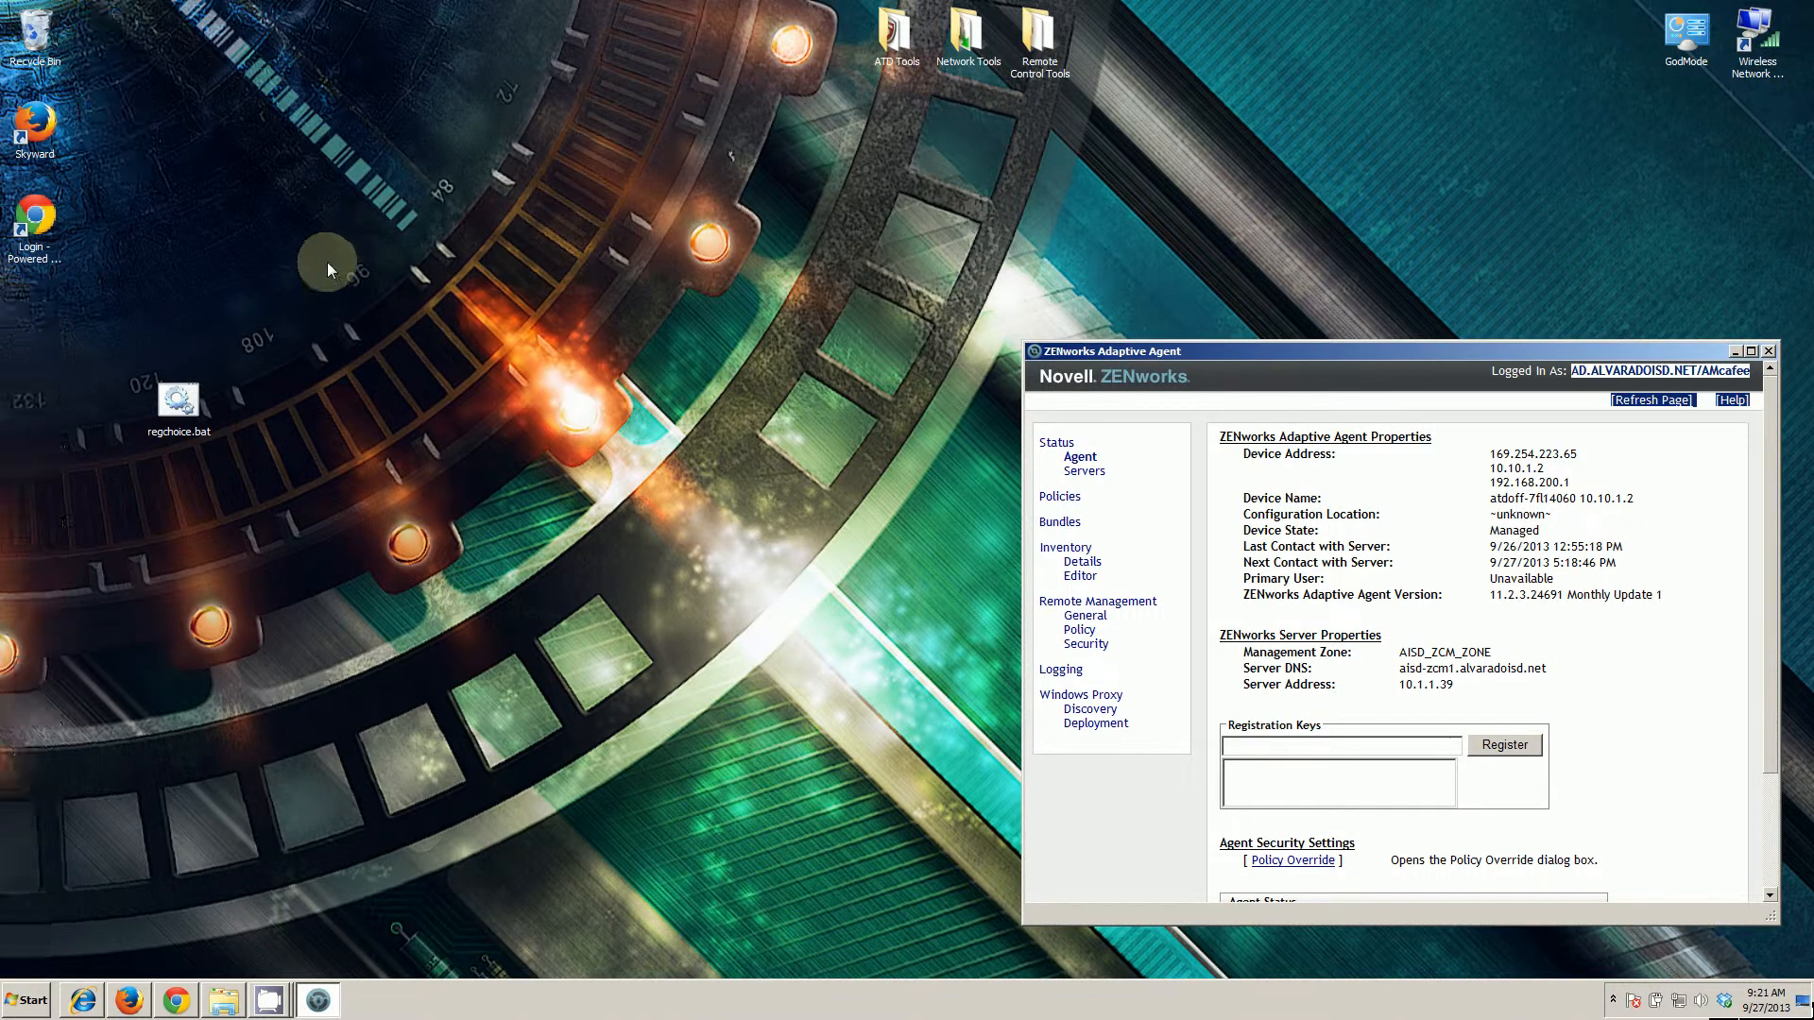
pyautogui.moveTo(349, 275)
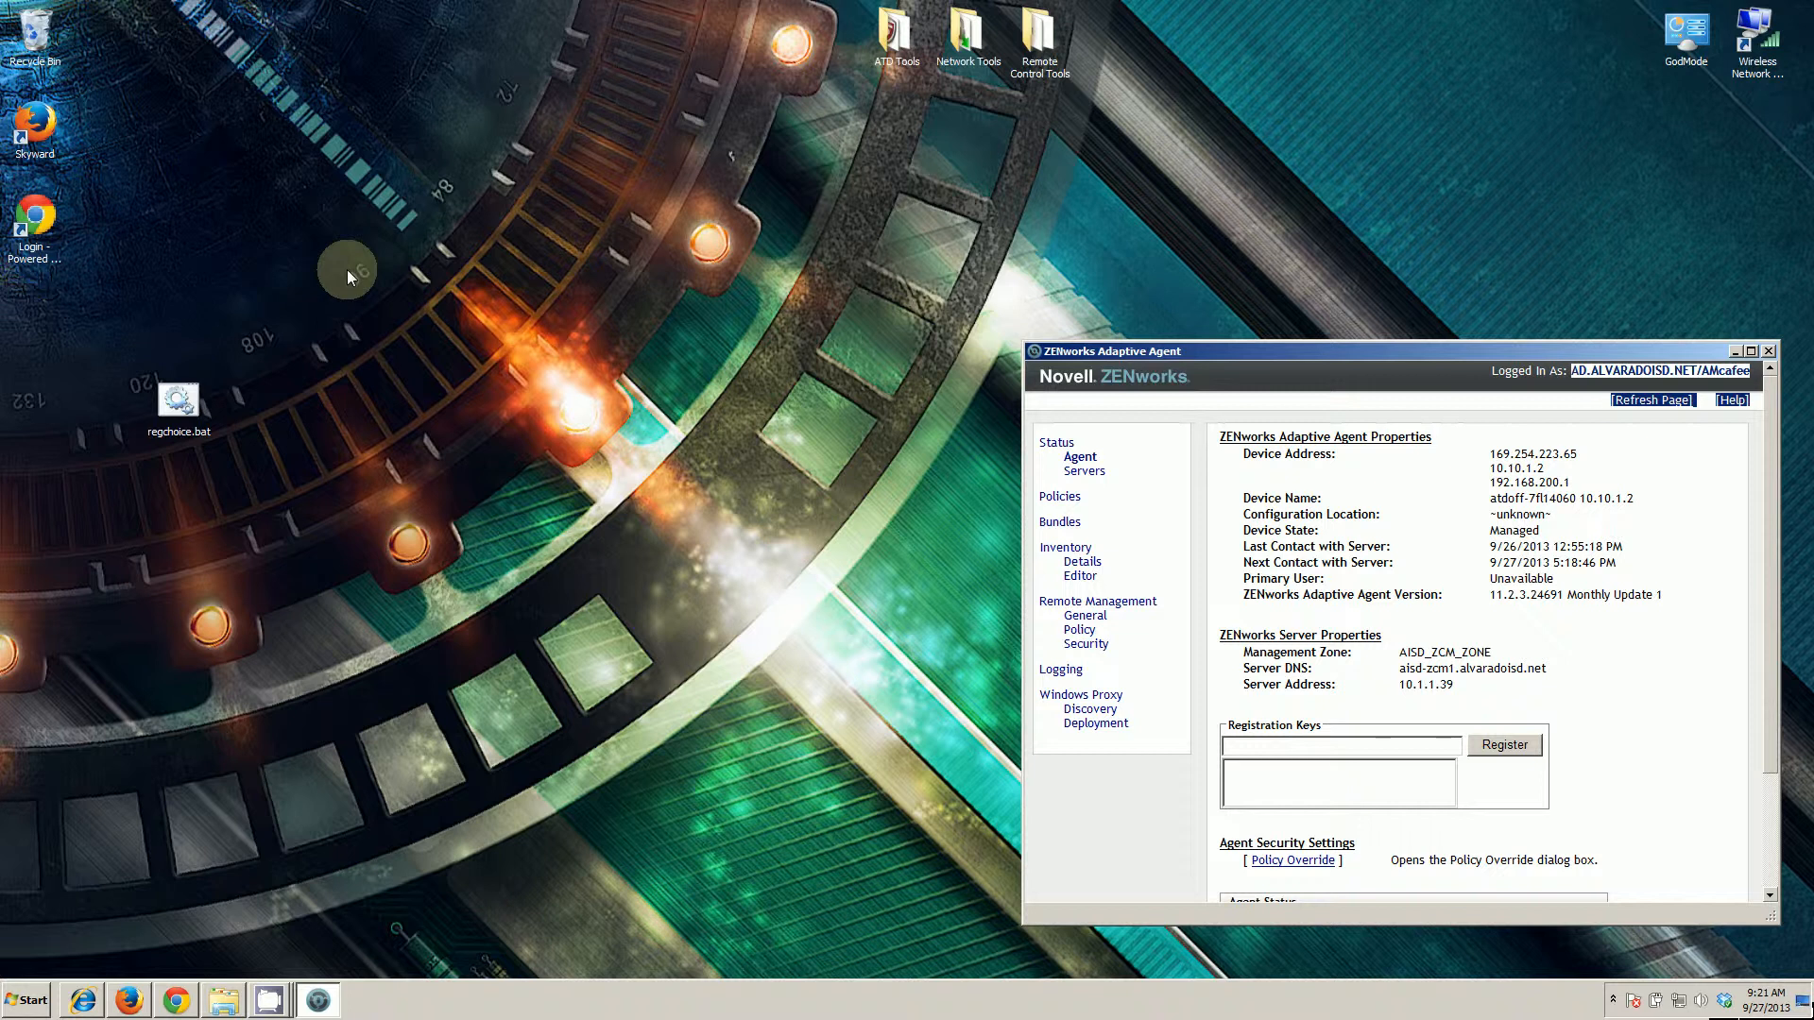
pyautogui.moveTo(335, 267)
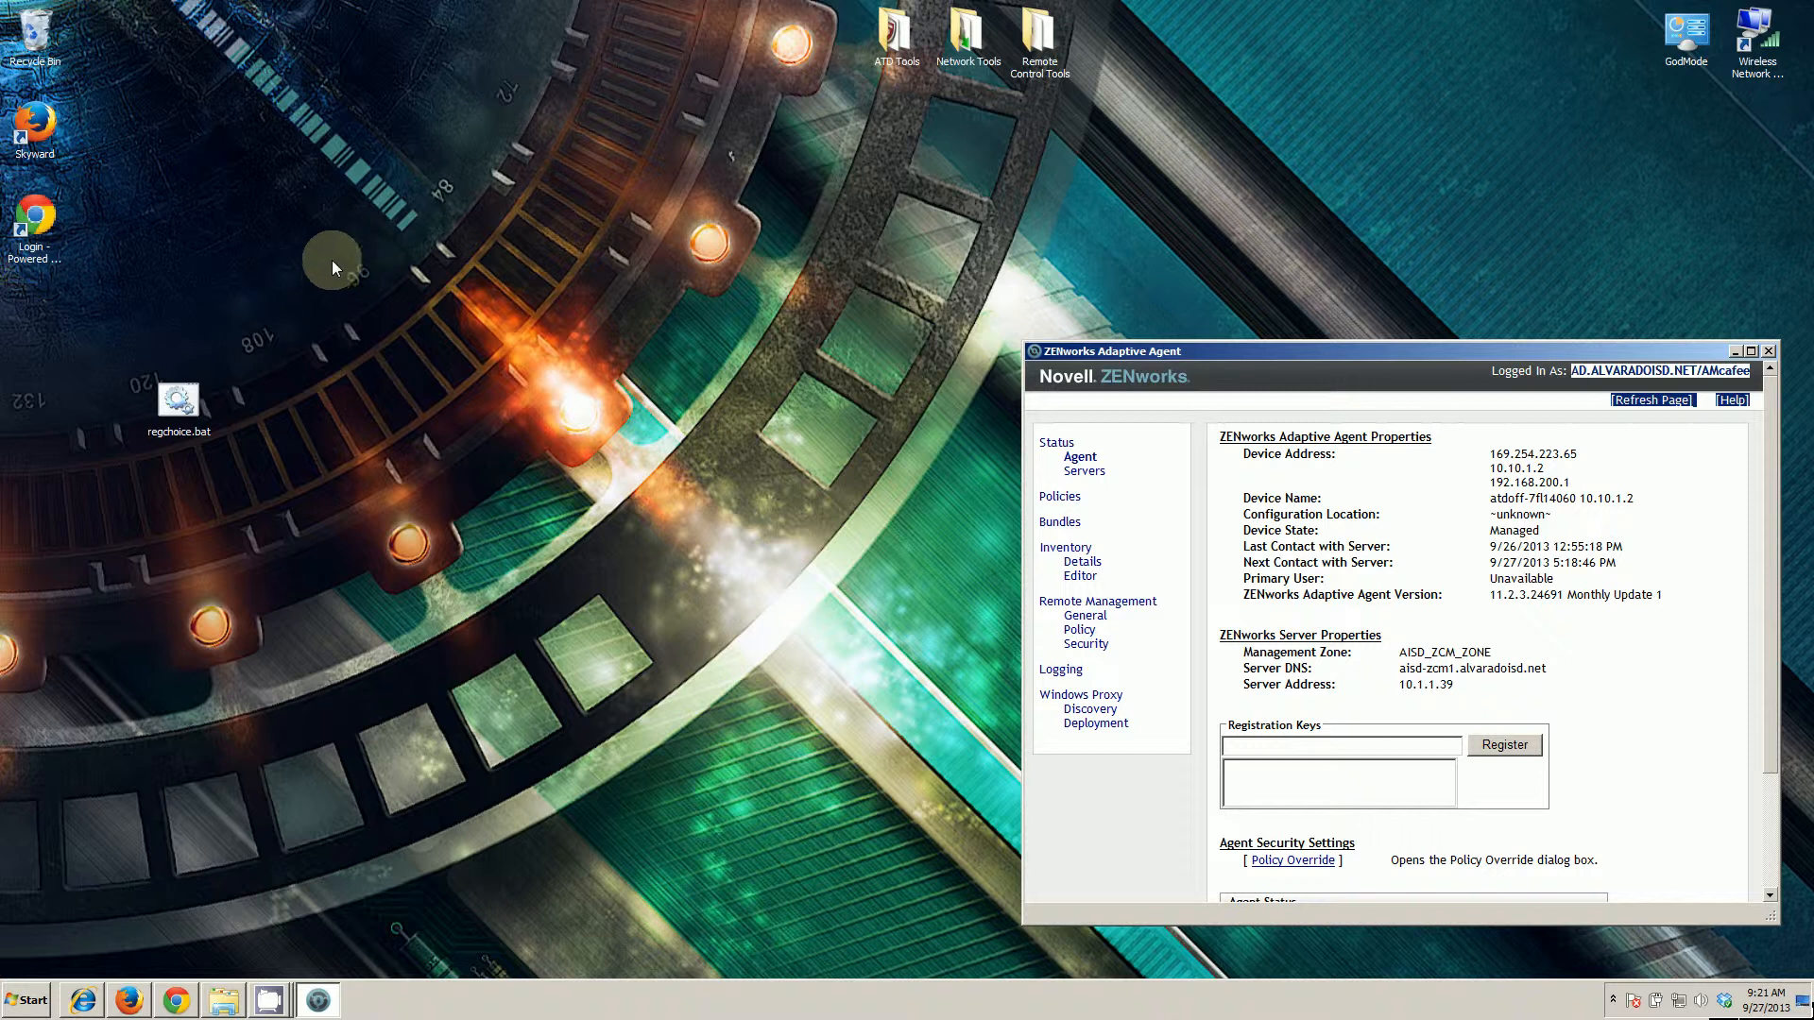
pyautogui.moveTo(150, 175)
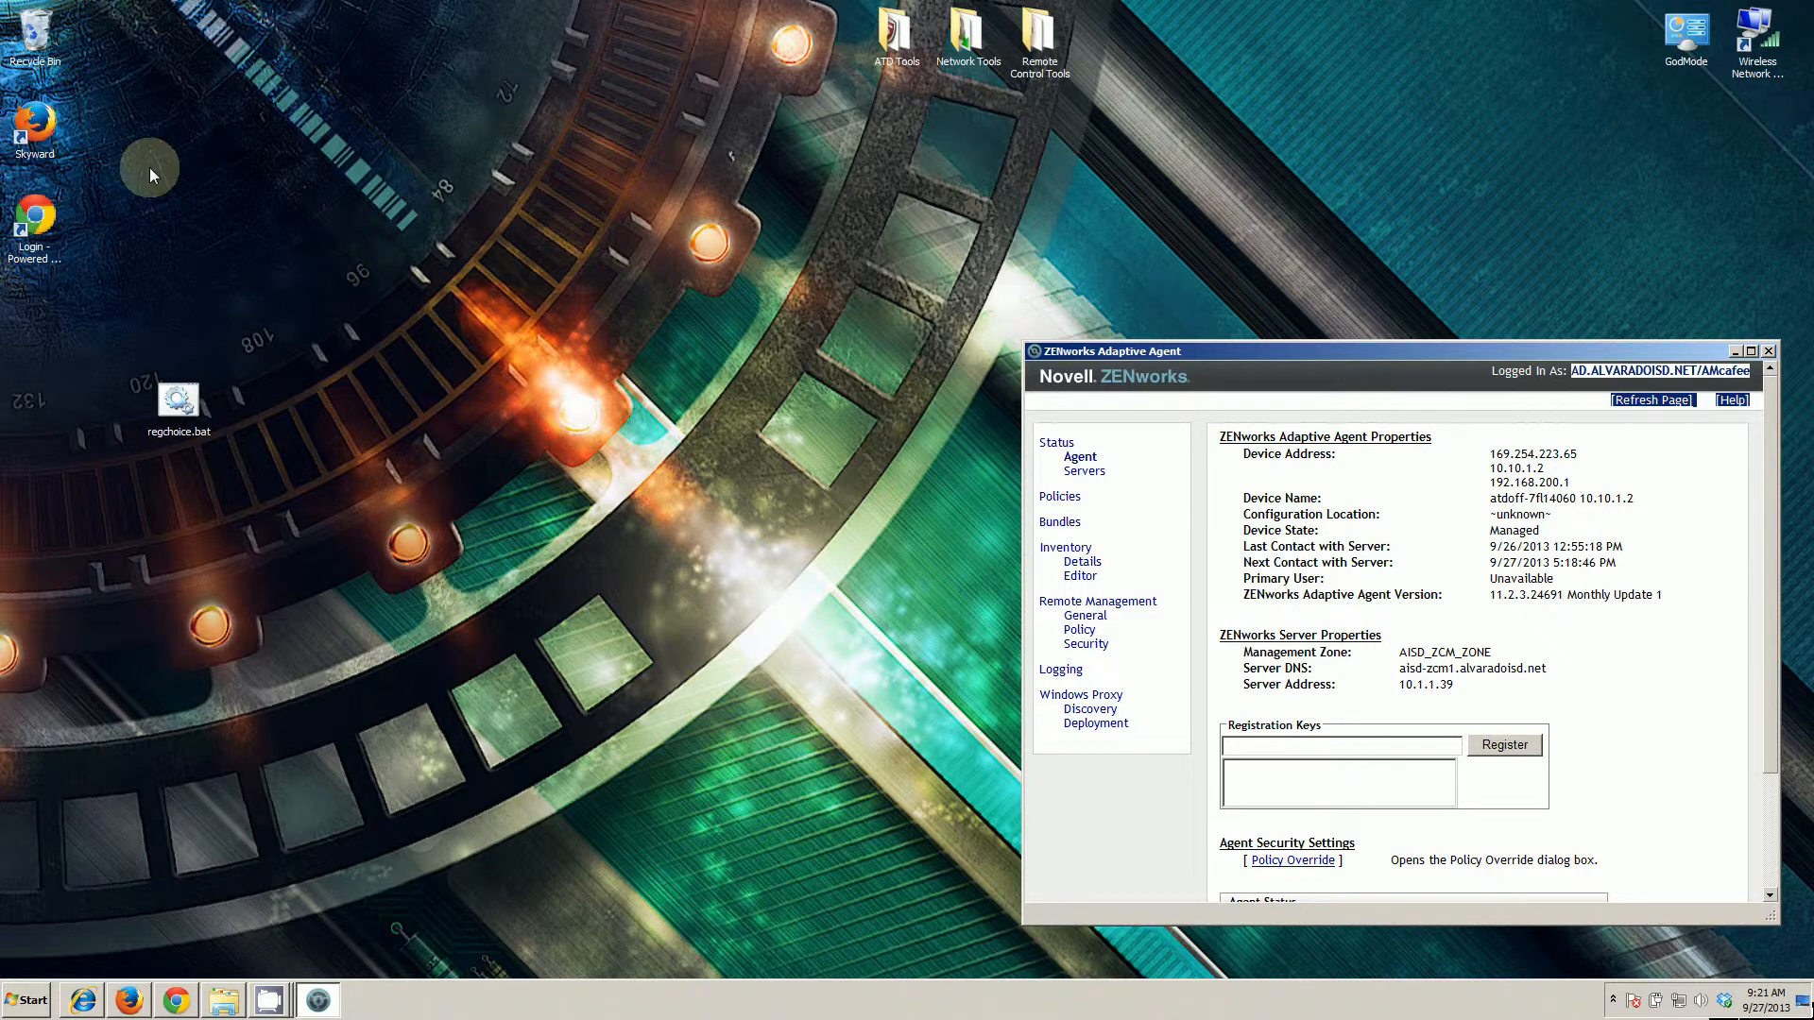
pyautogui.moveTo(76, 523)
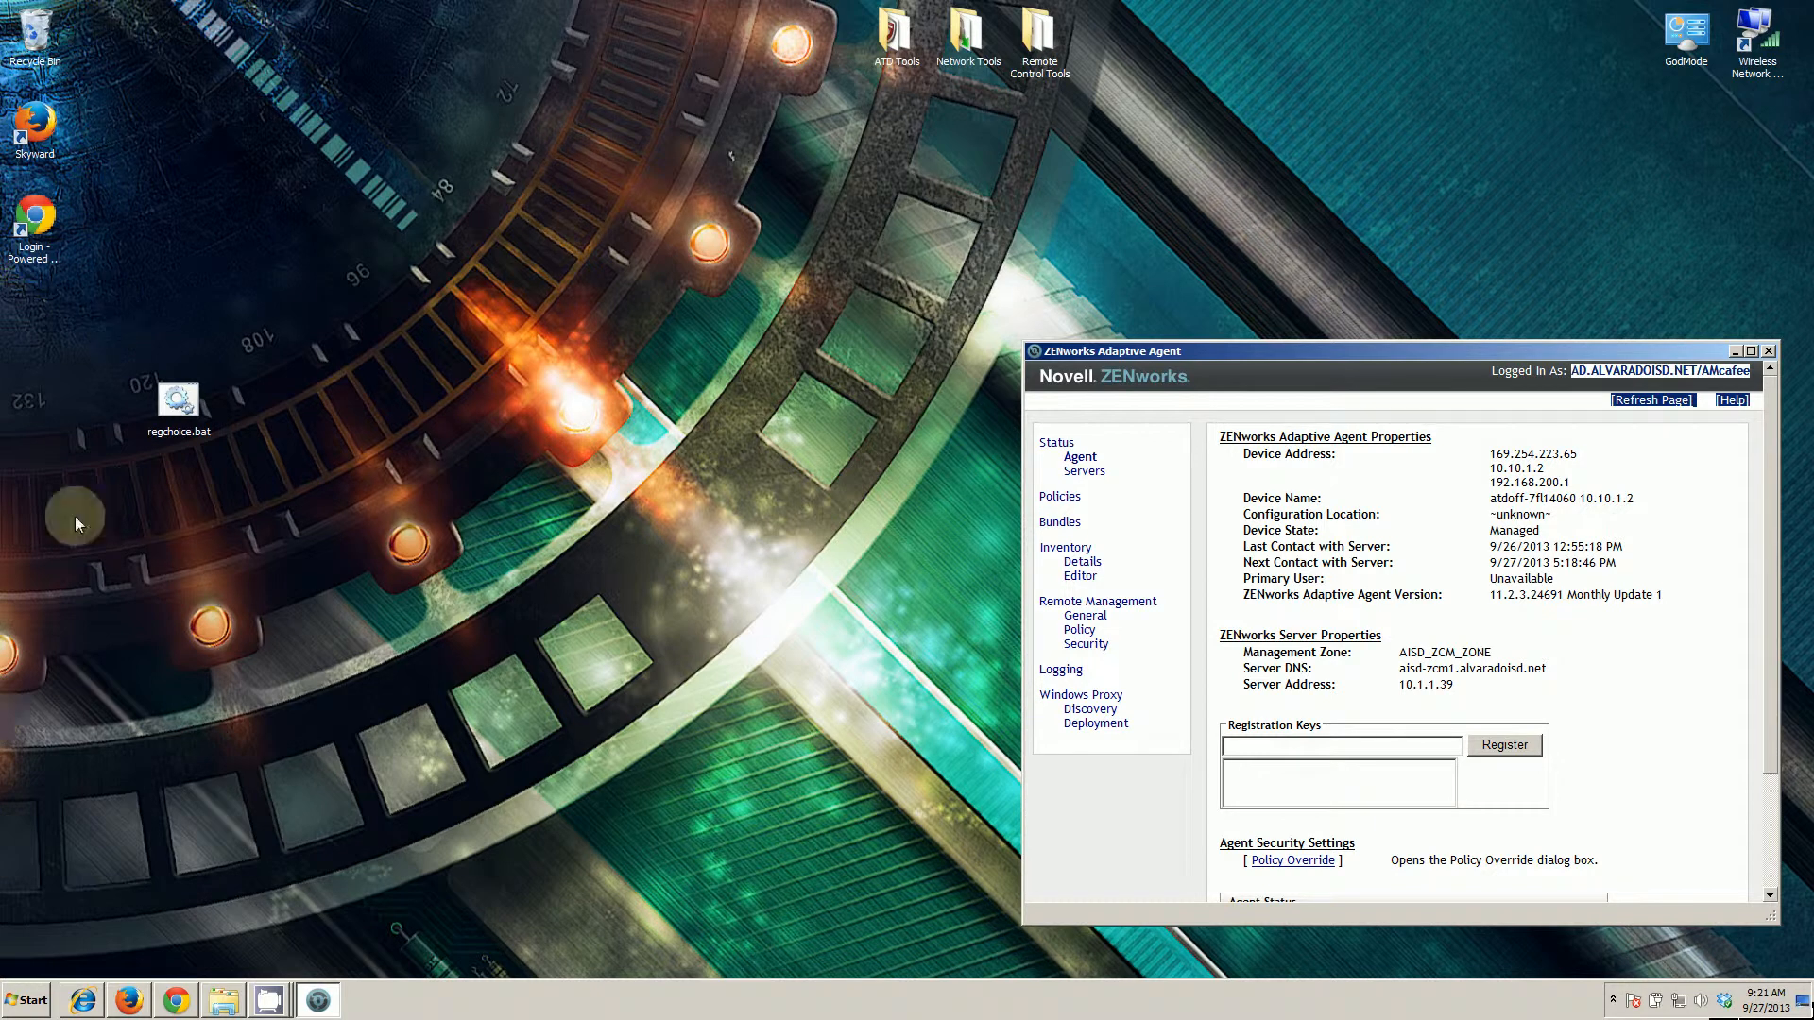
pyautogui.moveTo(113, 632)
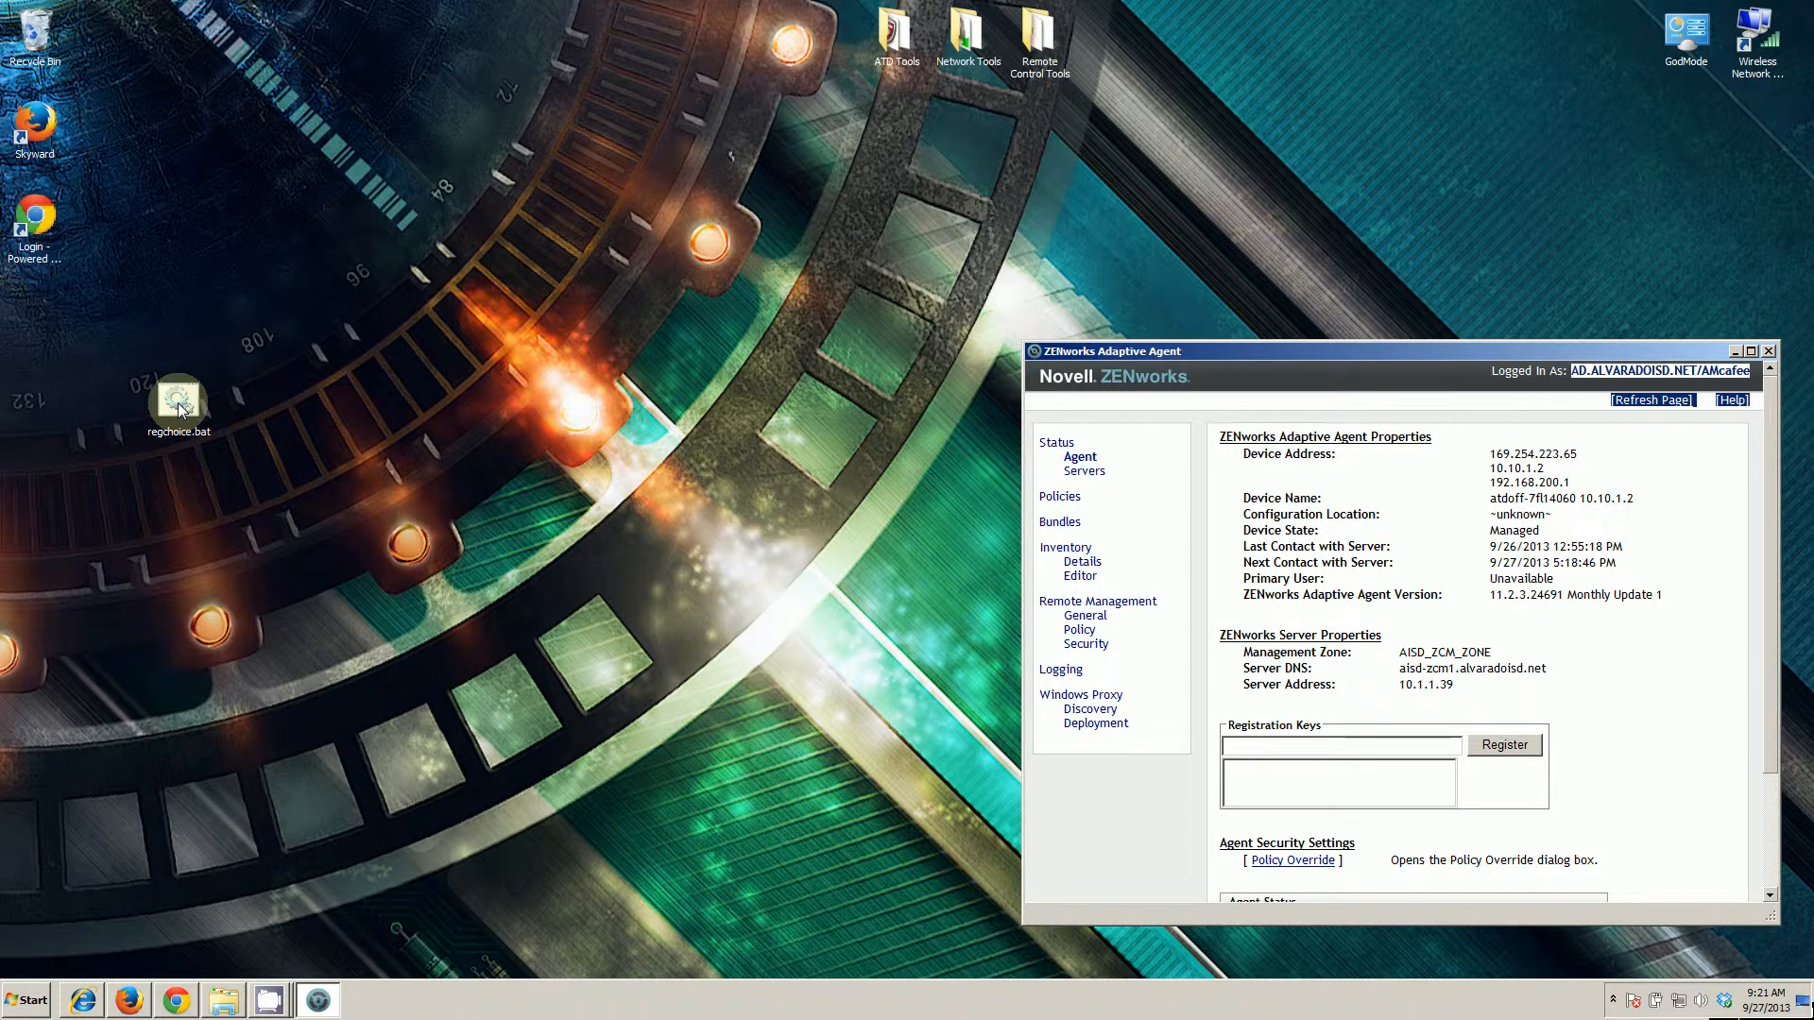
pyautogui.doubleClick(179, 399)
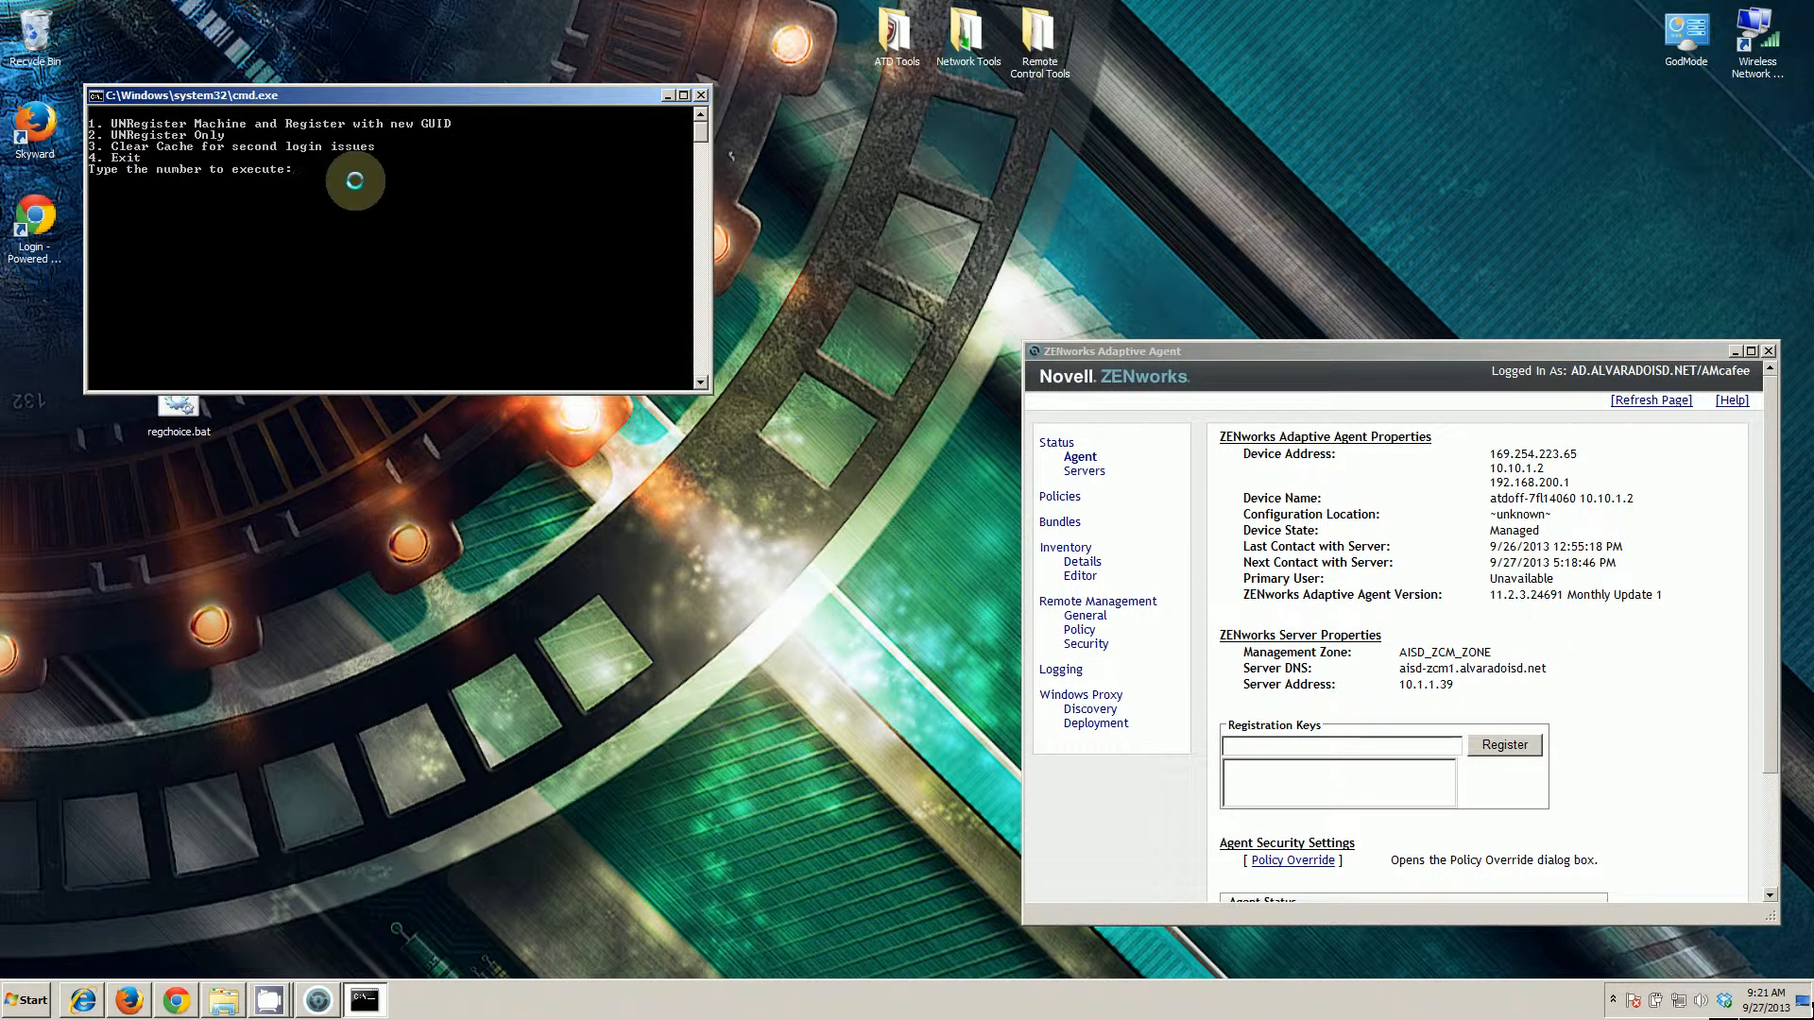
pyautogui.click(700, 94)
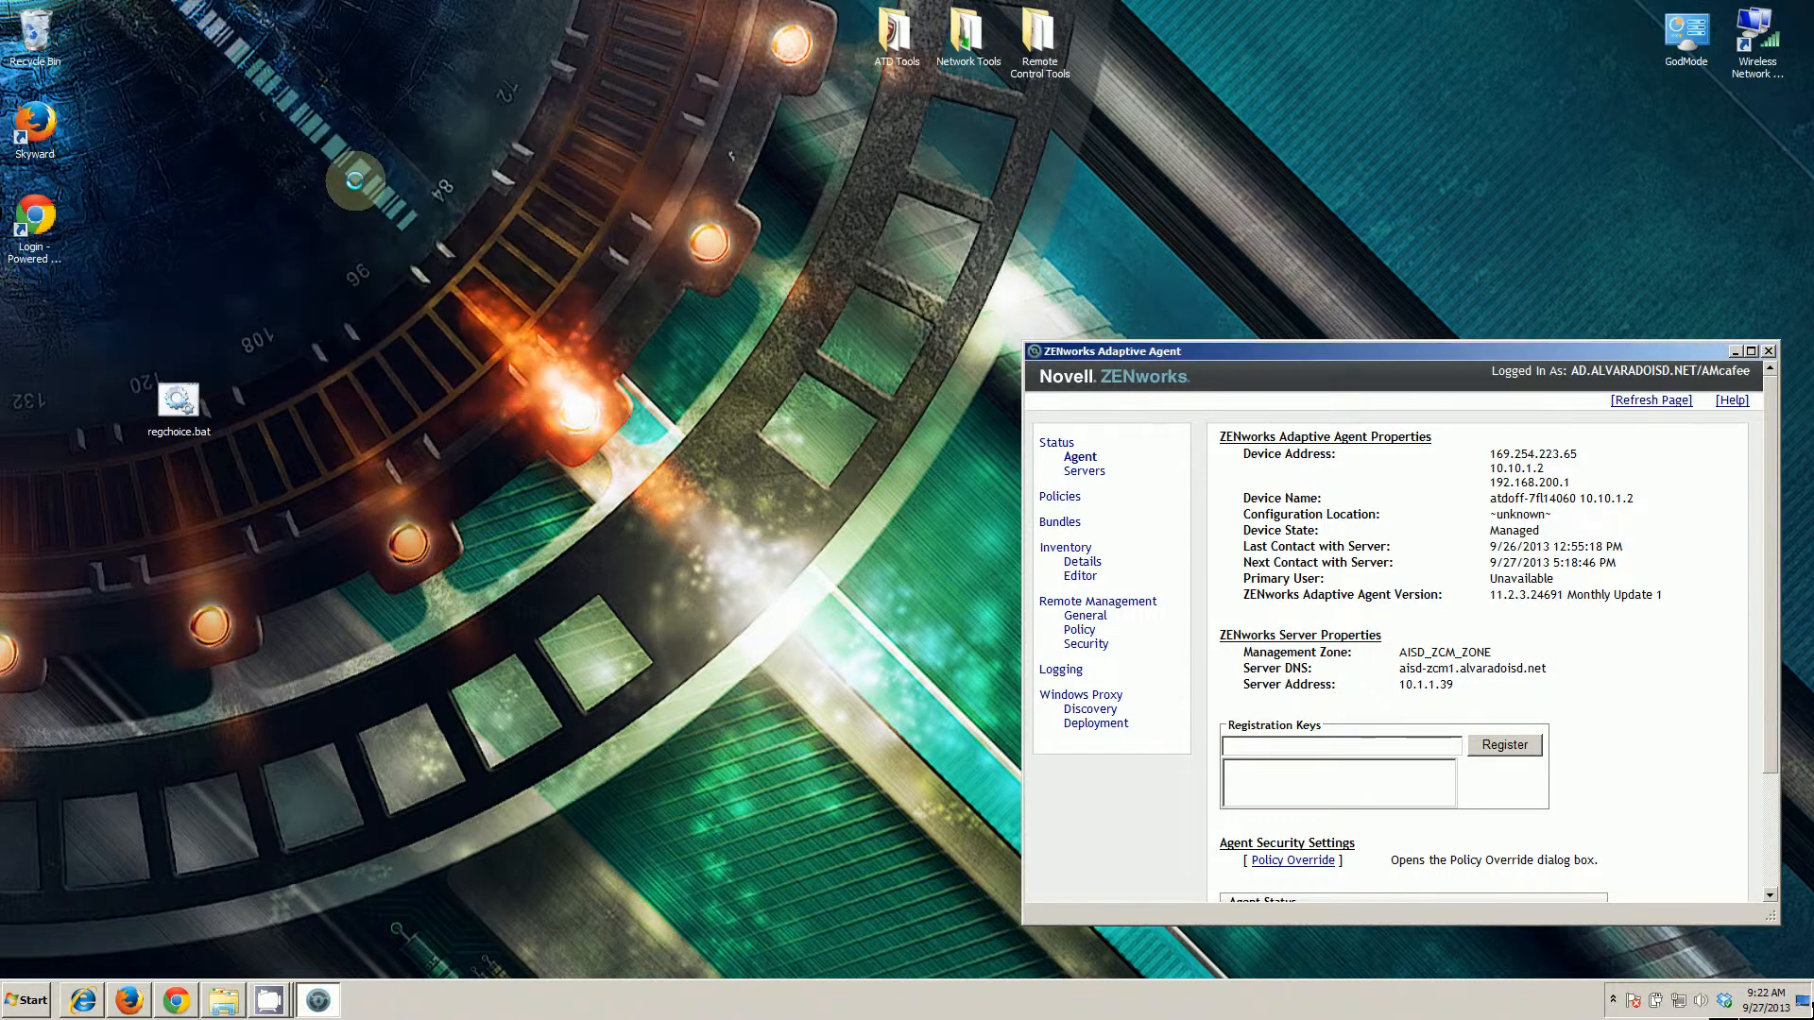
pyautogui.moveTo(334, 475)
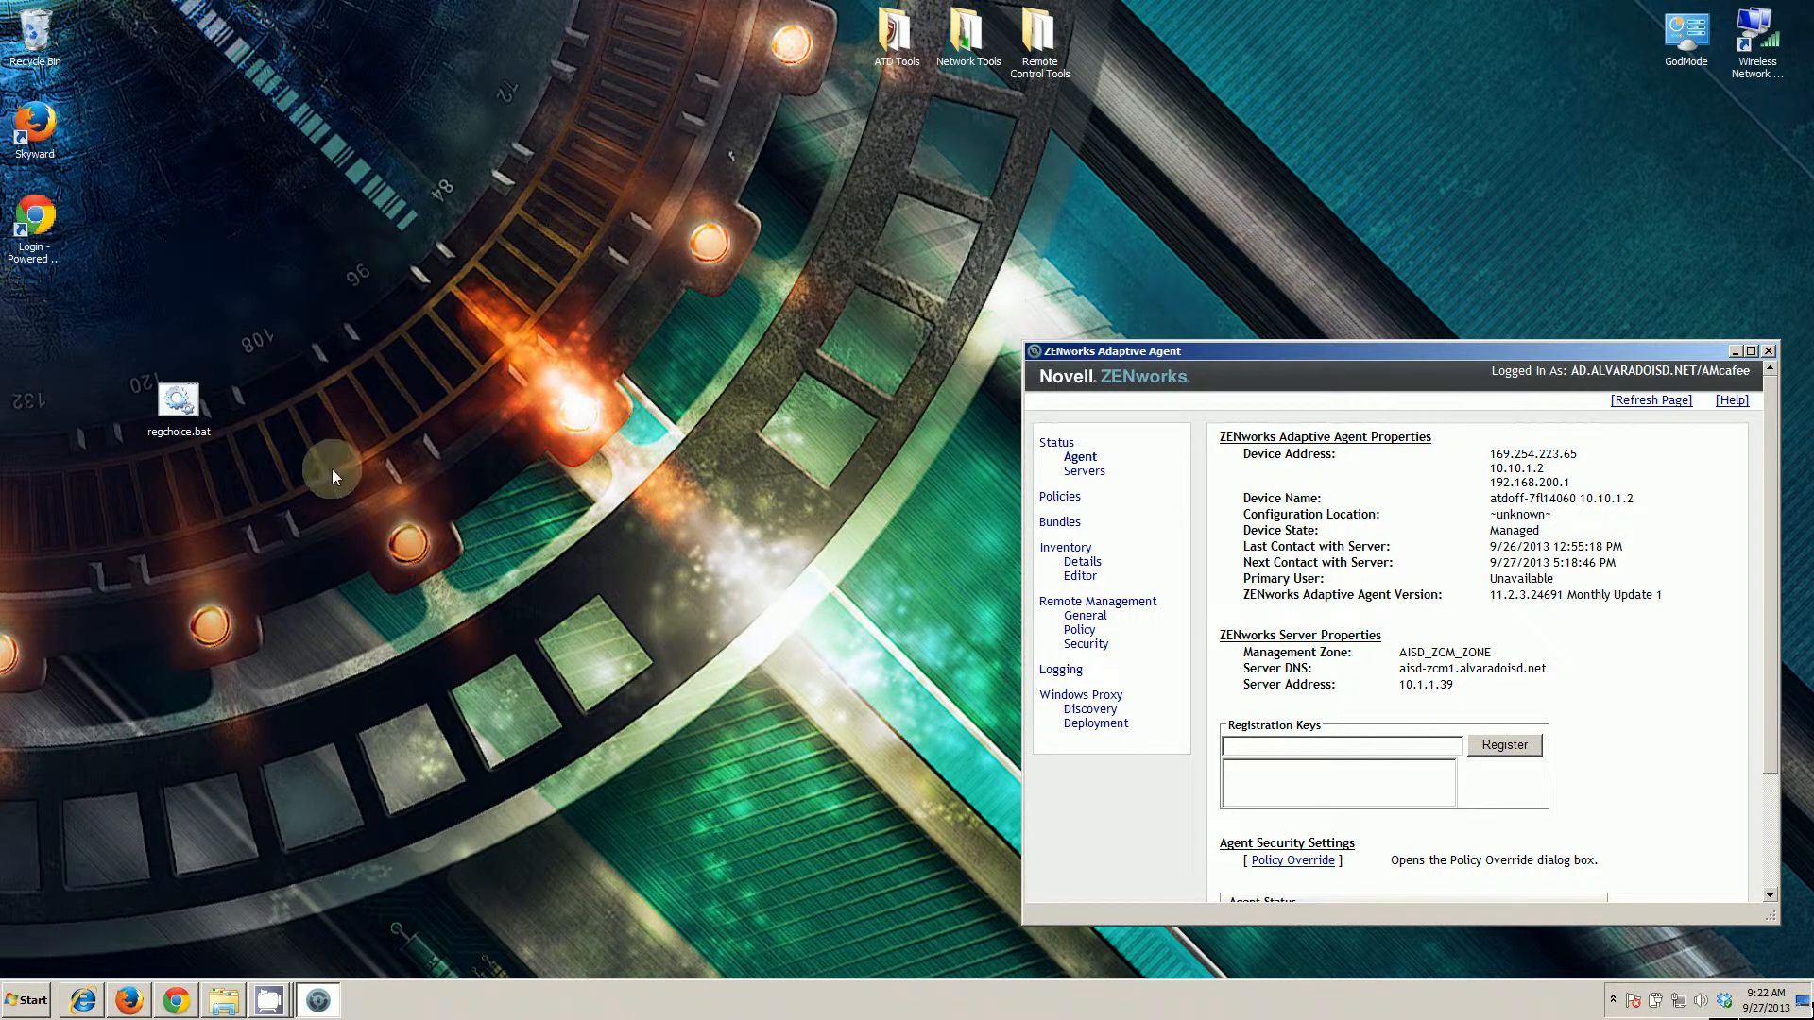
pyautogui.moveTo(804, 514)
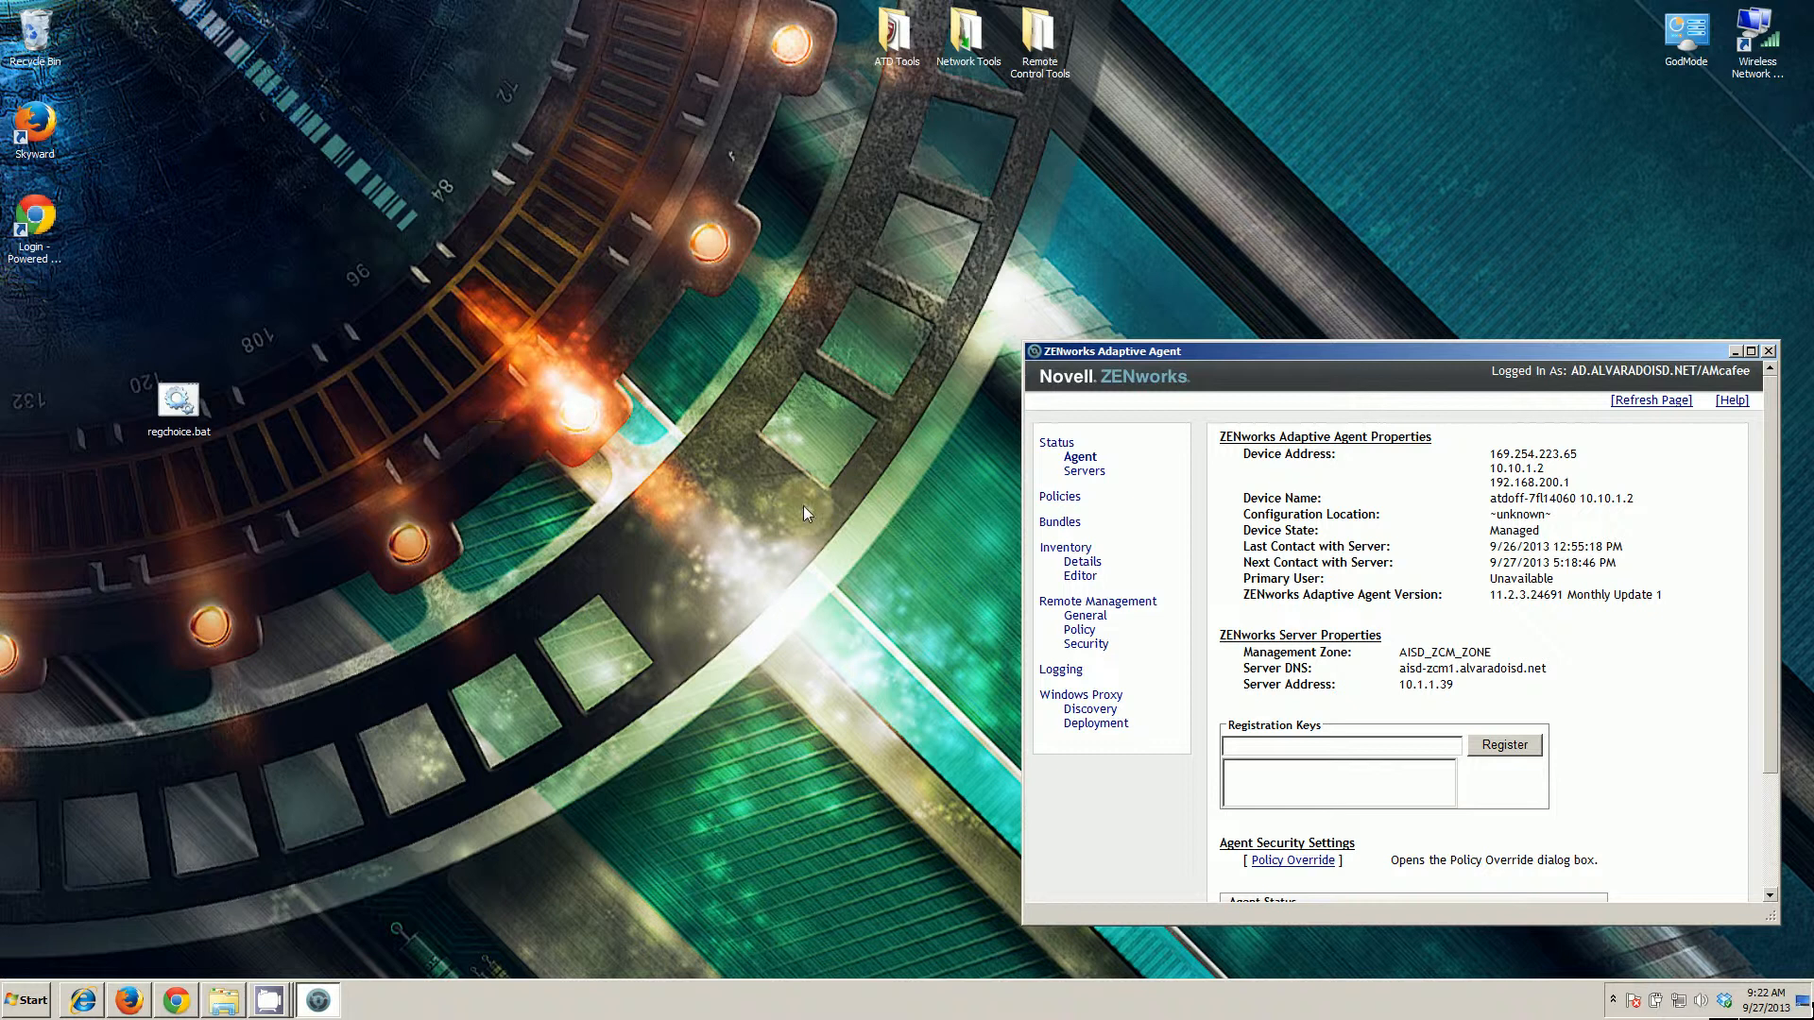
pyautogui.moveTo(445, 475)
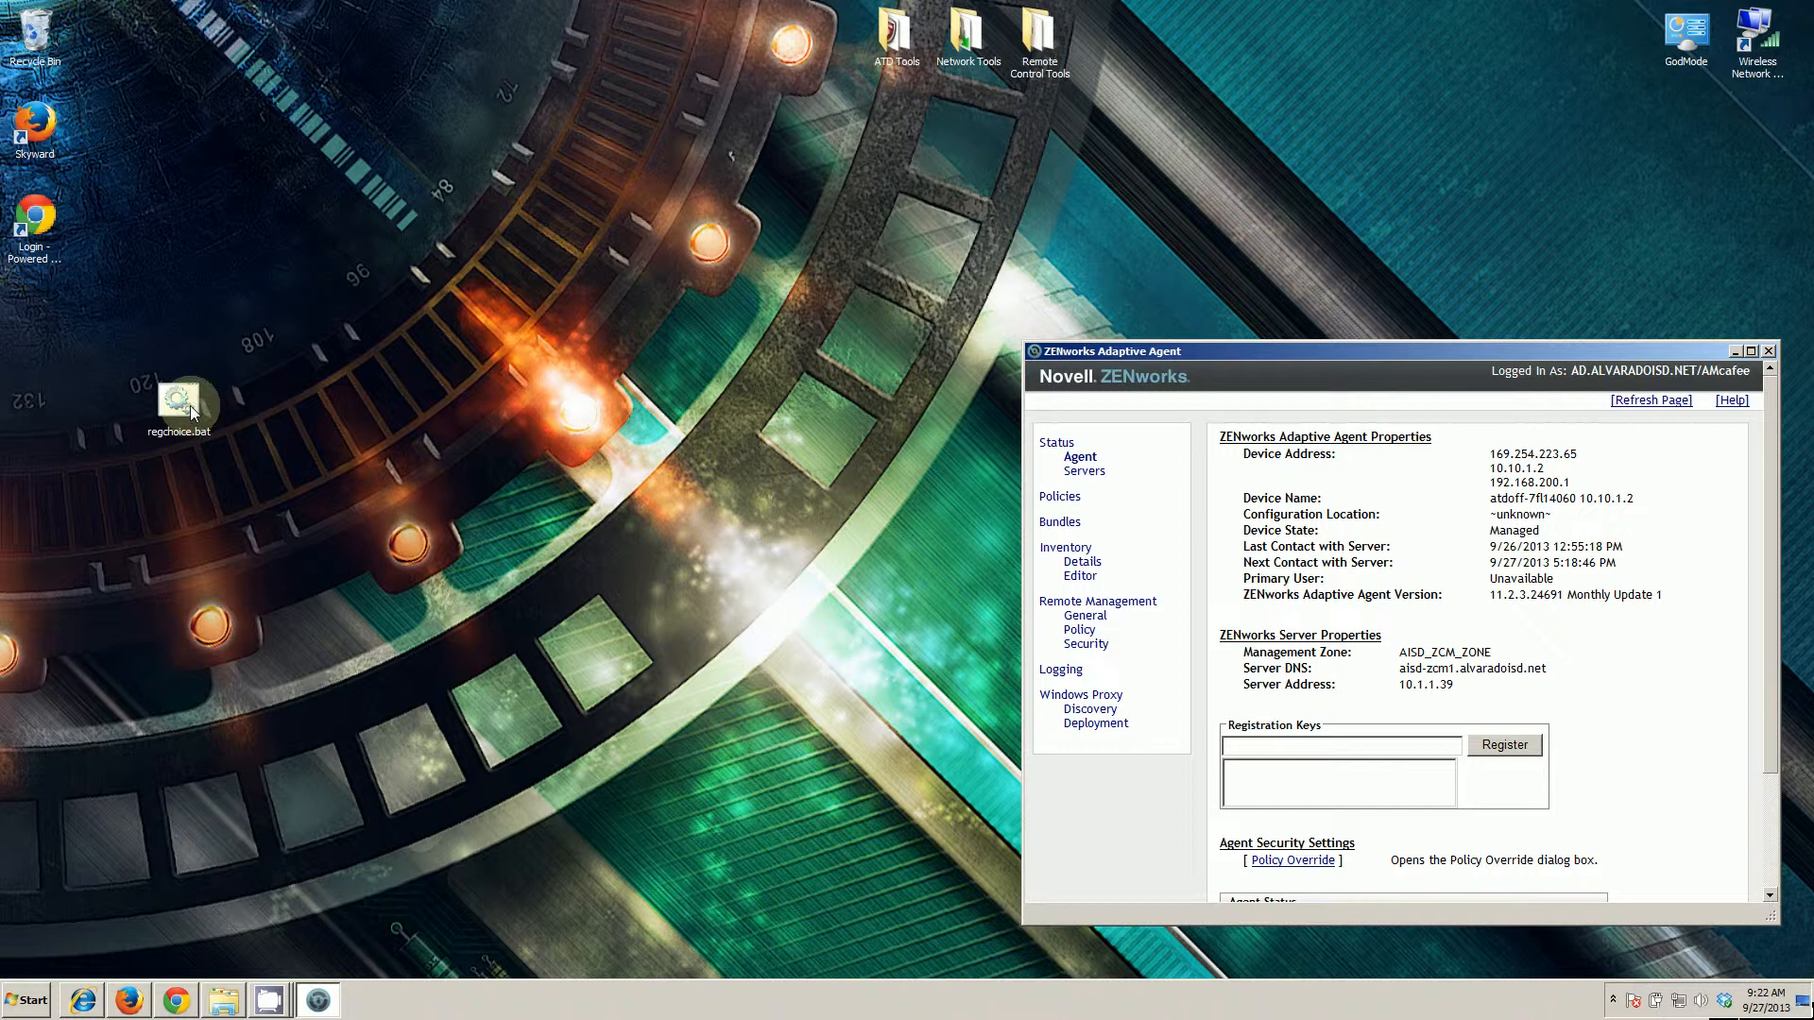
# Step: Launch regchoice.bat again to rerun the registration script
pyautogui.doubleClick(179, 402)
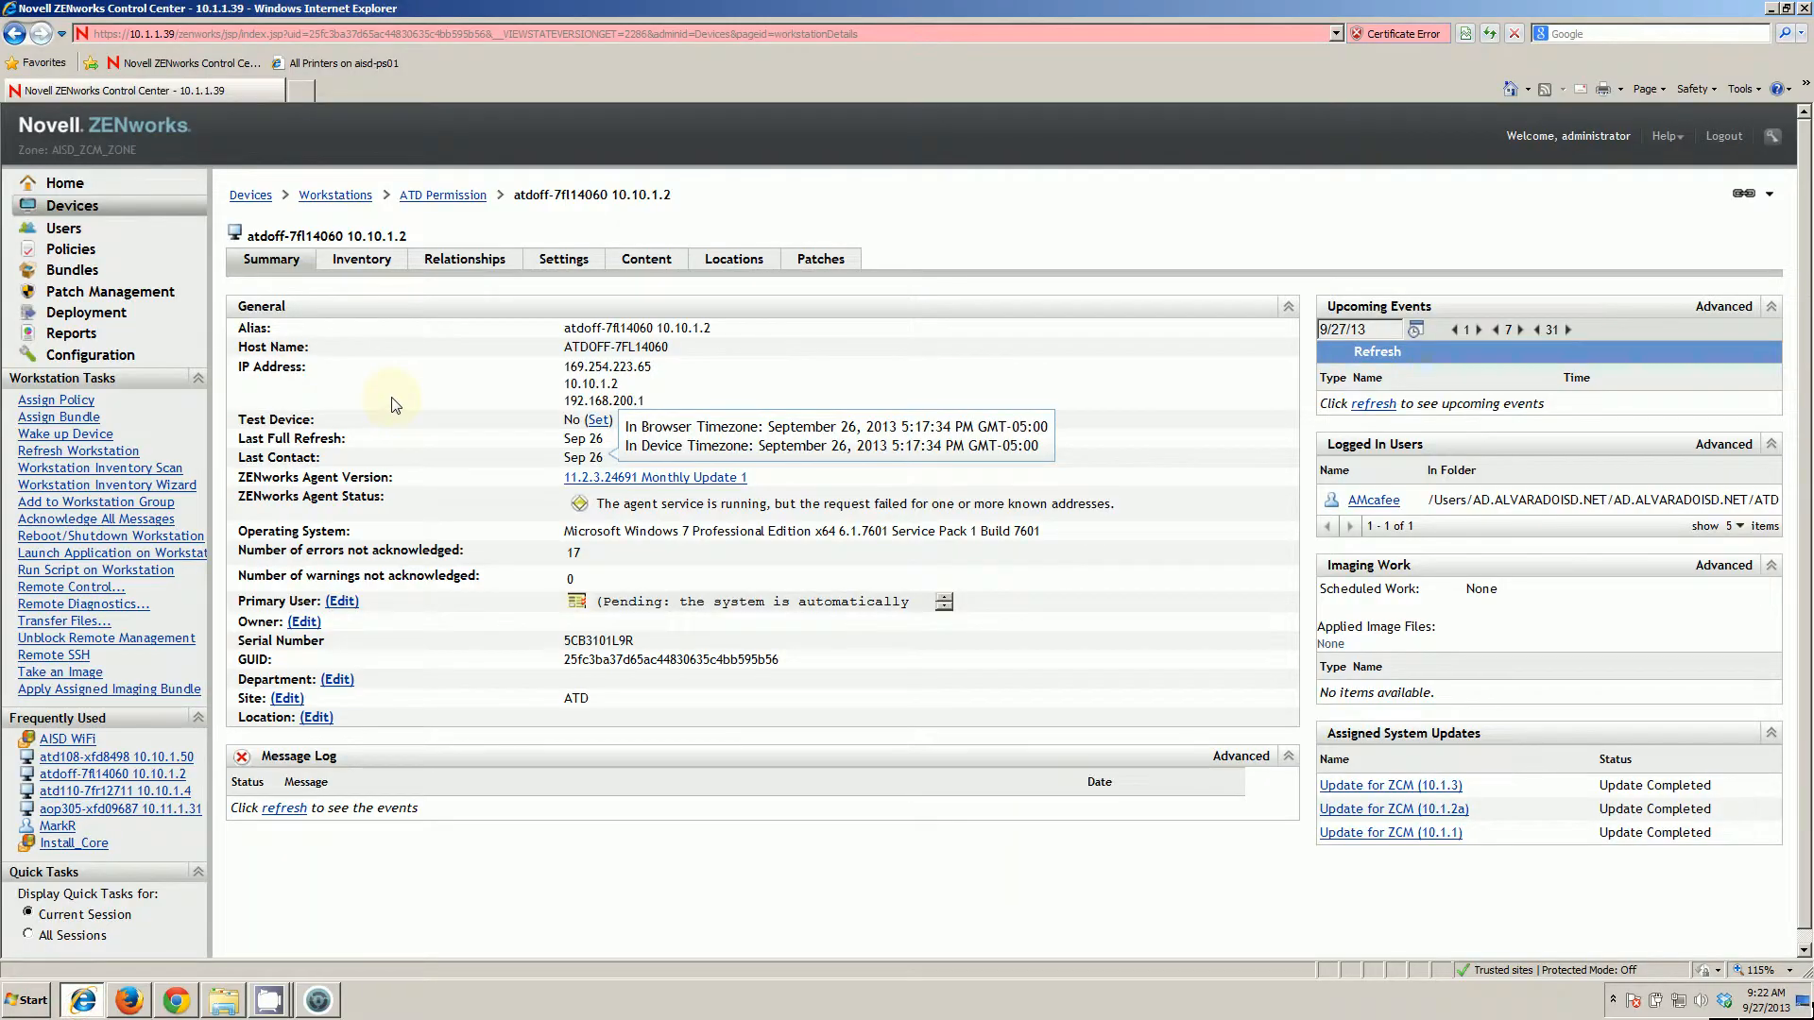
# Step: Open Devices > Workstations and scroll through the 49-item workstation list
pyautogui.click(71, 205)
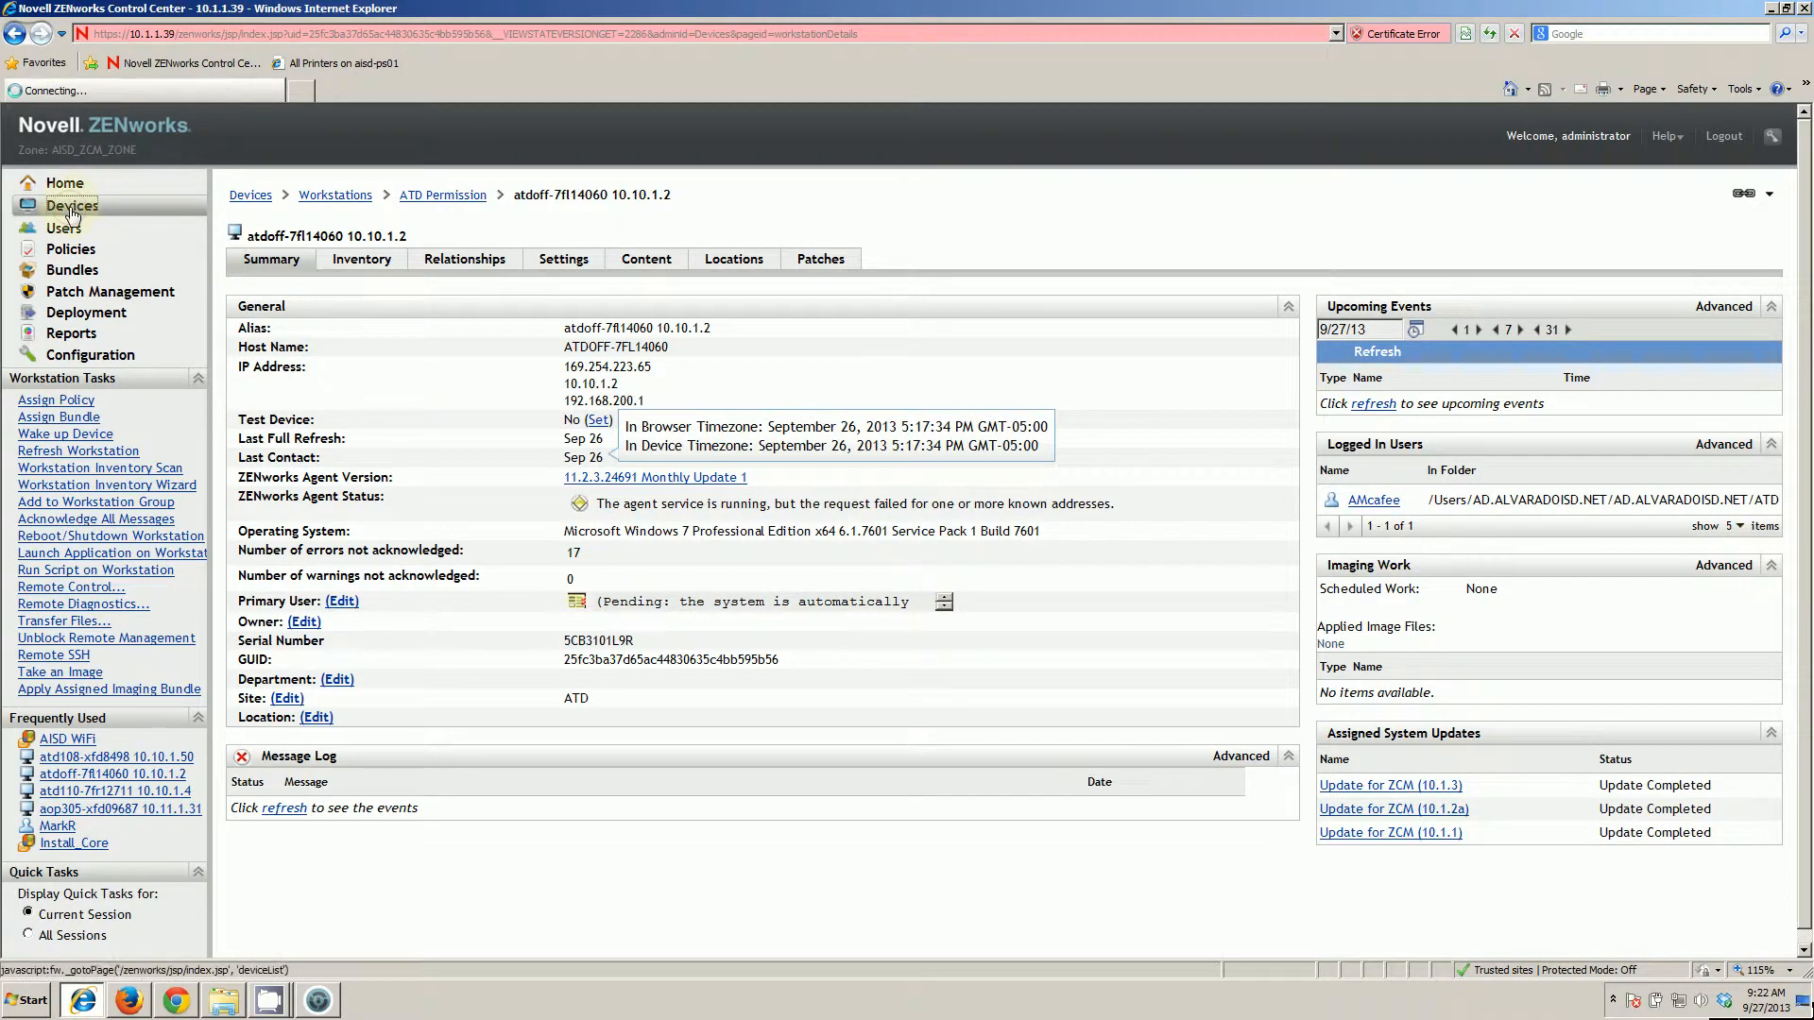
pyautogui.click(64, 184)
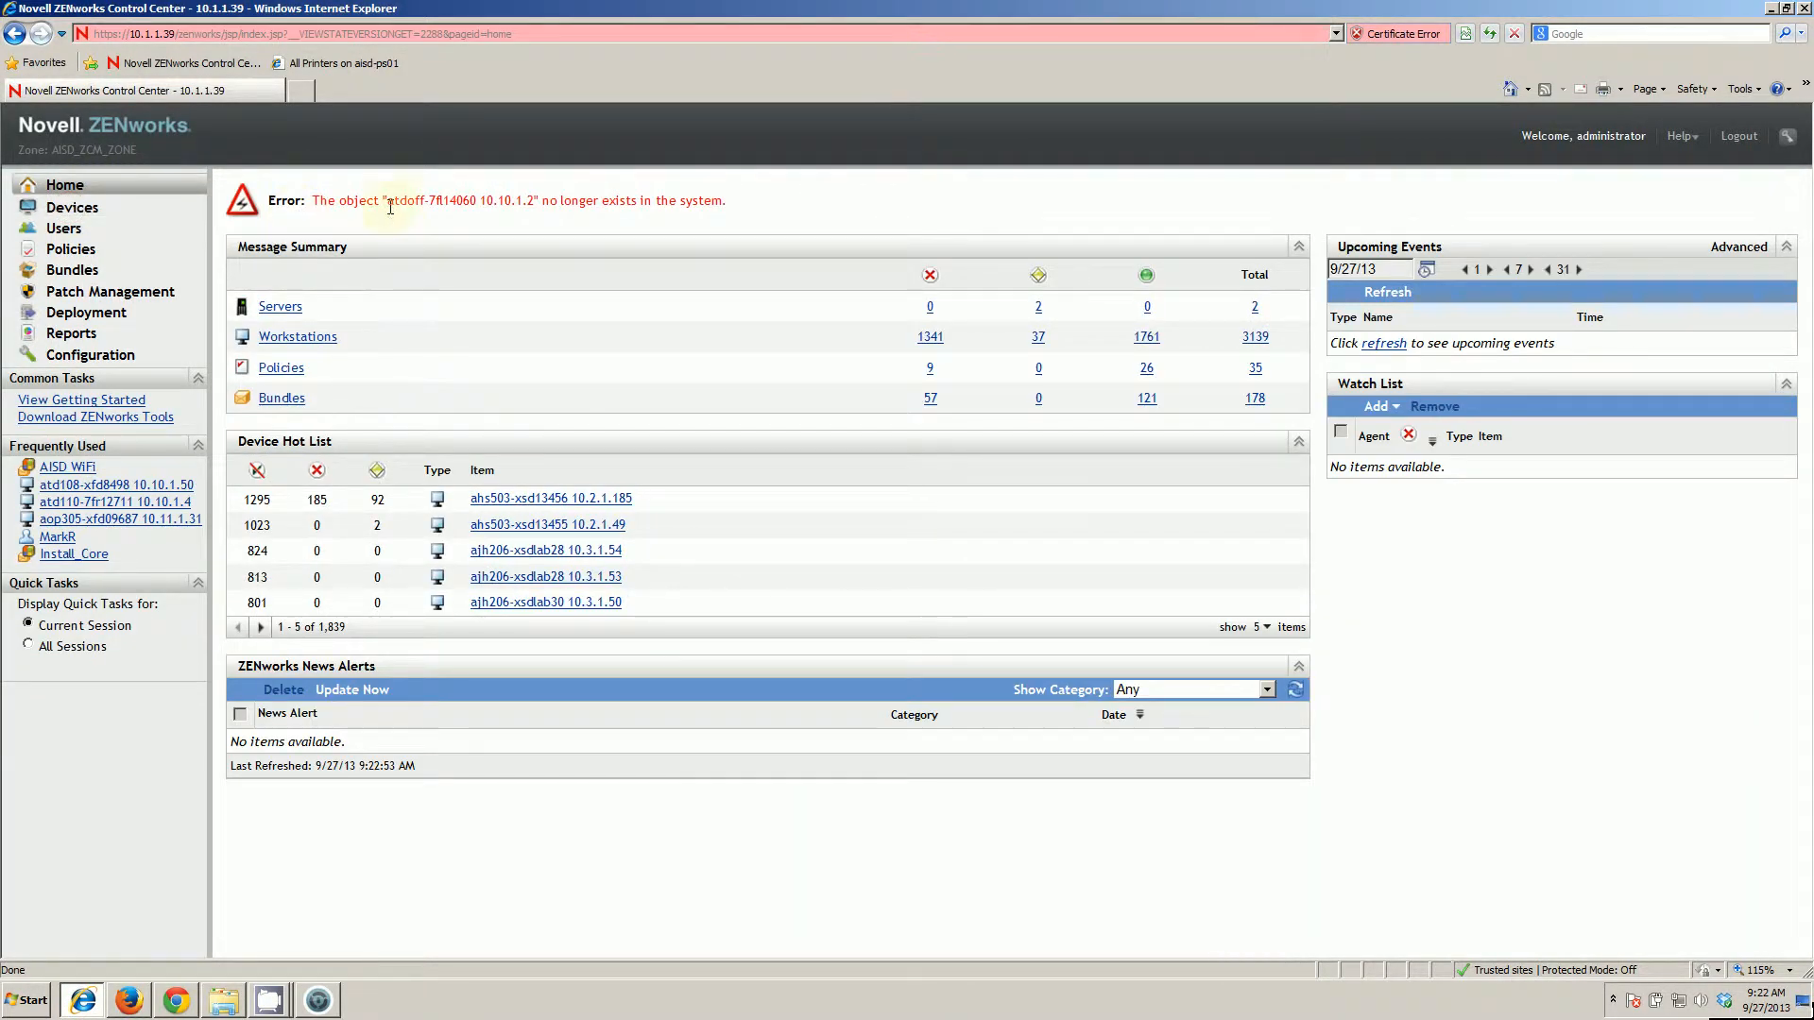
pyautogui.moveTo(391, 201); pyautogui.dragTo(726, 201)
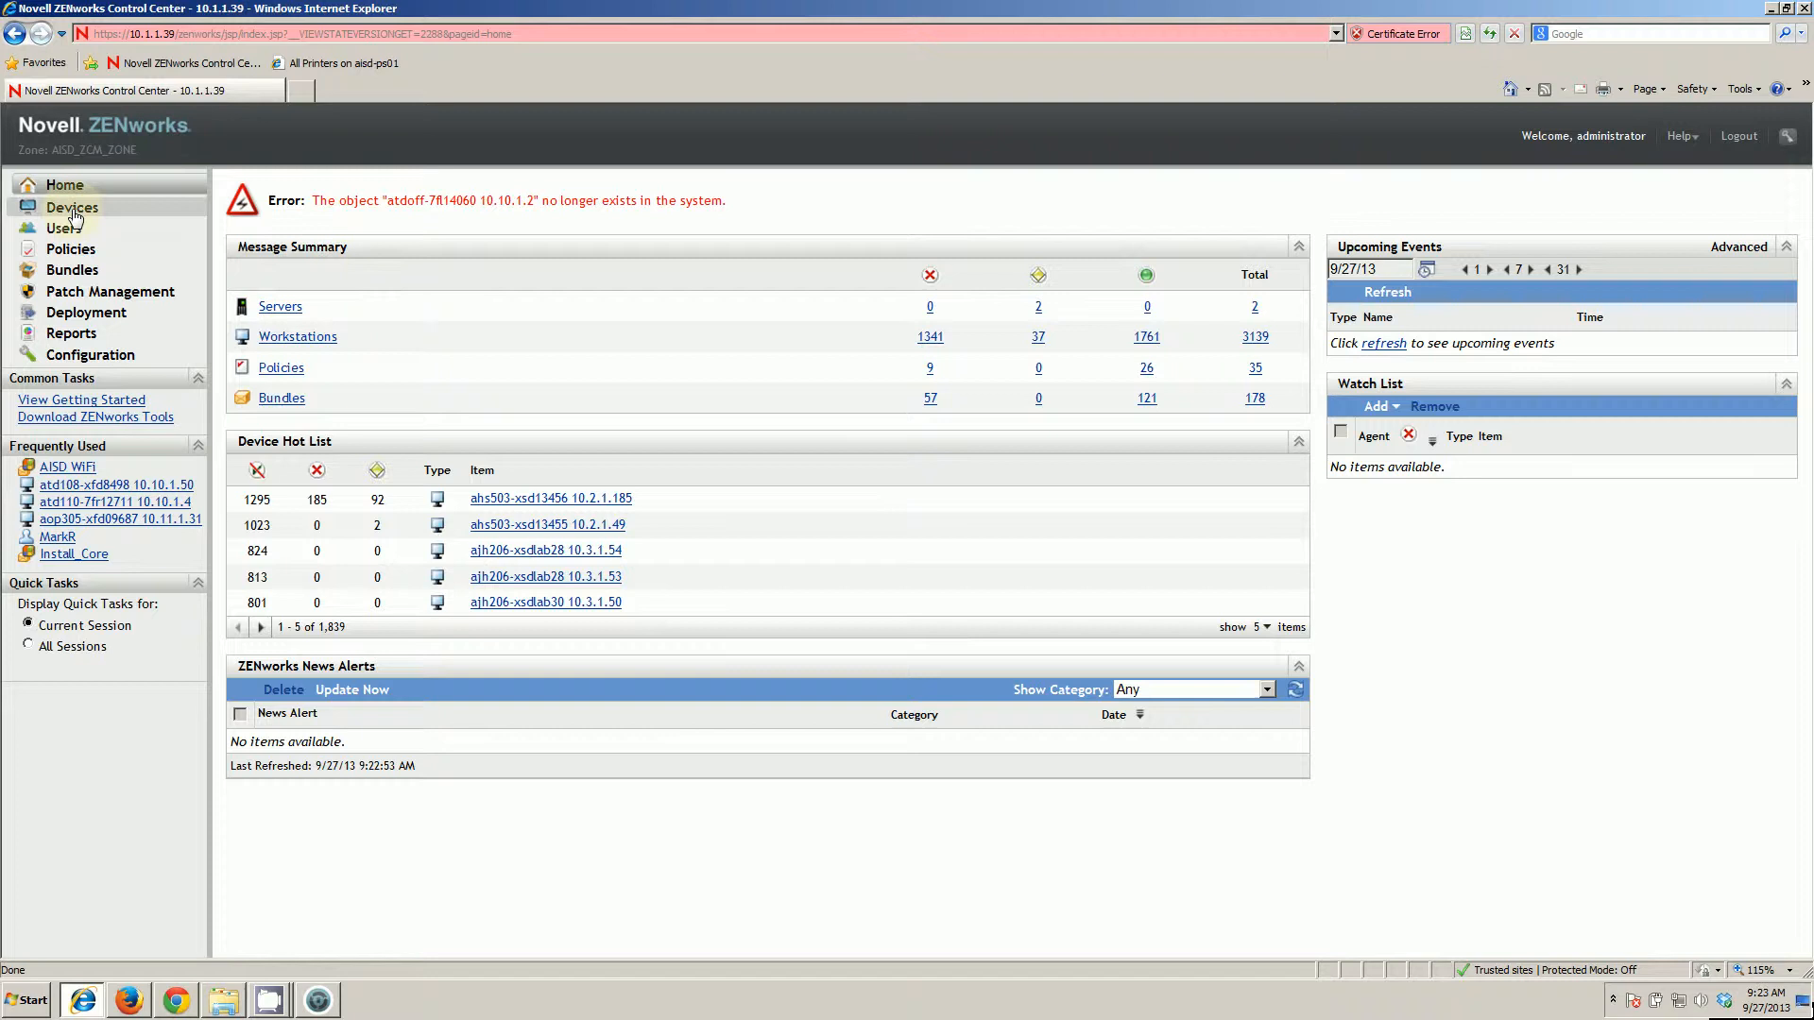
pyautogui.click(72, 207)
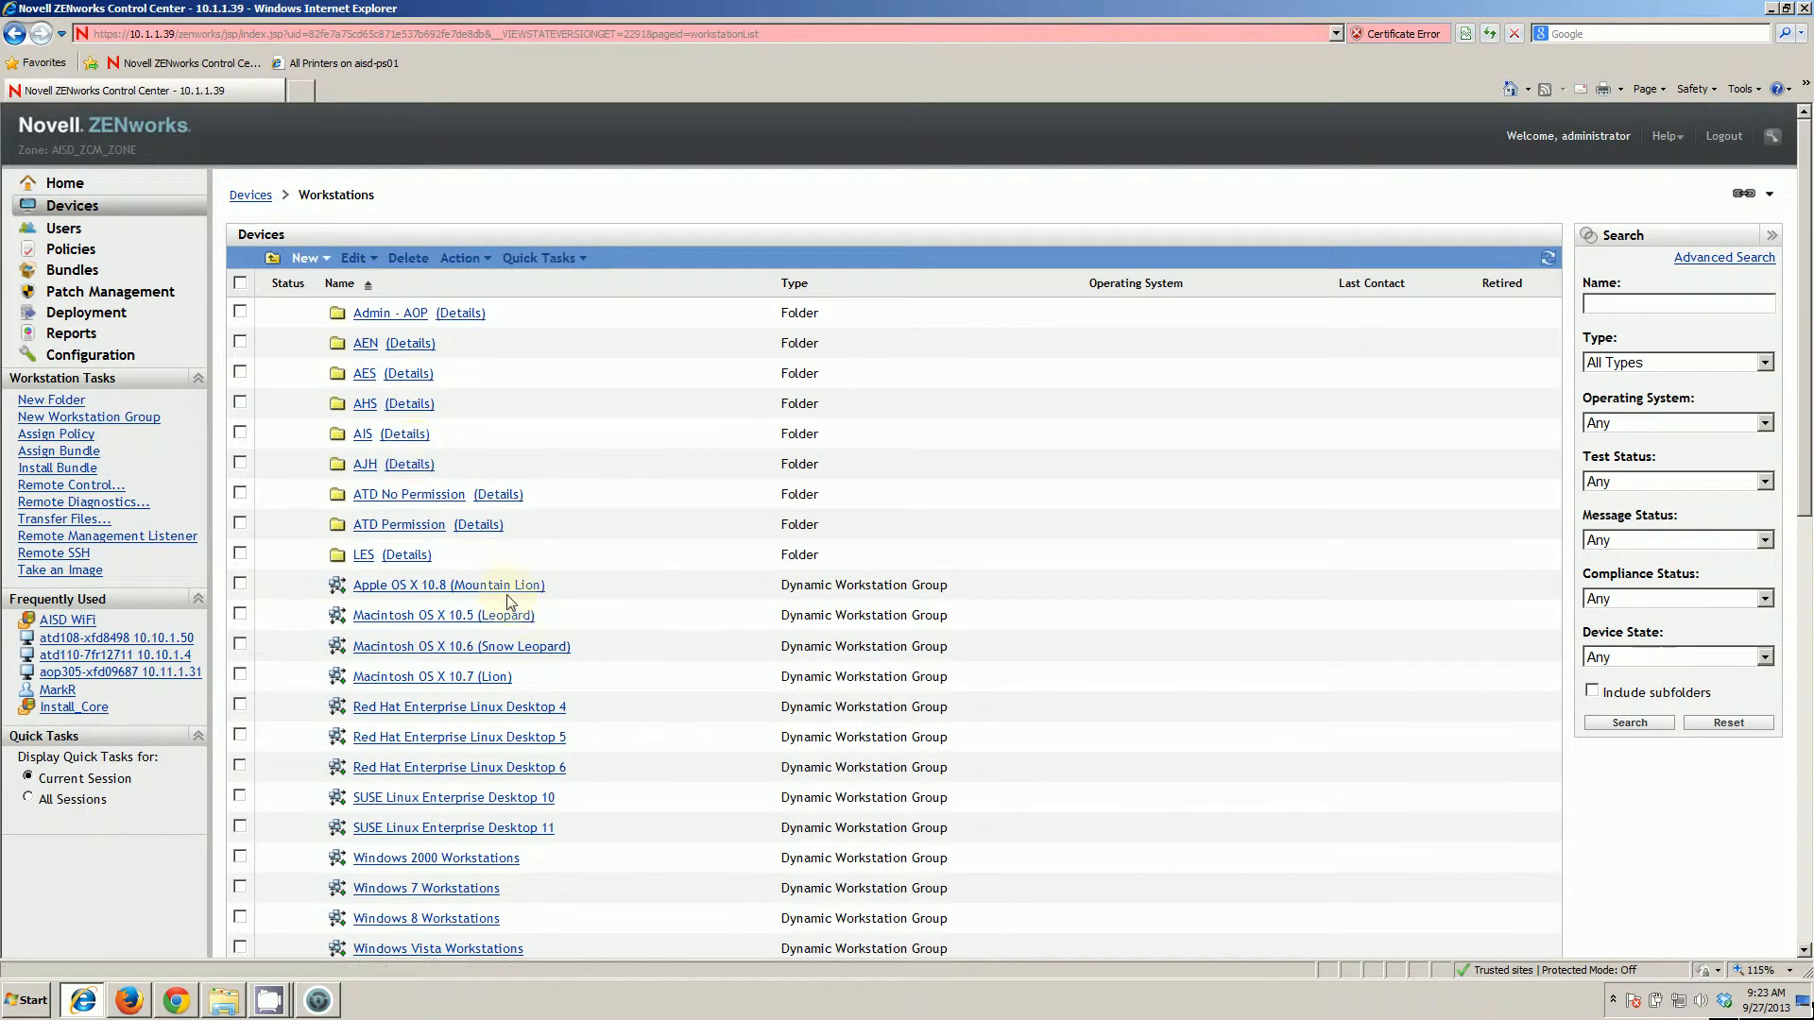
pyautogui.scroll(-3)
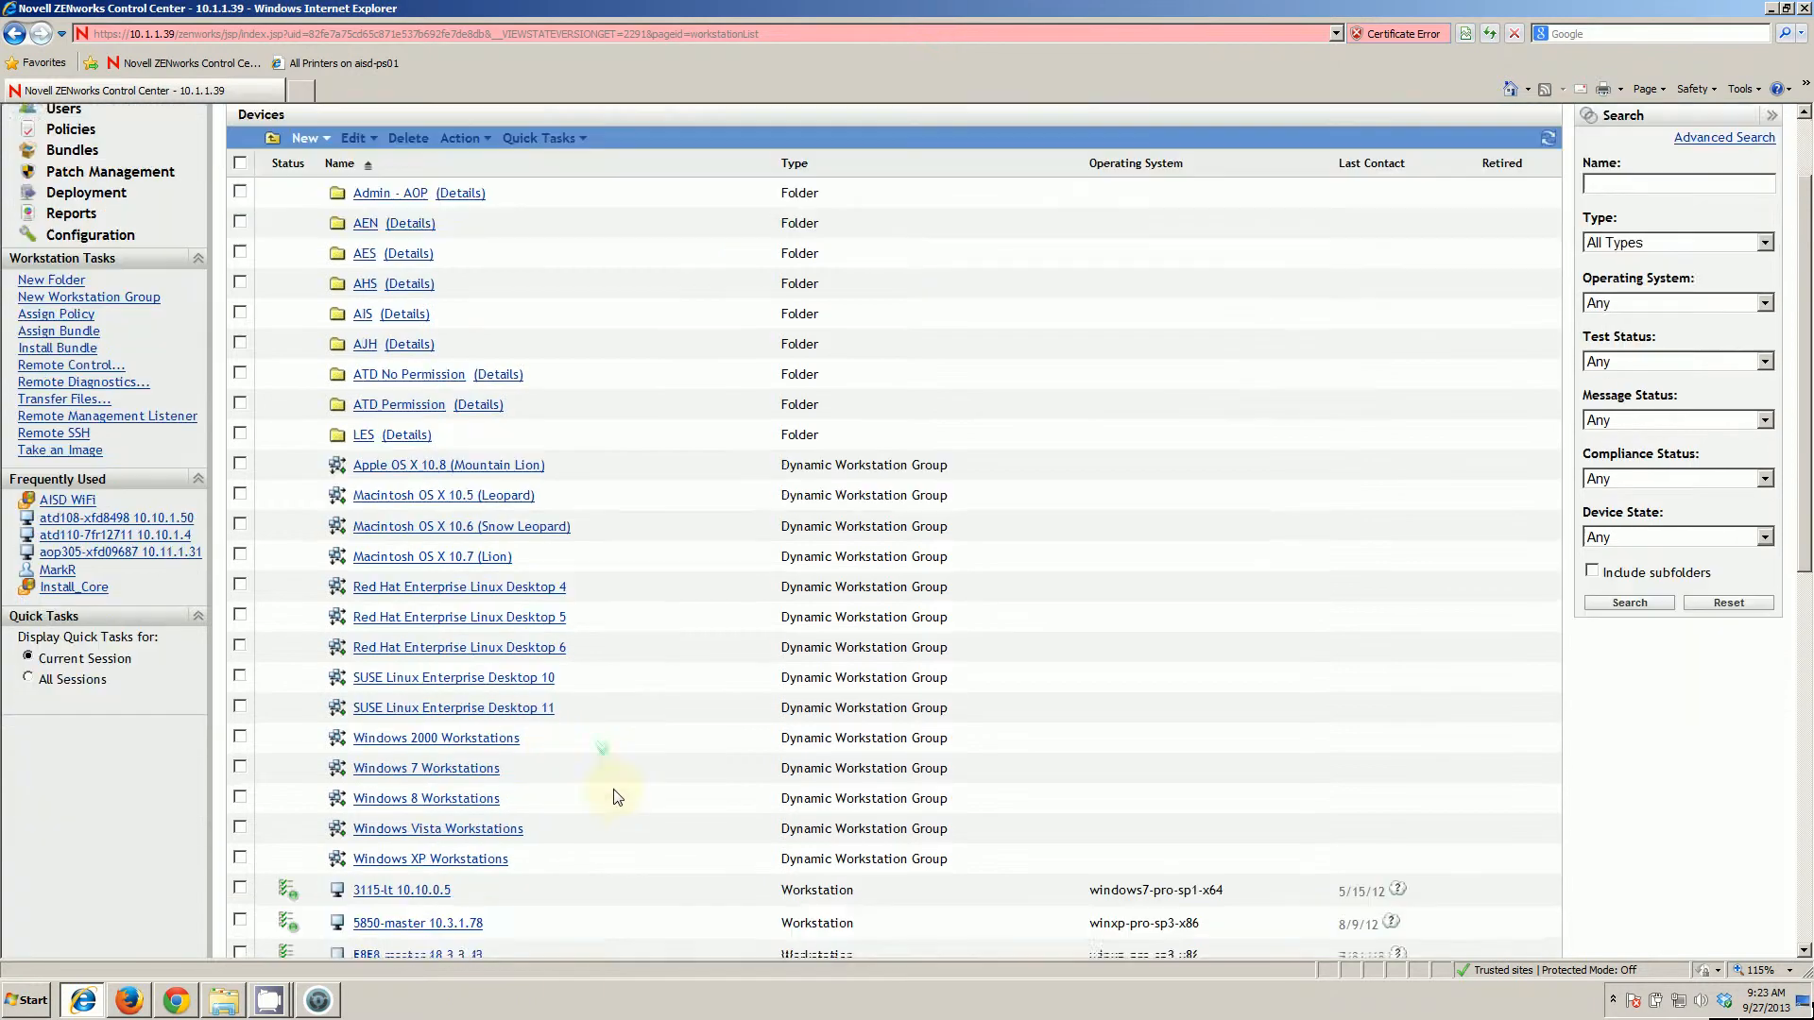
pyautogui.scroll(-3)
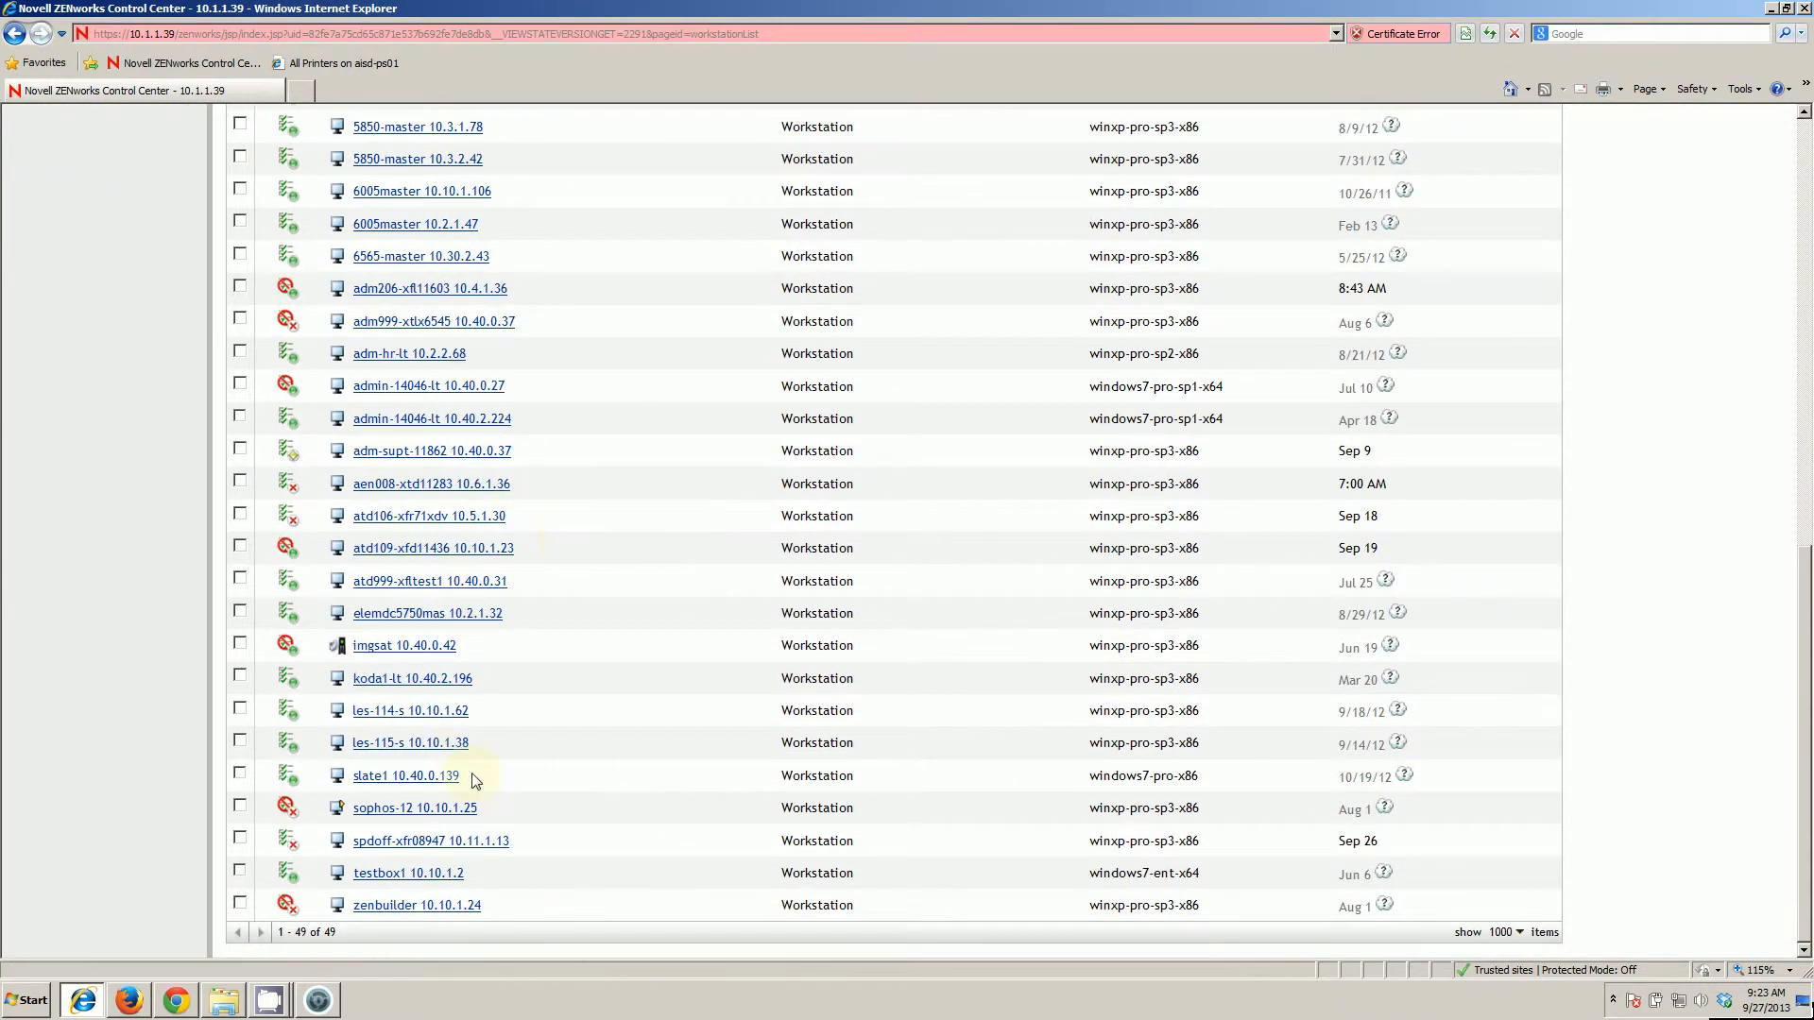
pyautogui.moveTo(375, 521)
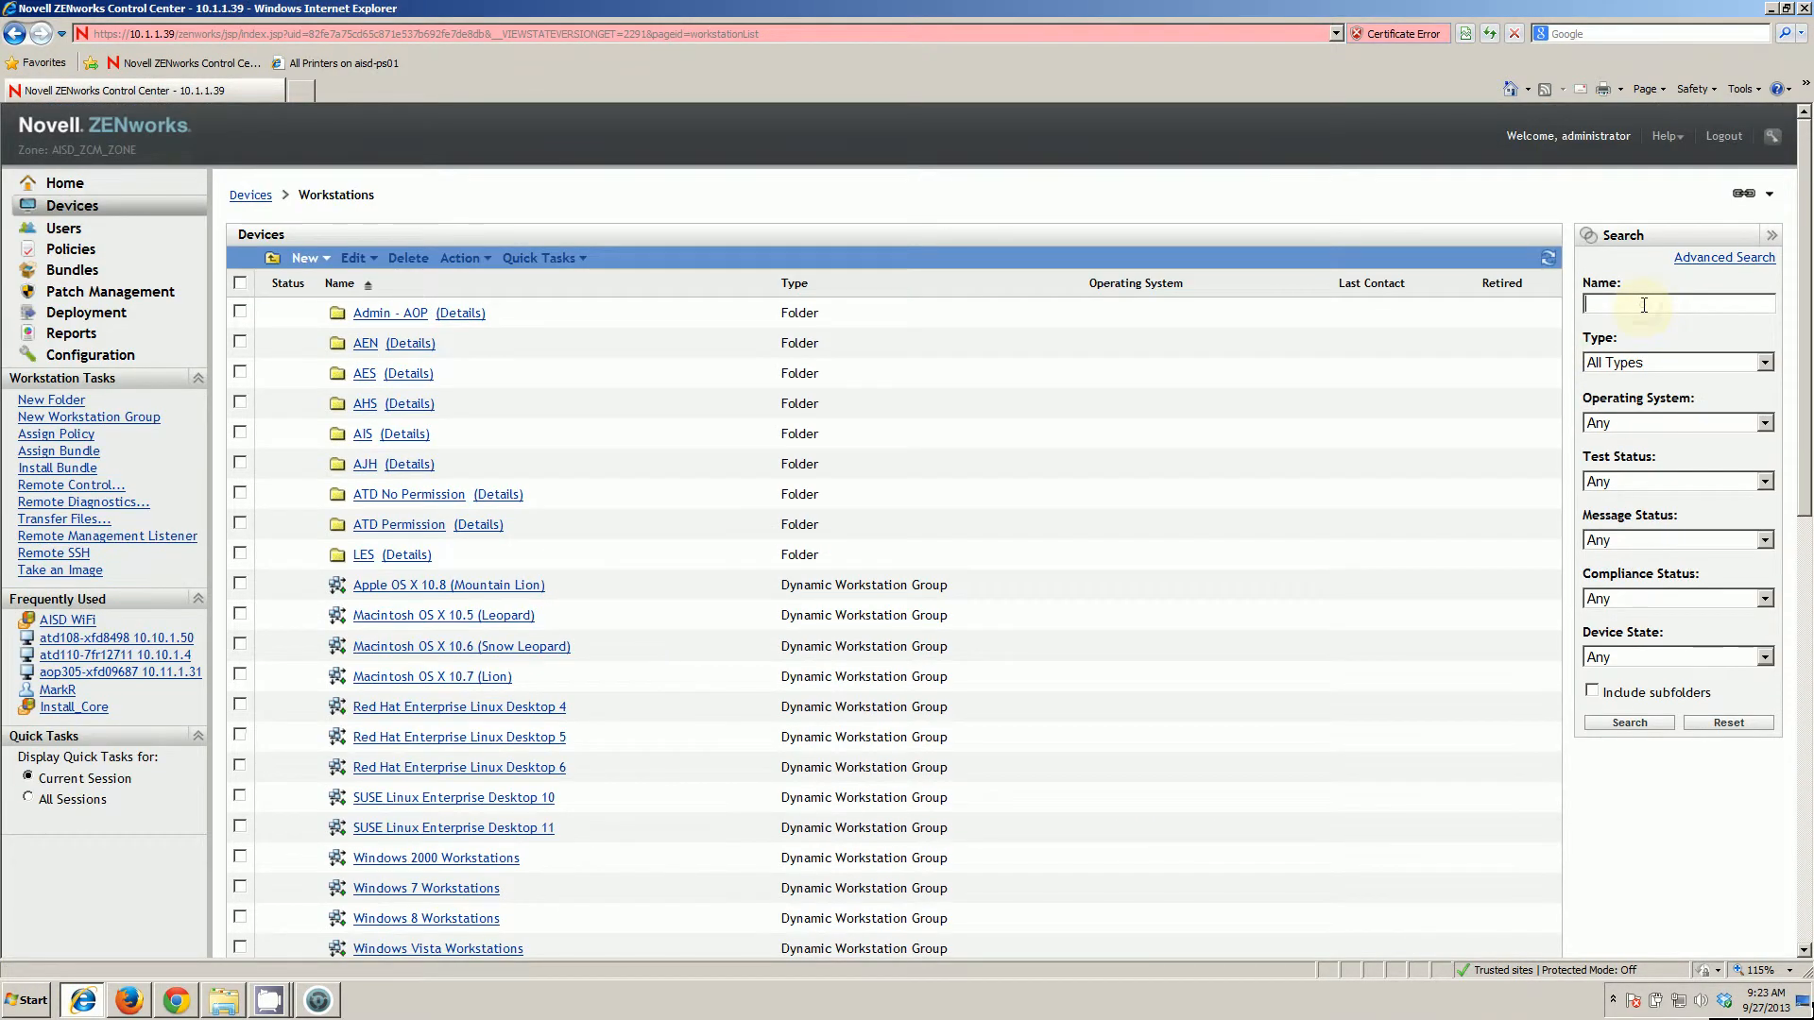
# Step: Search for atdoff-7fl14060 with subfolders included and open the matching workstation
pyautogui.write('atdof')
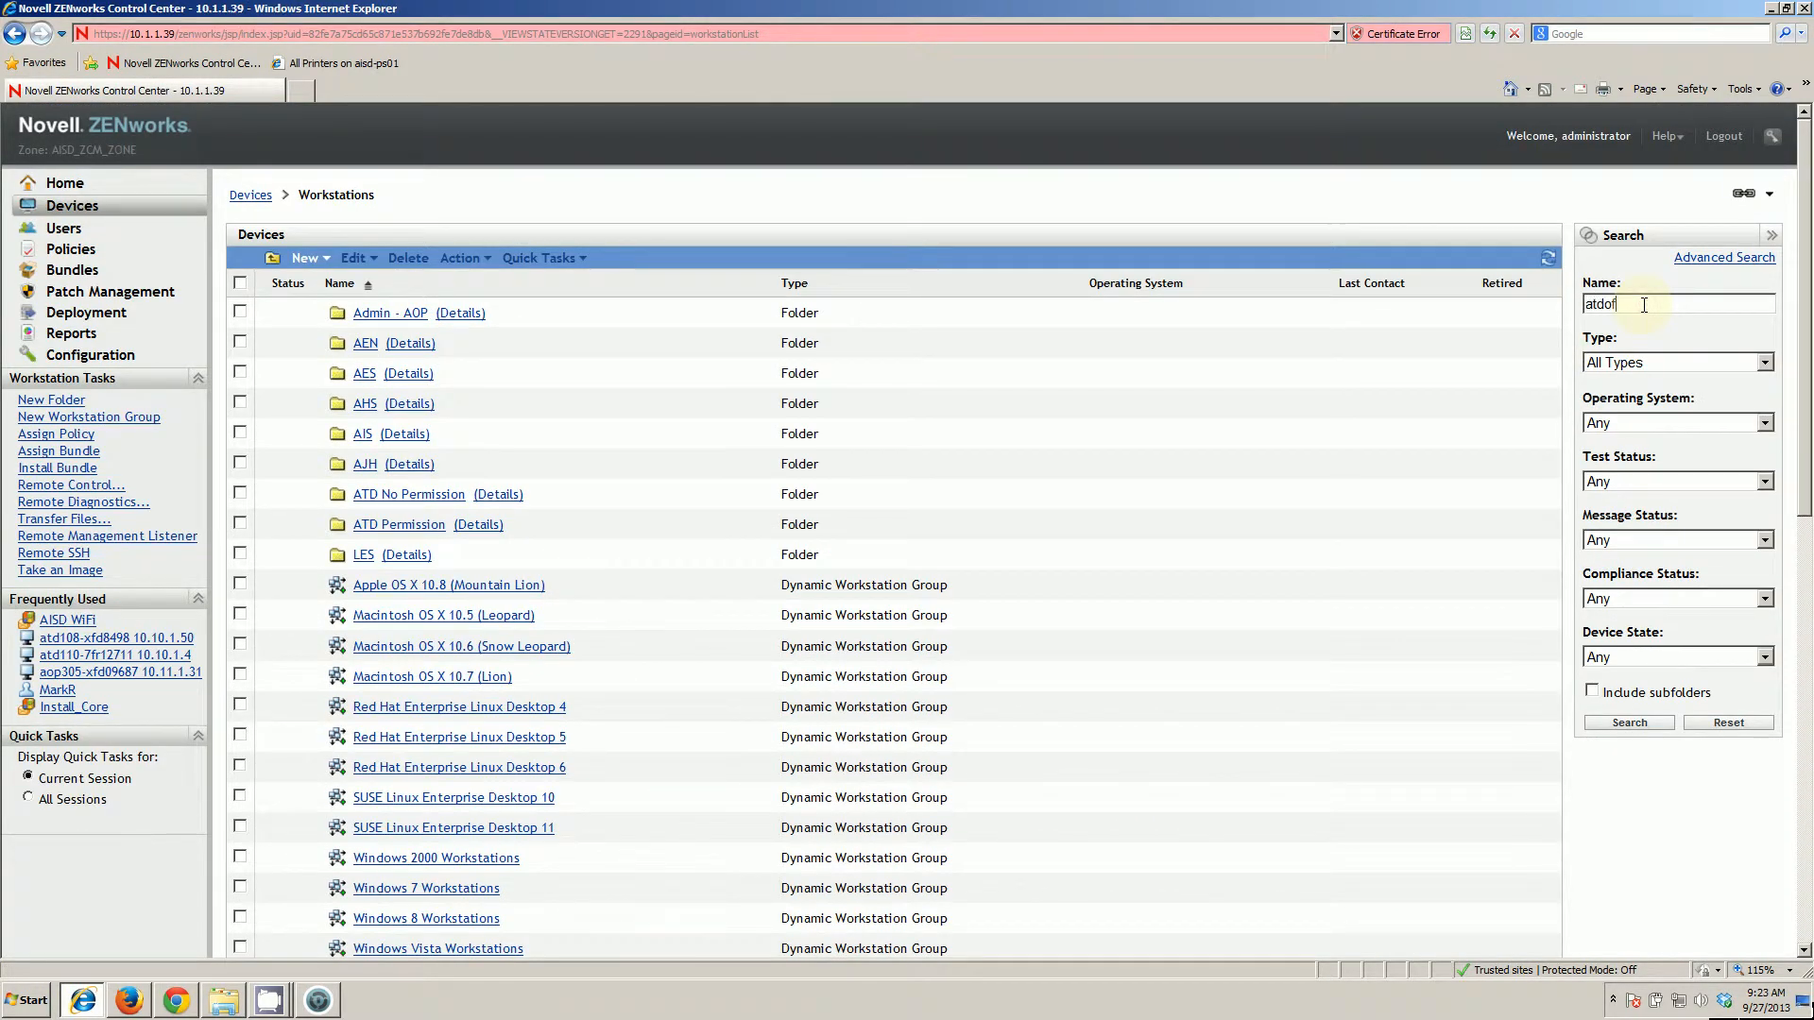
pyautogui.write('f-')
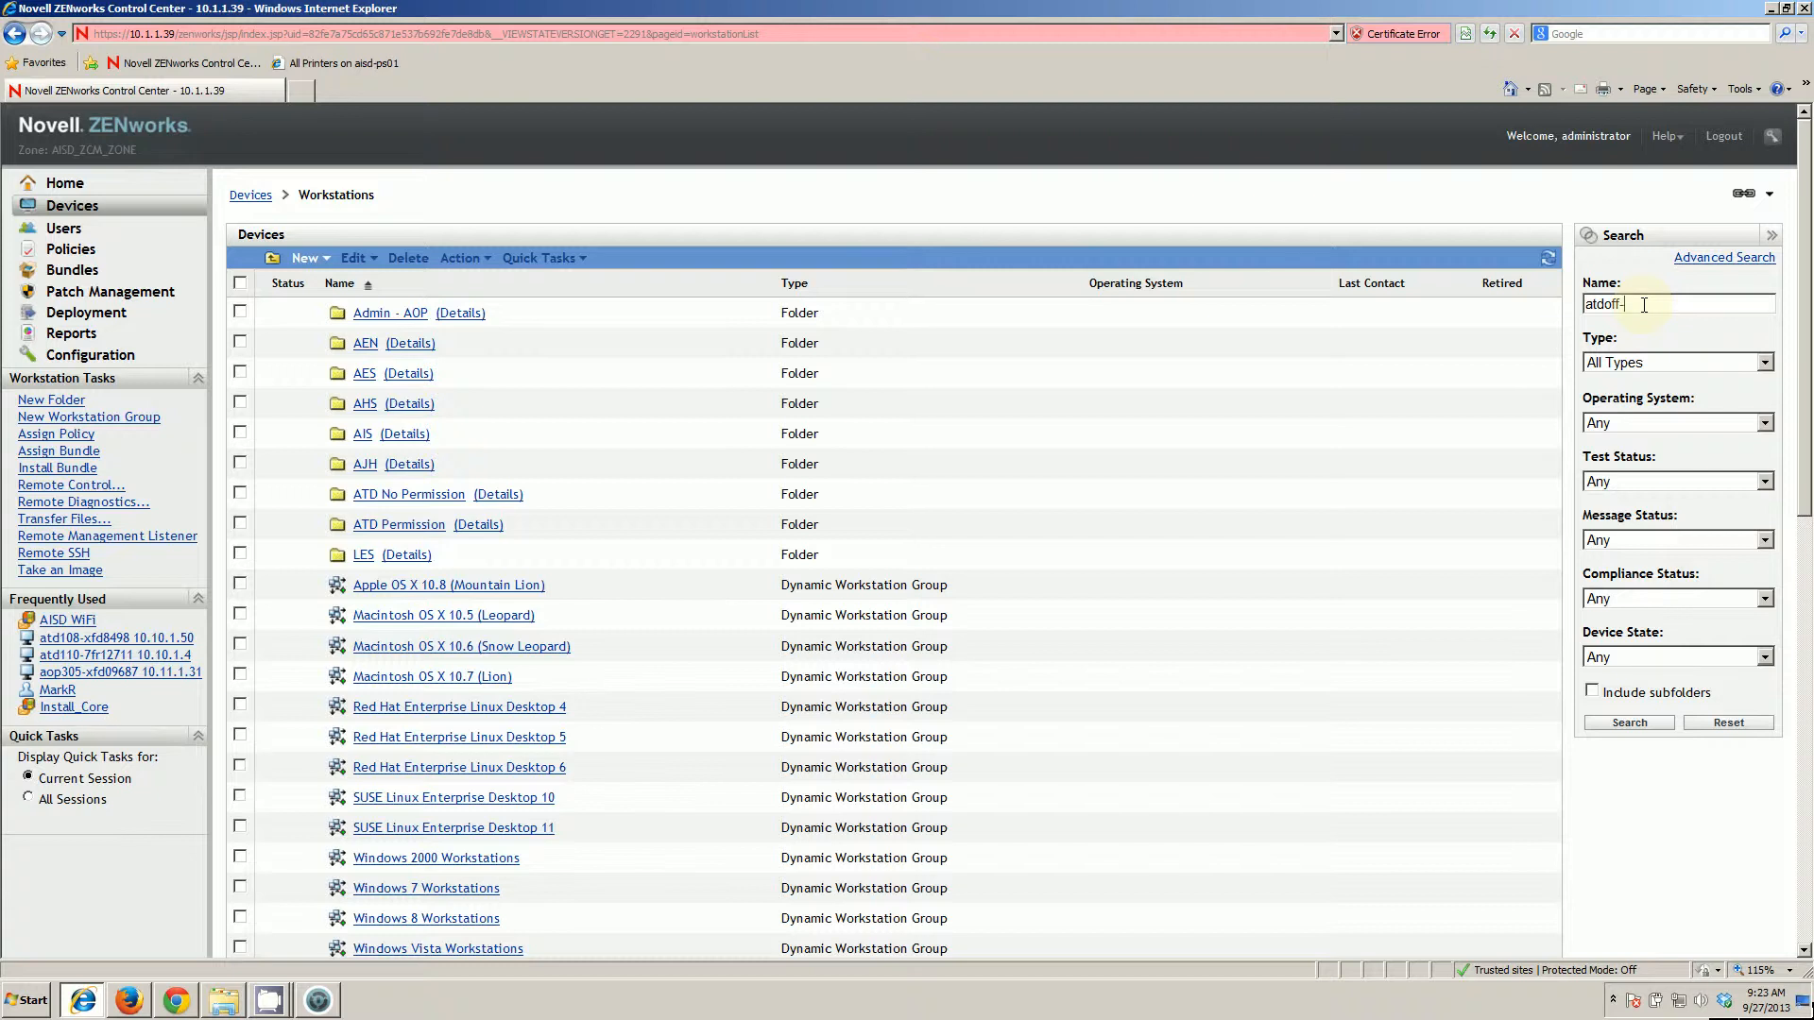
pyautogui.write('7fl1406')
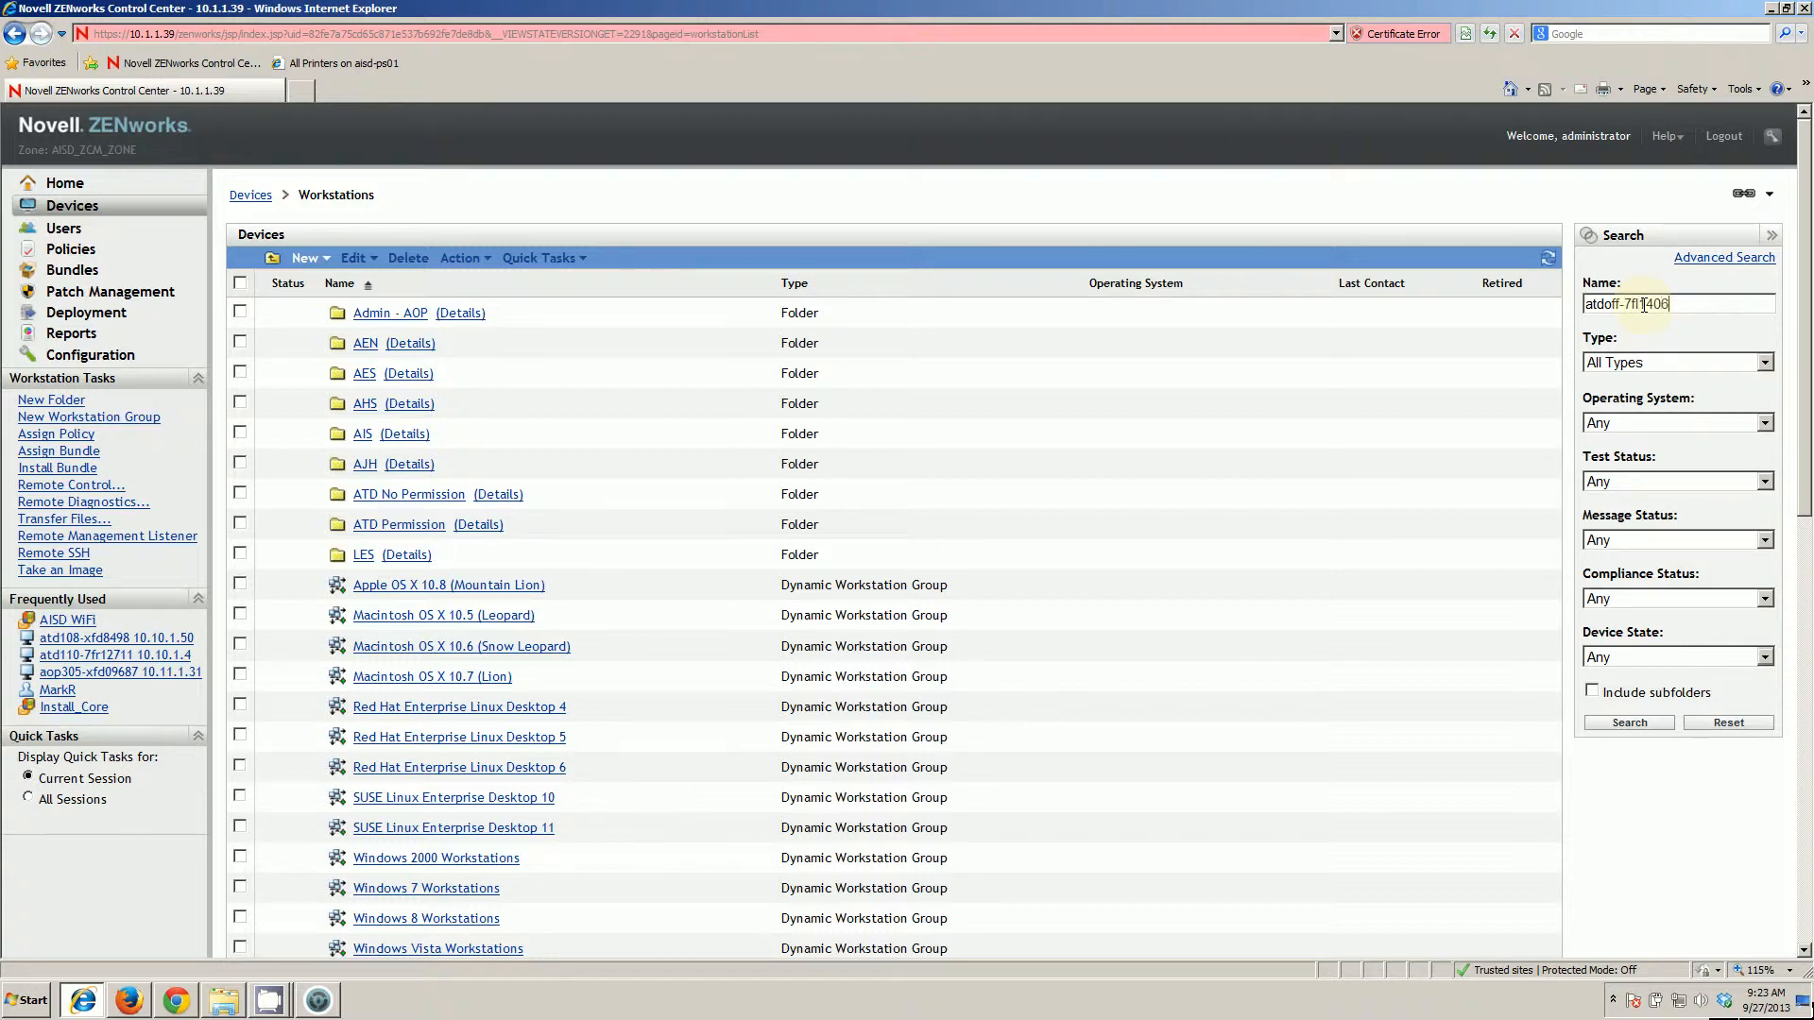
pyautogui.click(1628, 722)
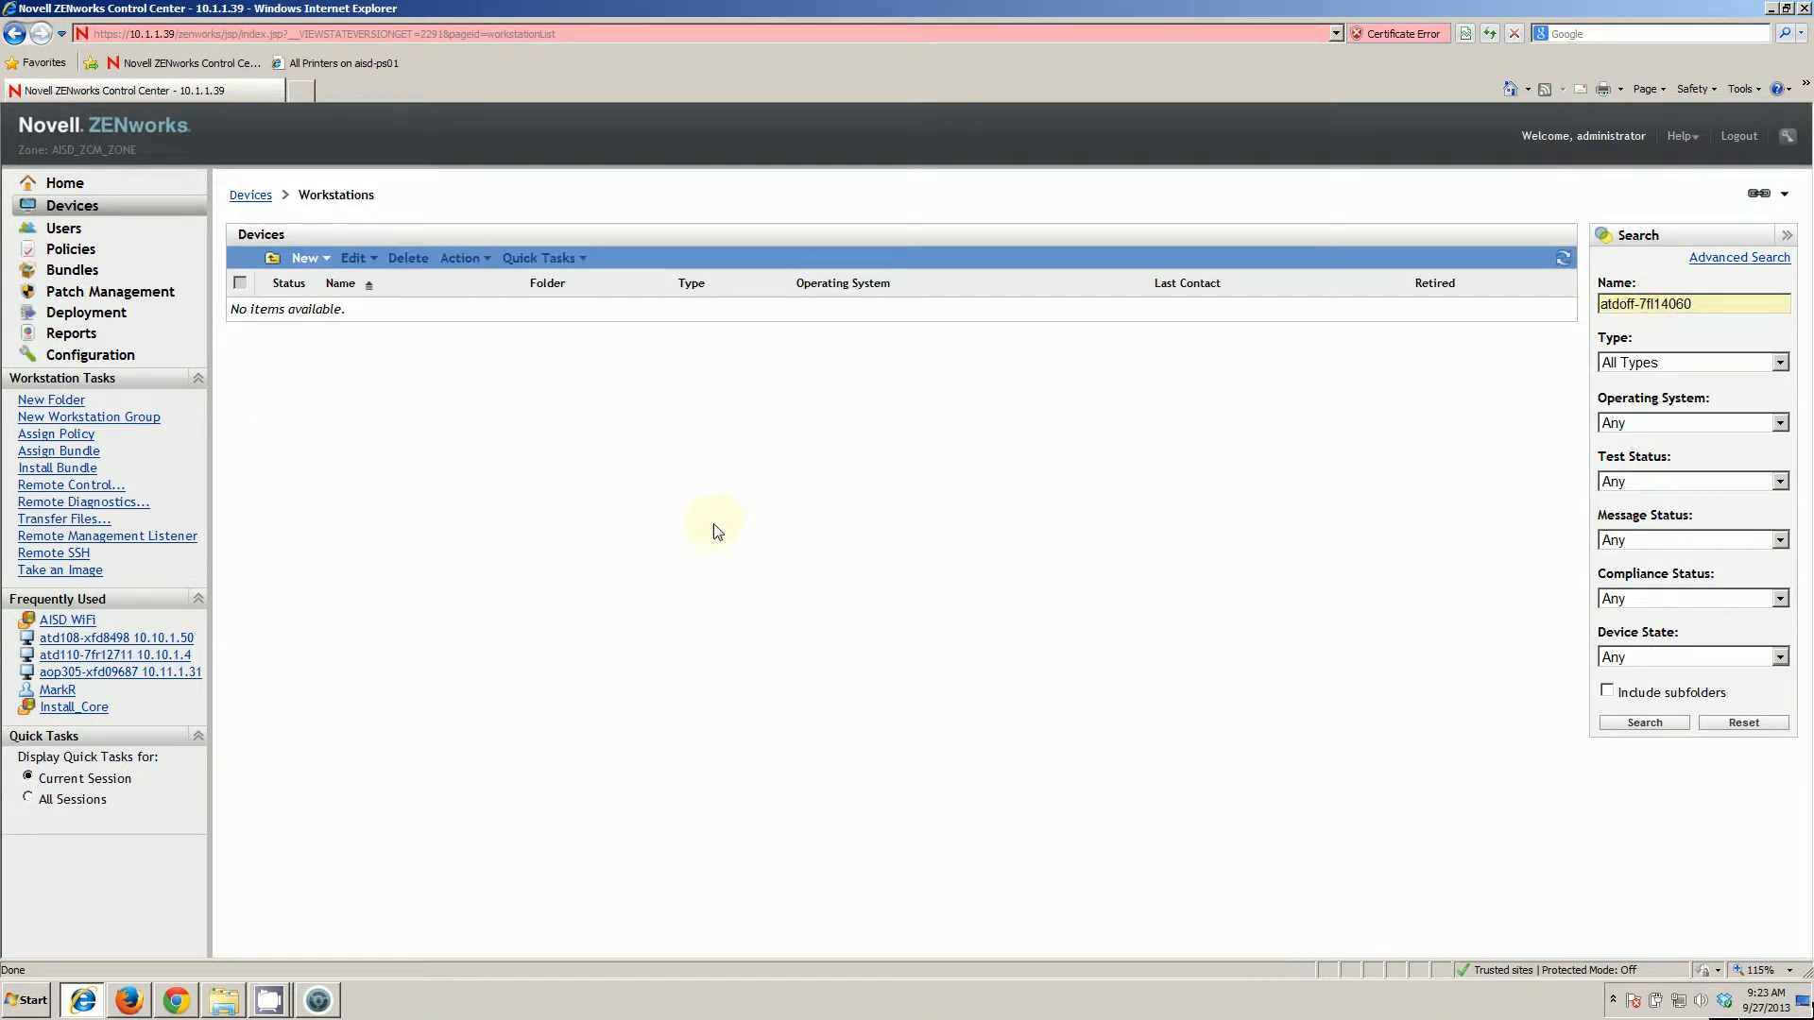
pyautogui.click(1607, 690)
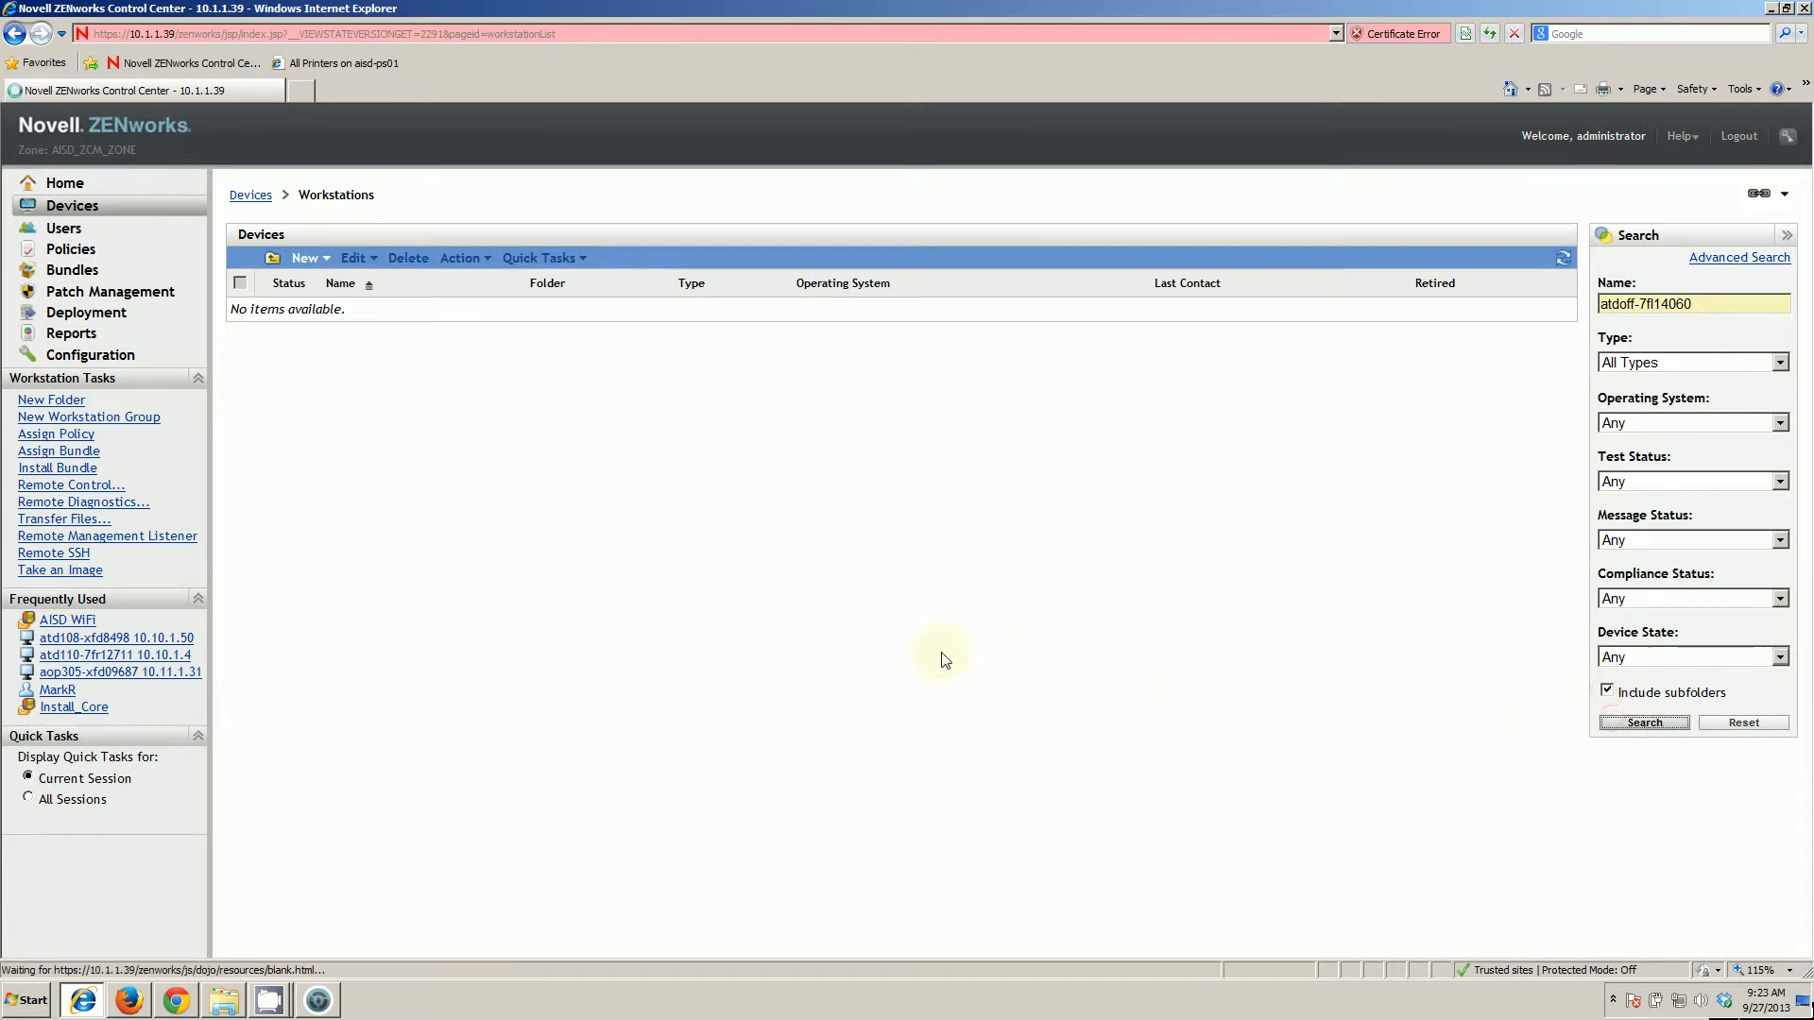
pyautogui.click(1642, 722)
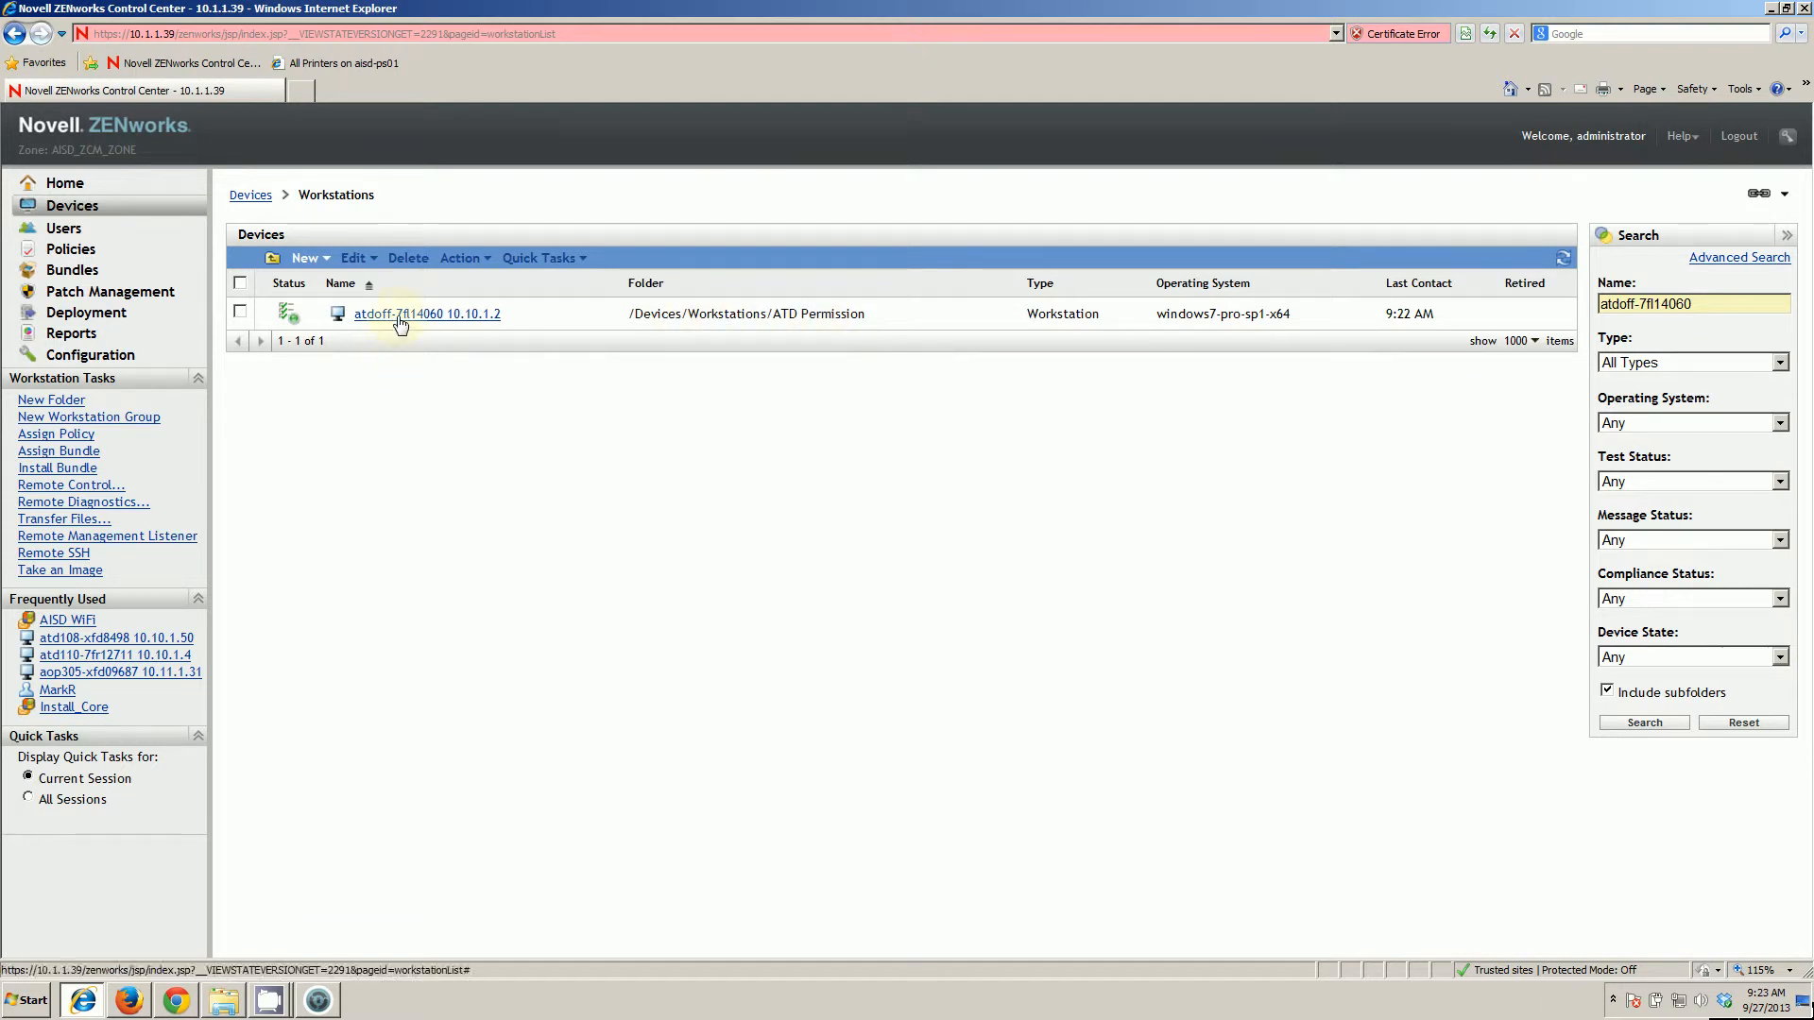
pyautogui.moveTo(398, 322)
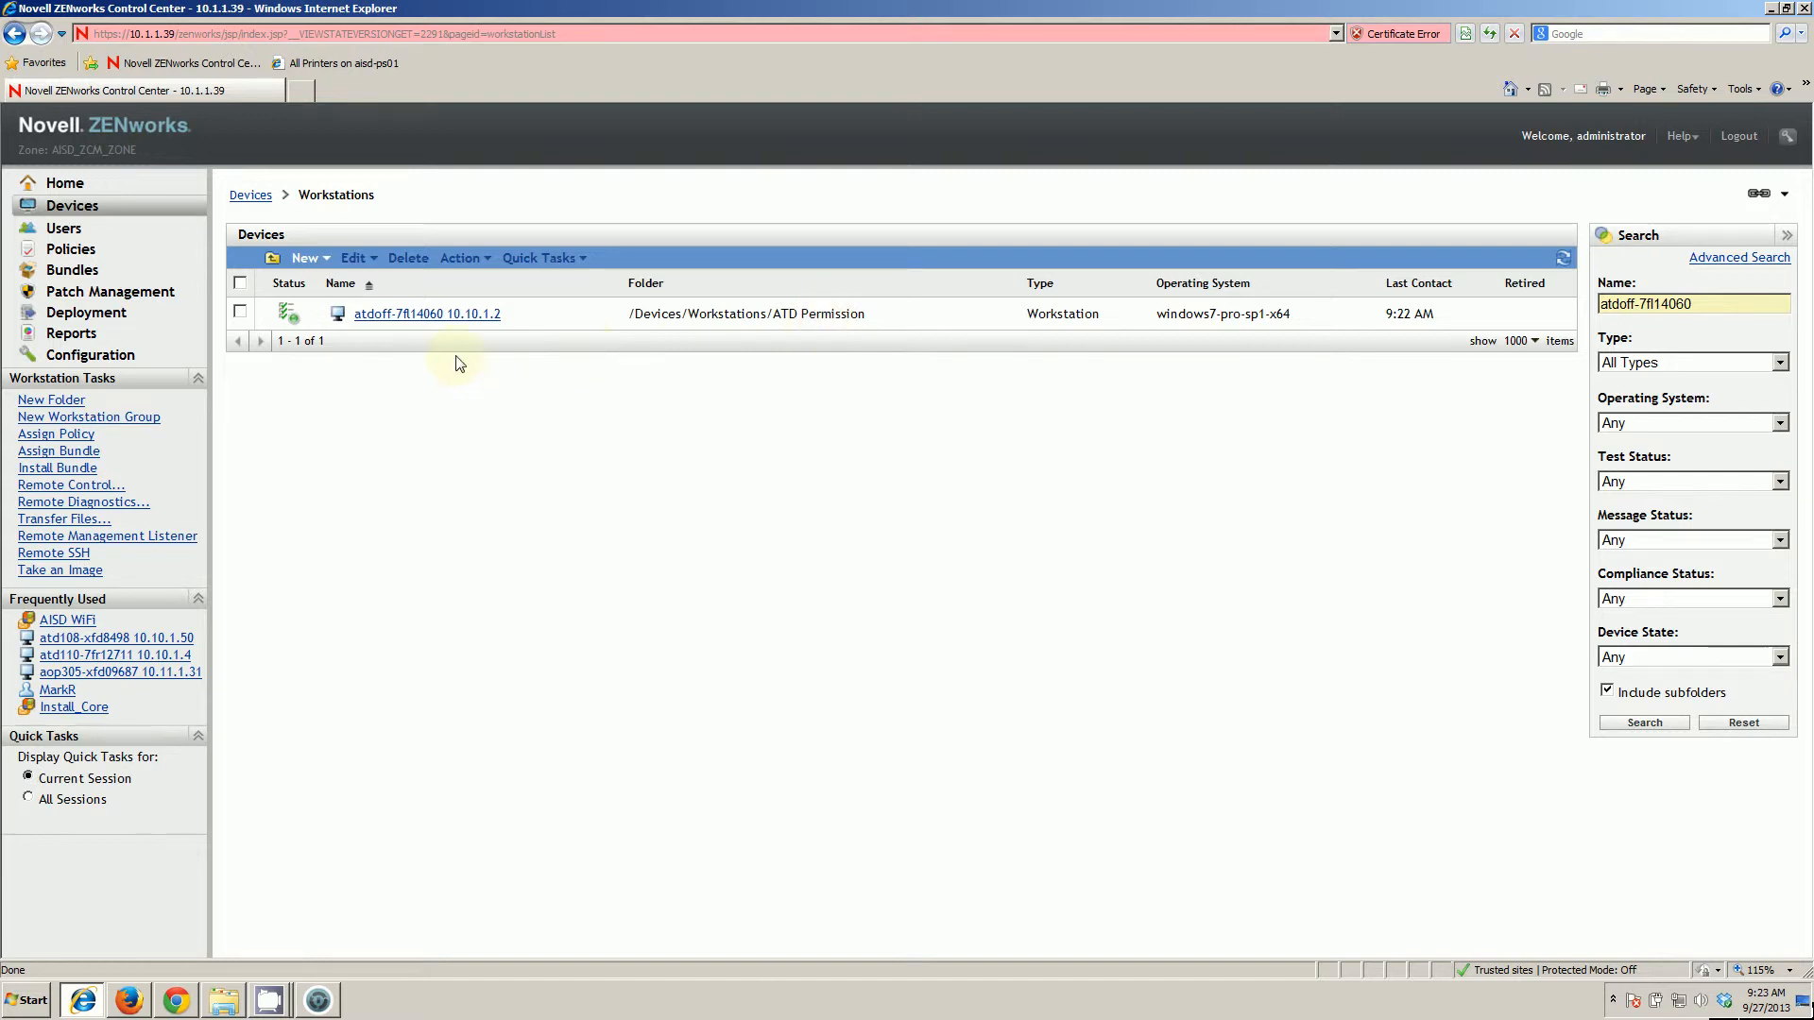
pyautogui.click(426, 314)
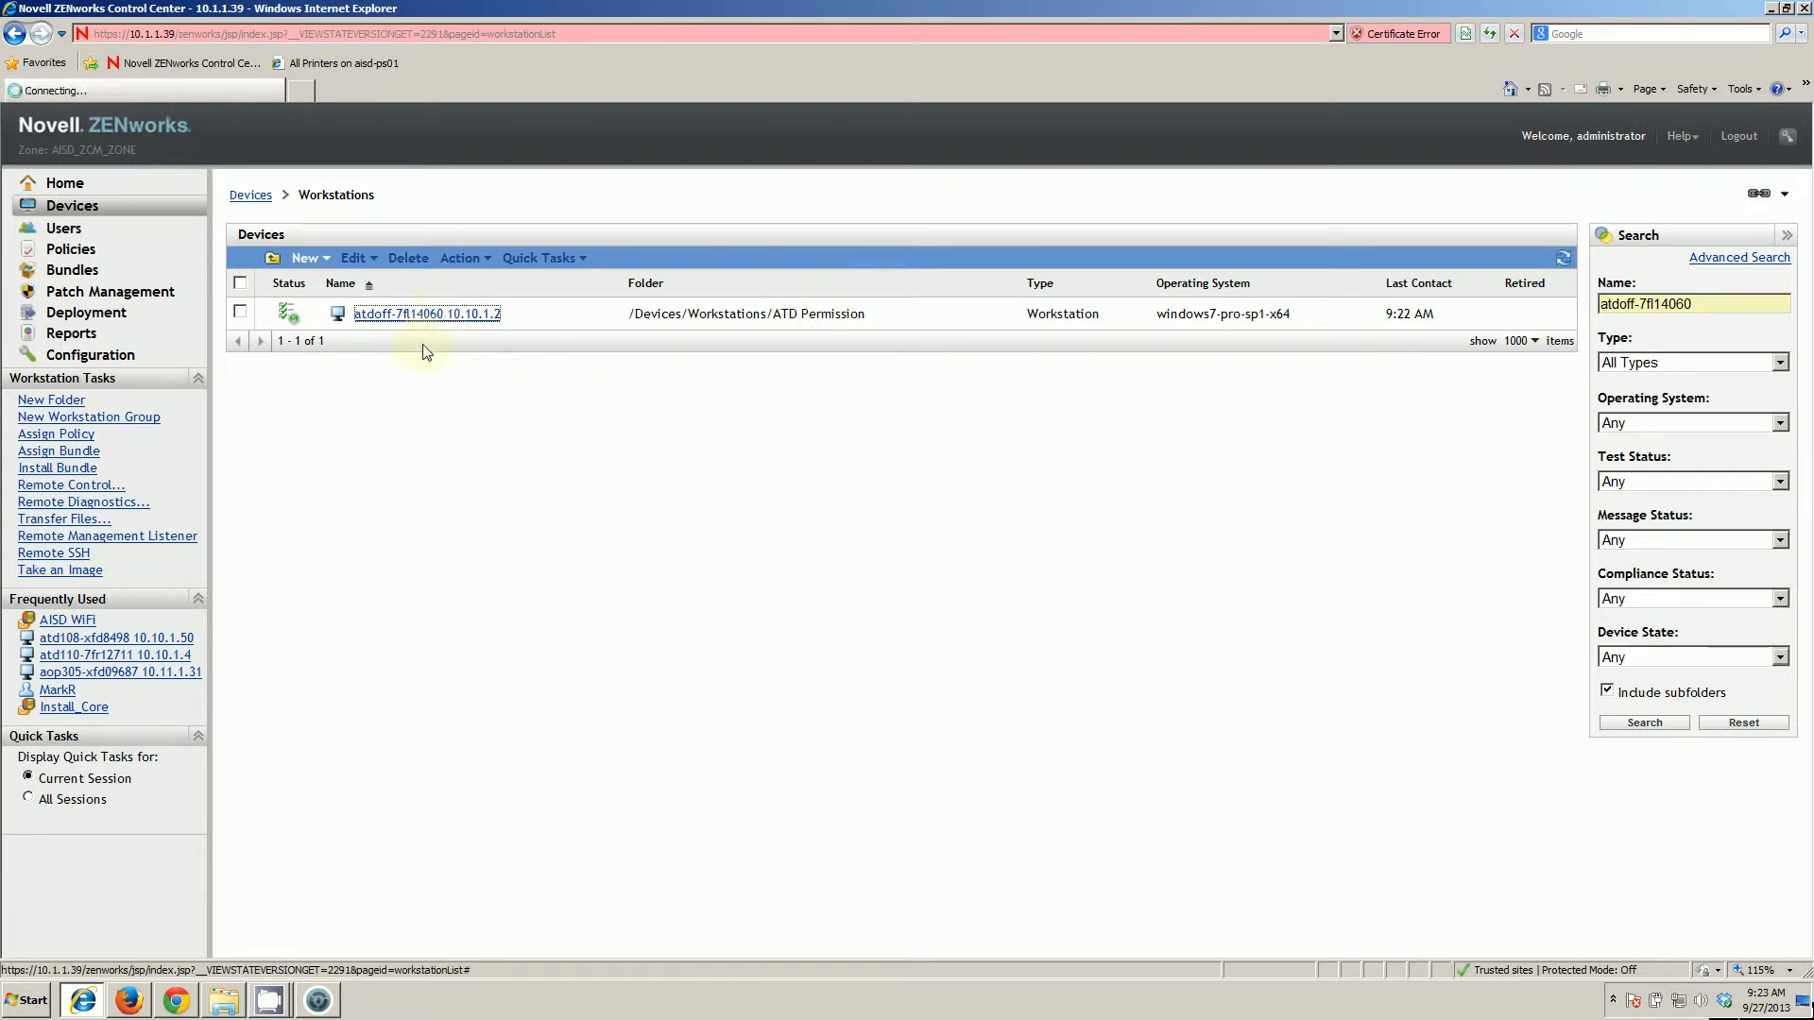
# Step: View atdoff-7fl14060 10.10.1.2's summary, showing last contact at 9:22 AM
pyautogui.click(426, 314)
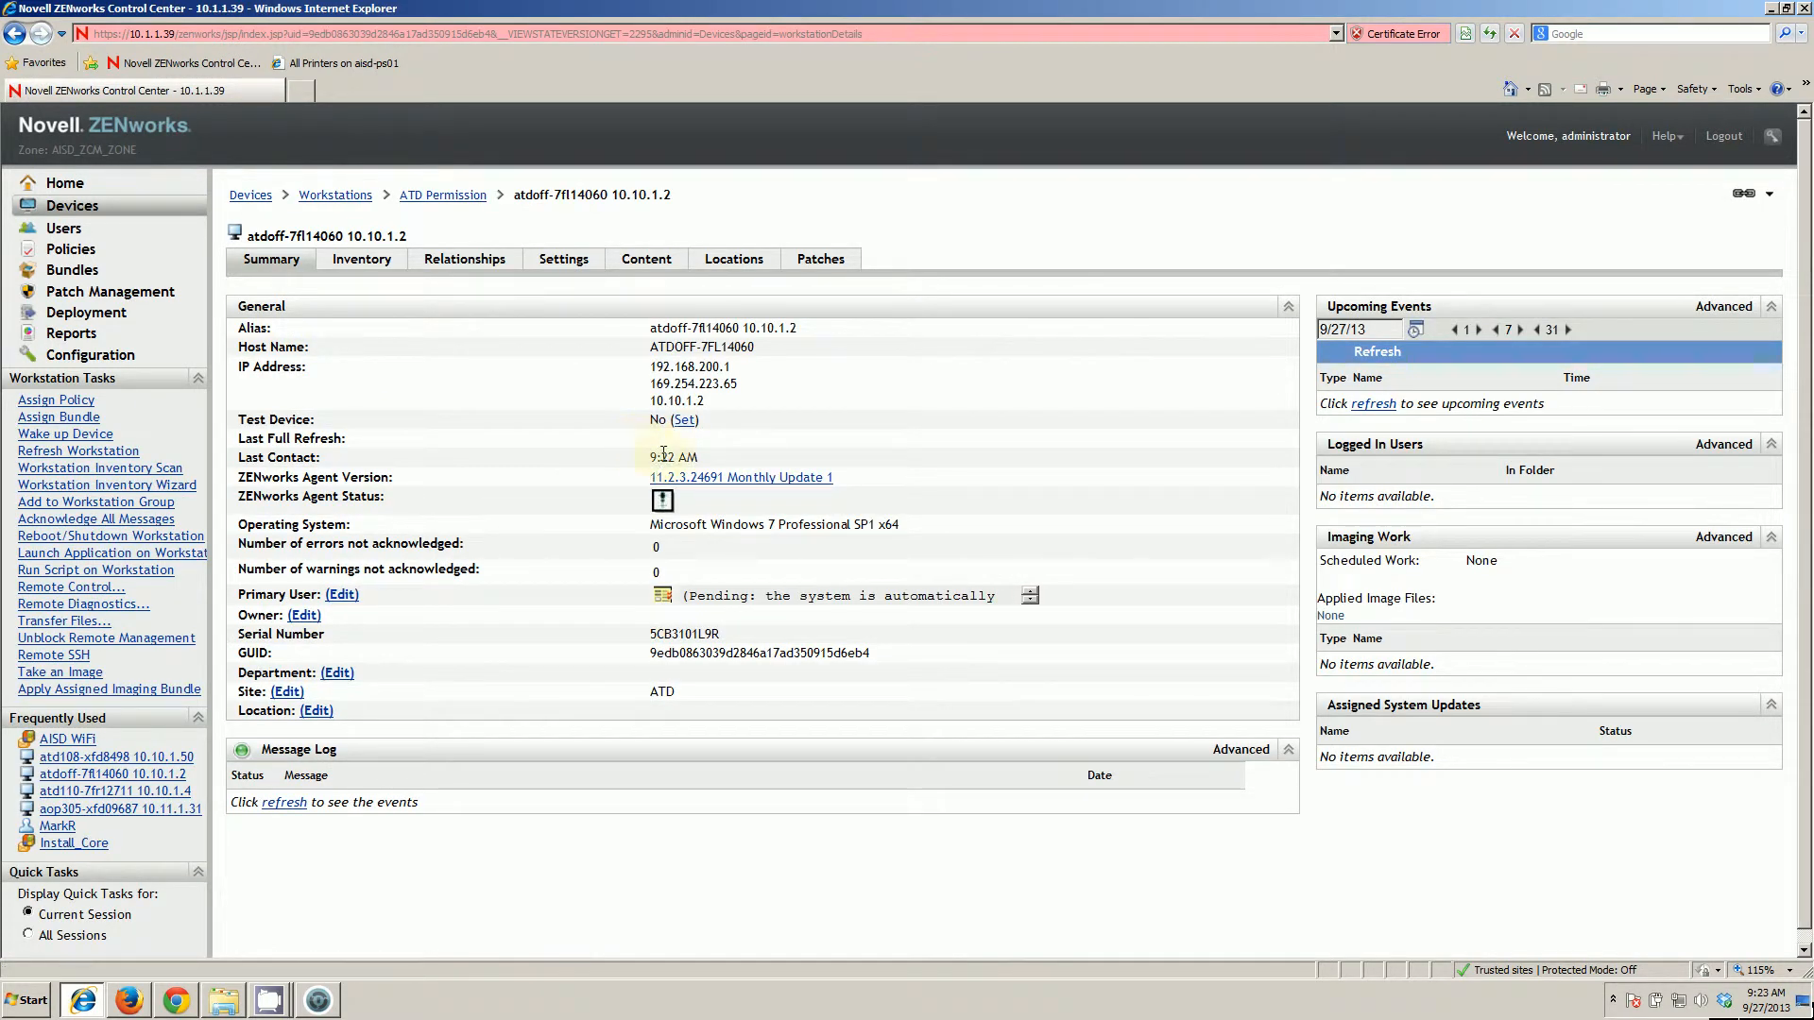
pyautogui.moveTo(674, 457)
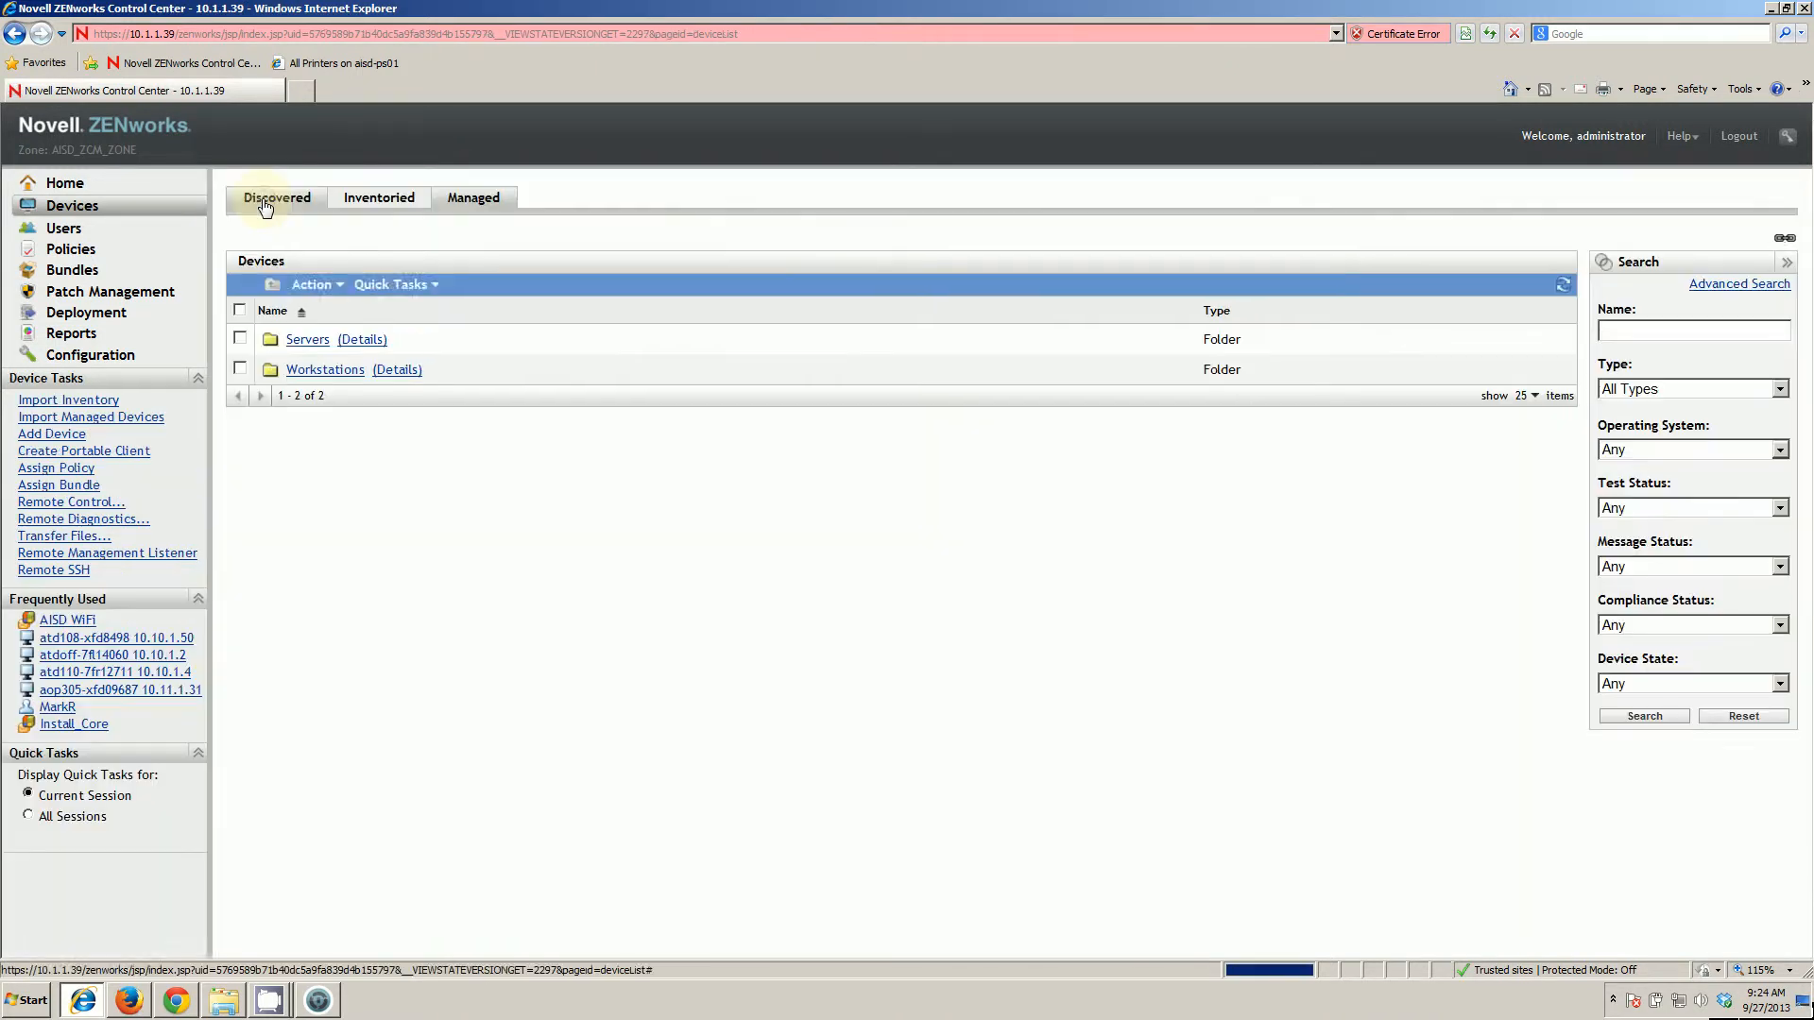
# Step: Browse into the Workstations folder and then the AES folder
pyautogui.click(324, 369)
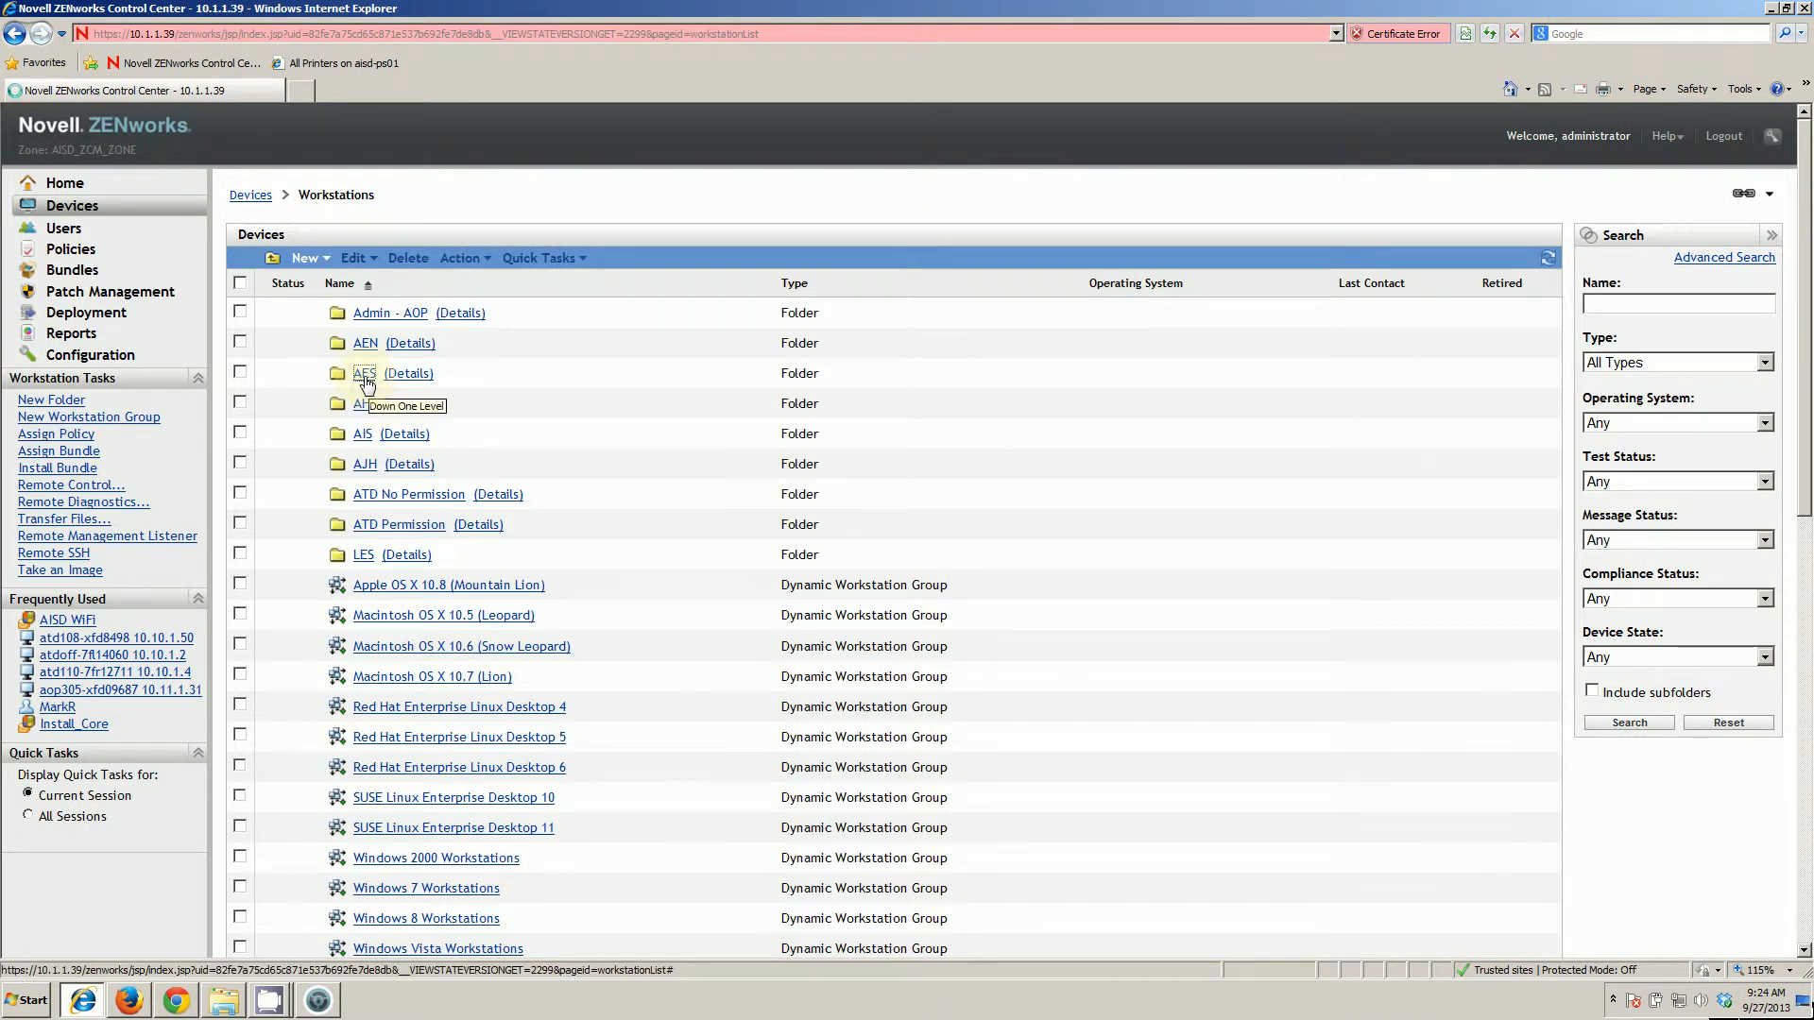
pyautogui.click(365, 373)
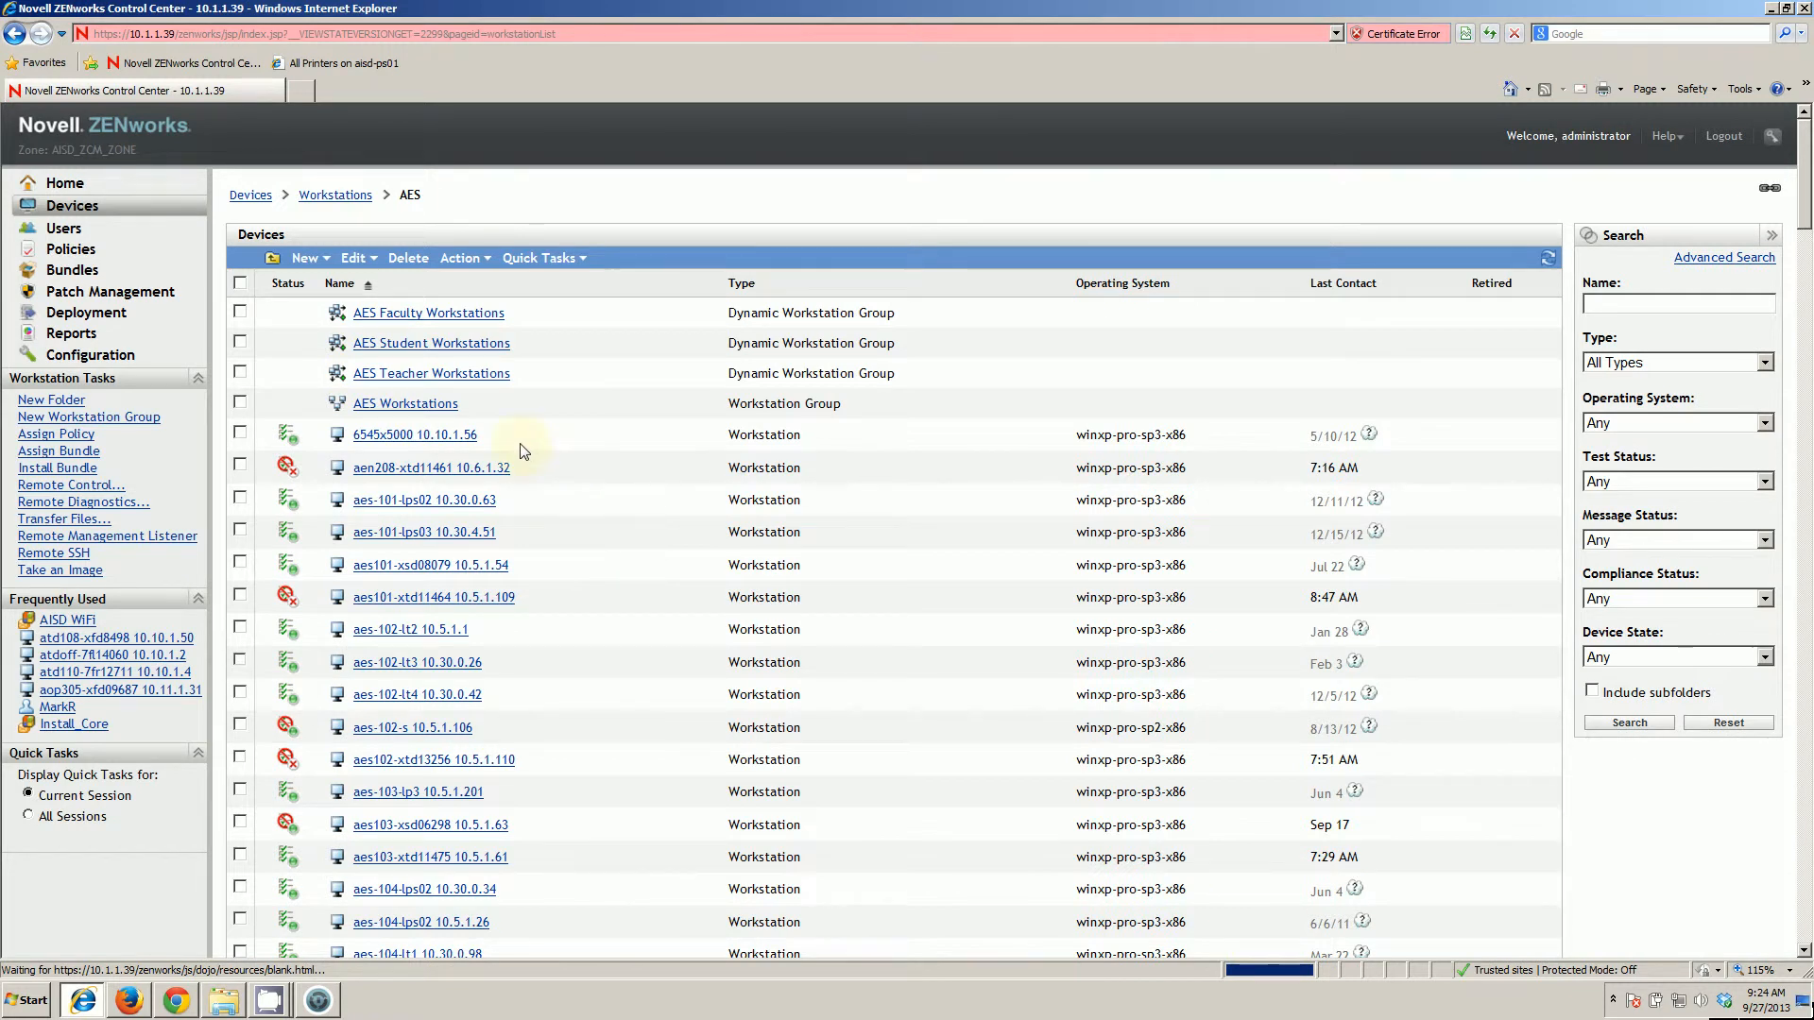
pyautogui.moveTo(473, 443)
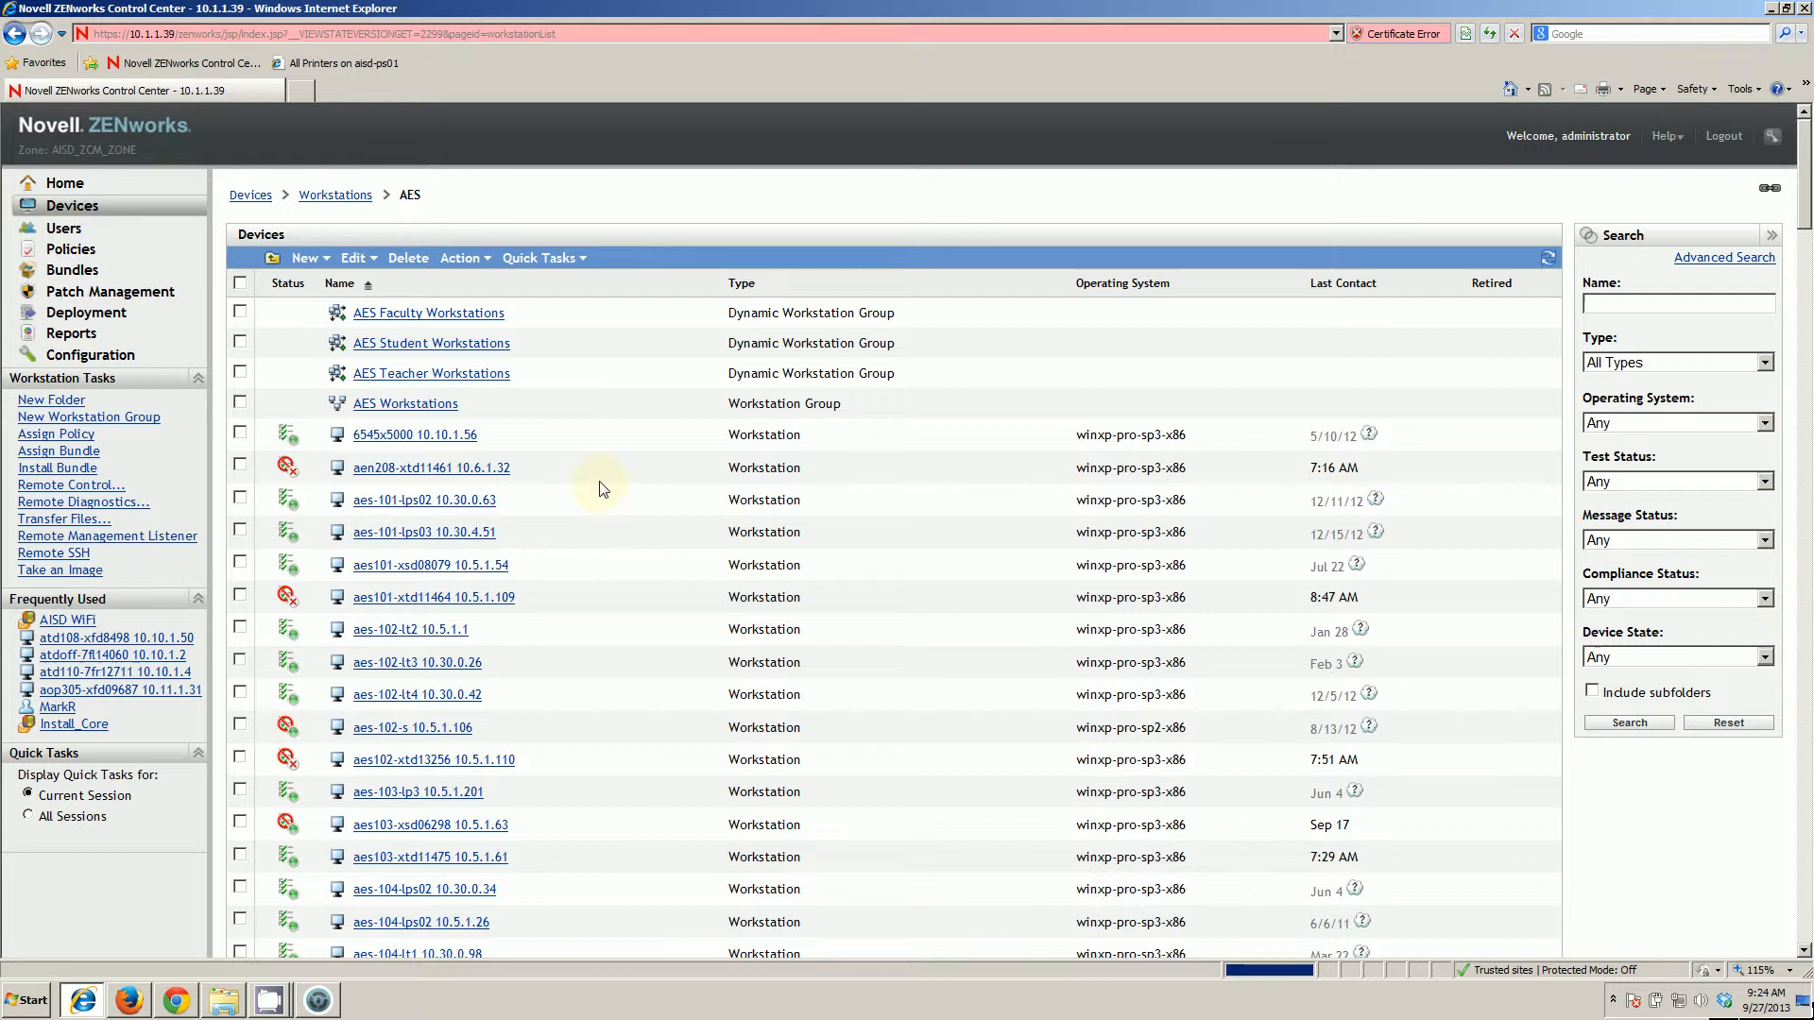
pyautogui.moveTo(611, 823)
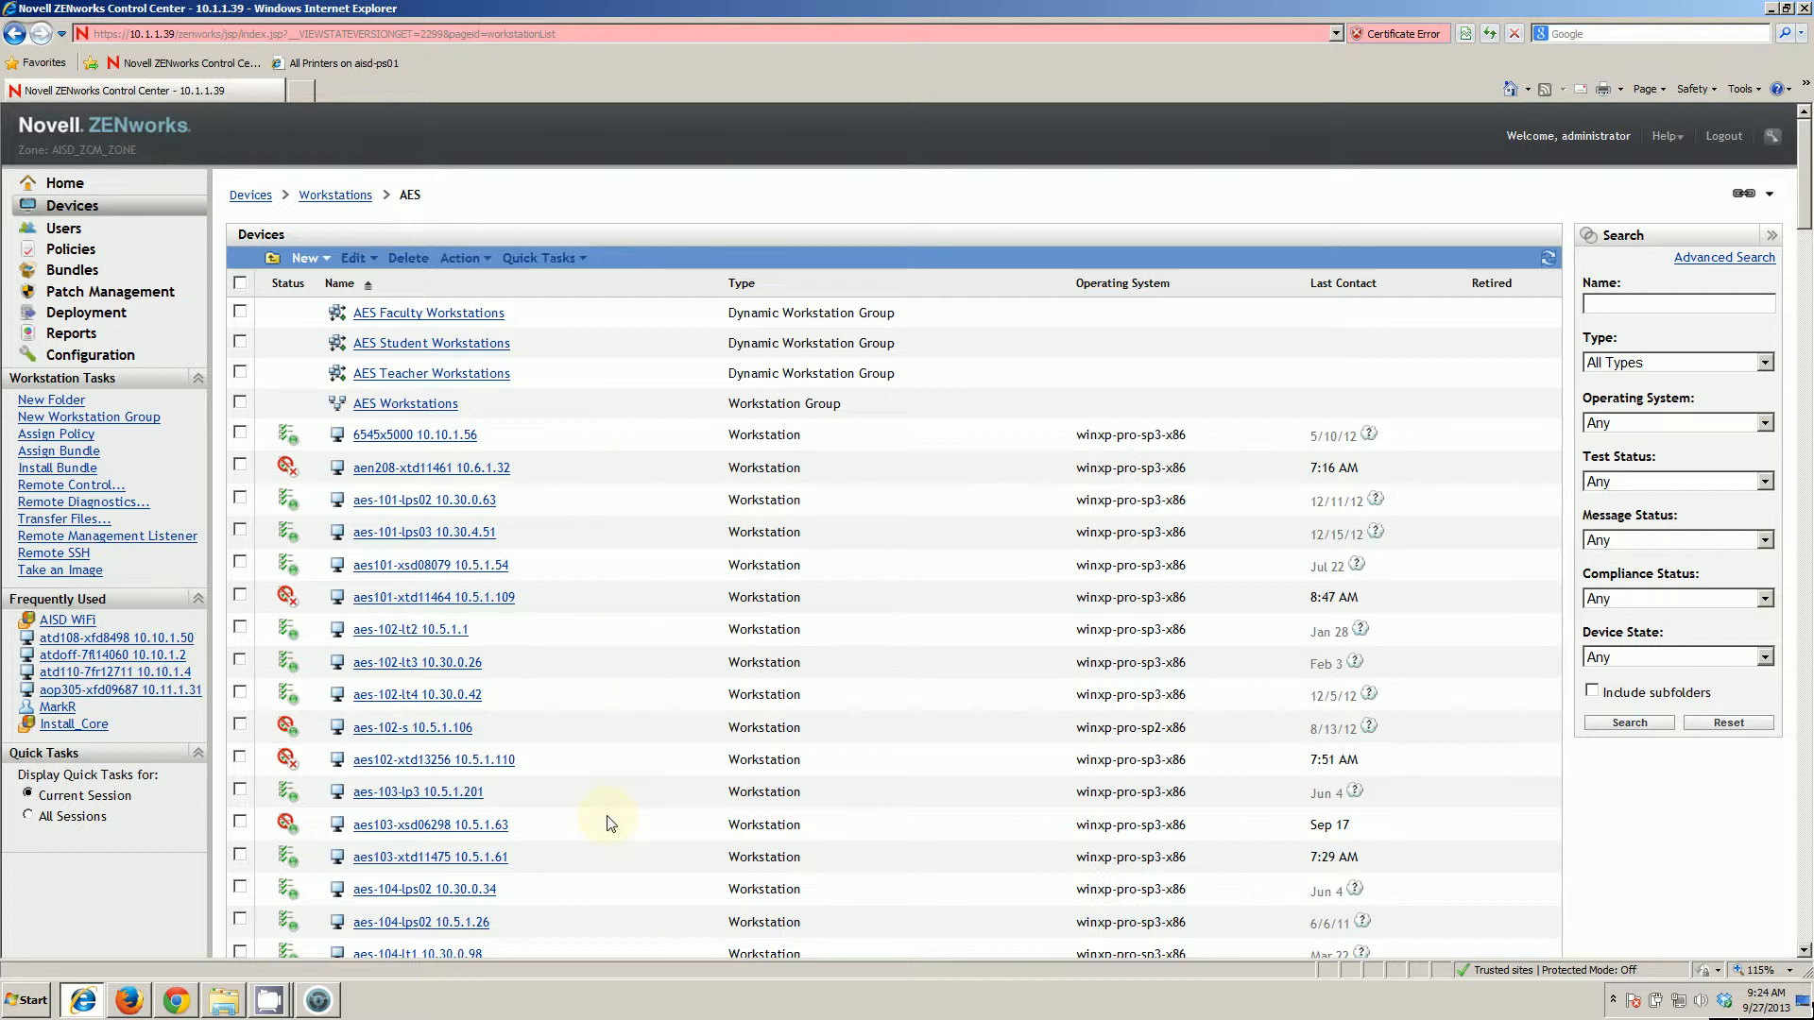
pyautogui.moveTo(617, 811)
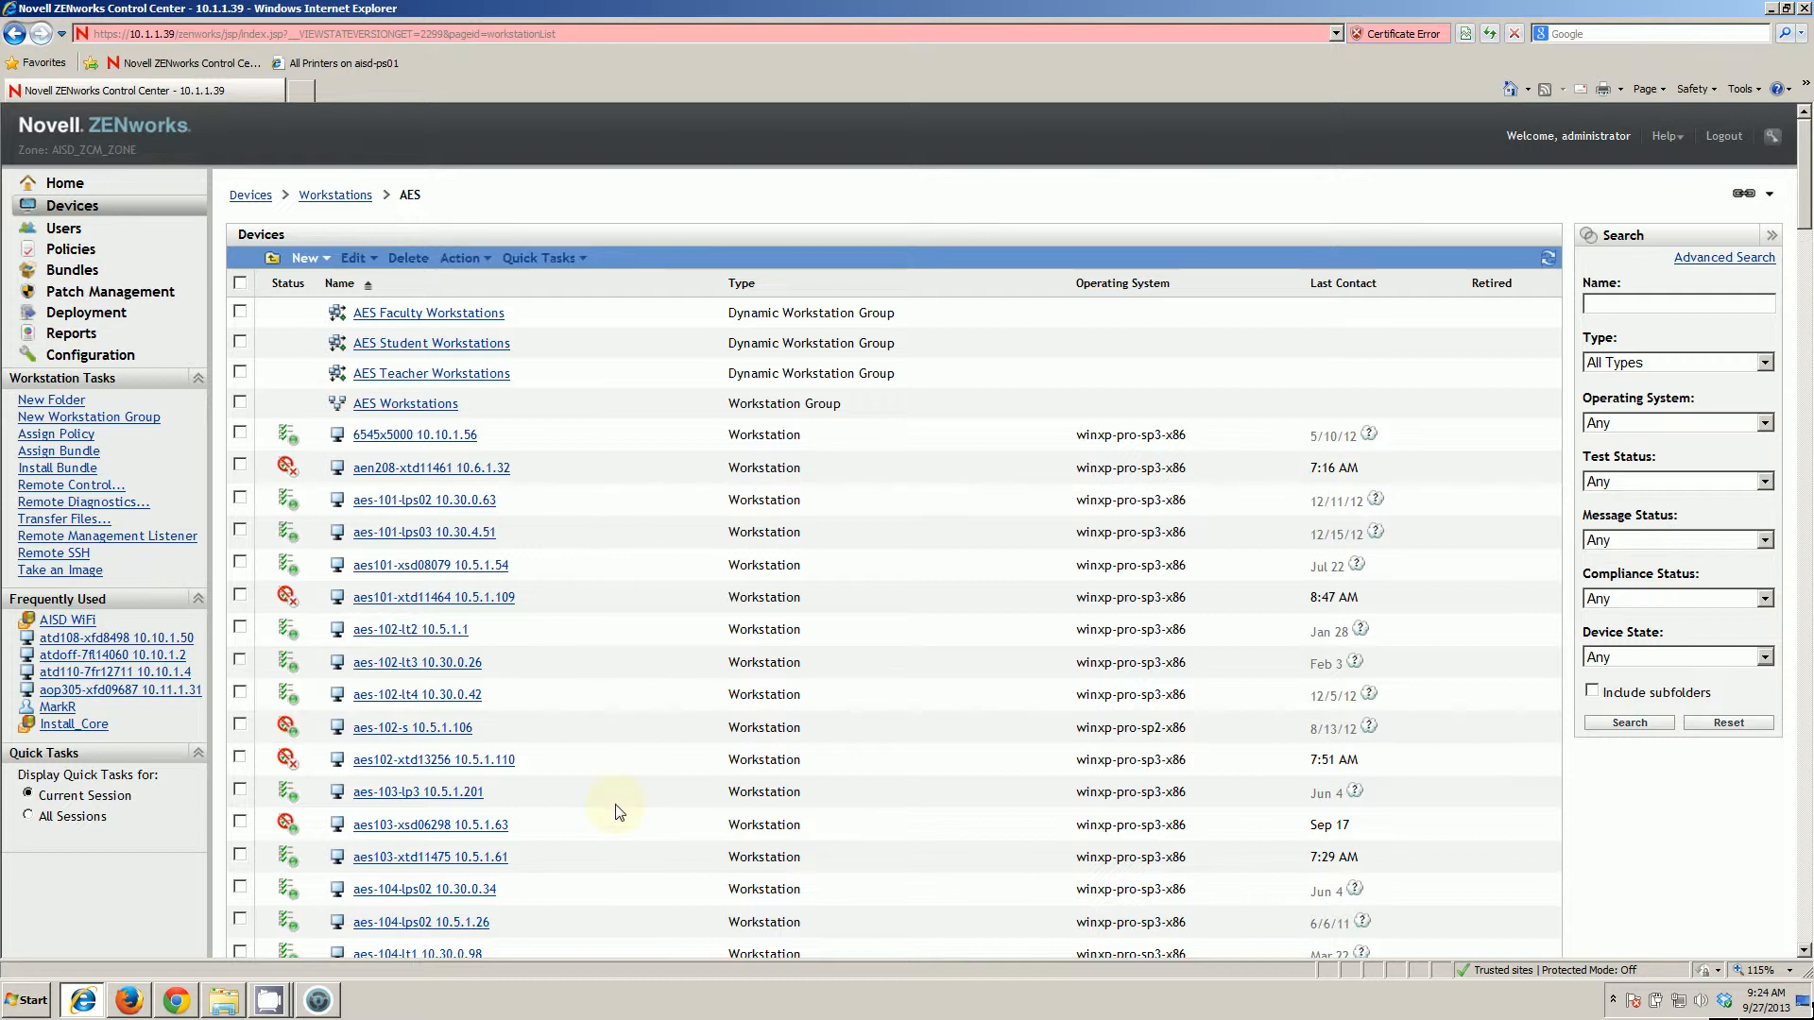
pyautogui.moveTo(222, 999)
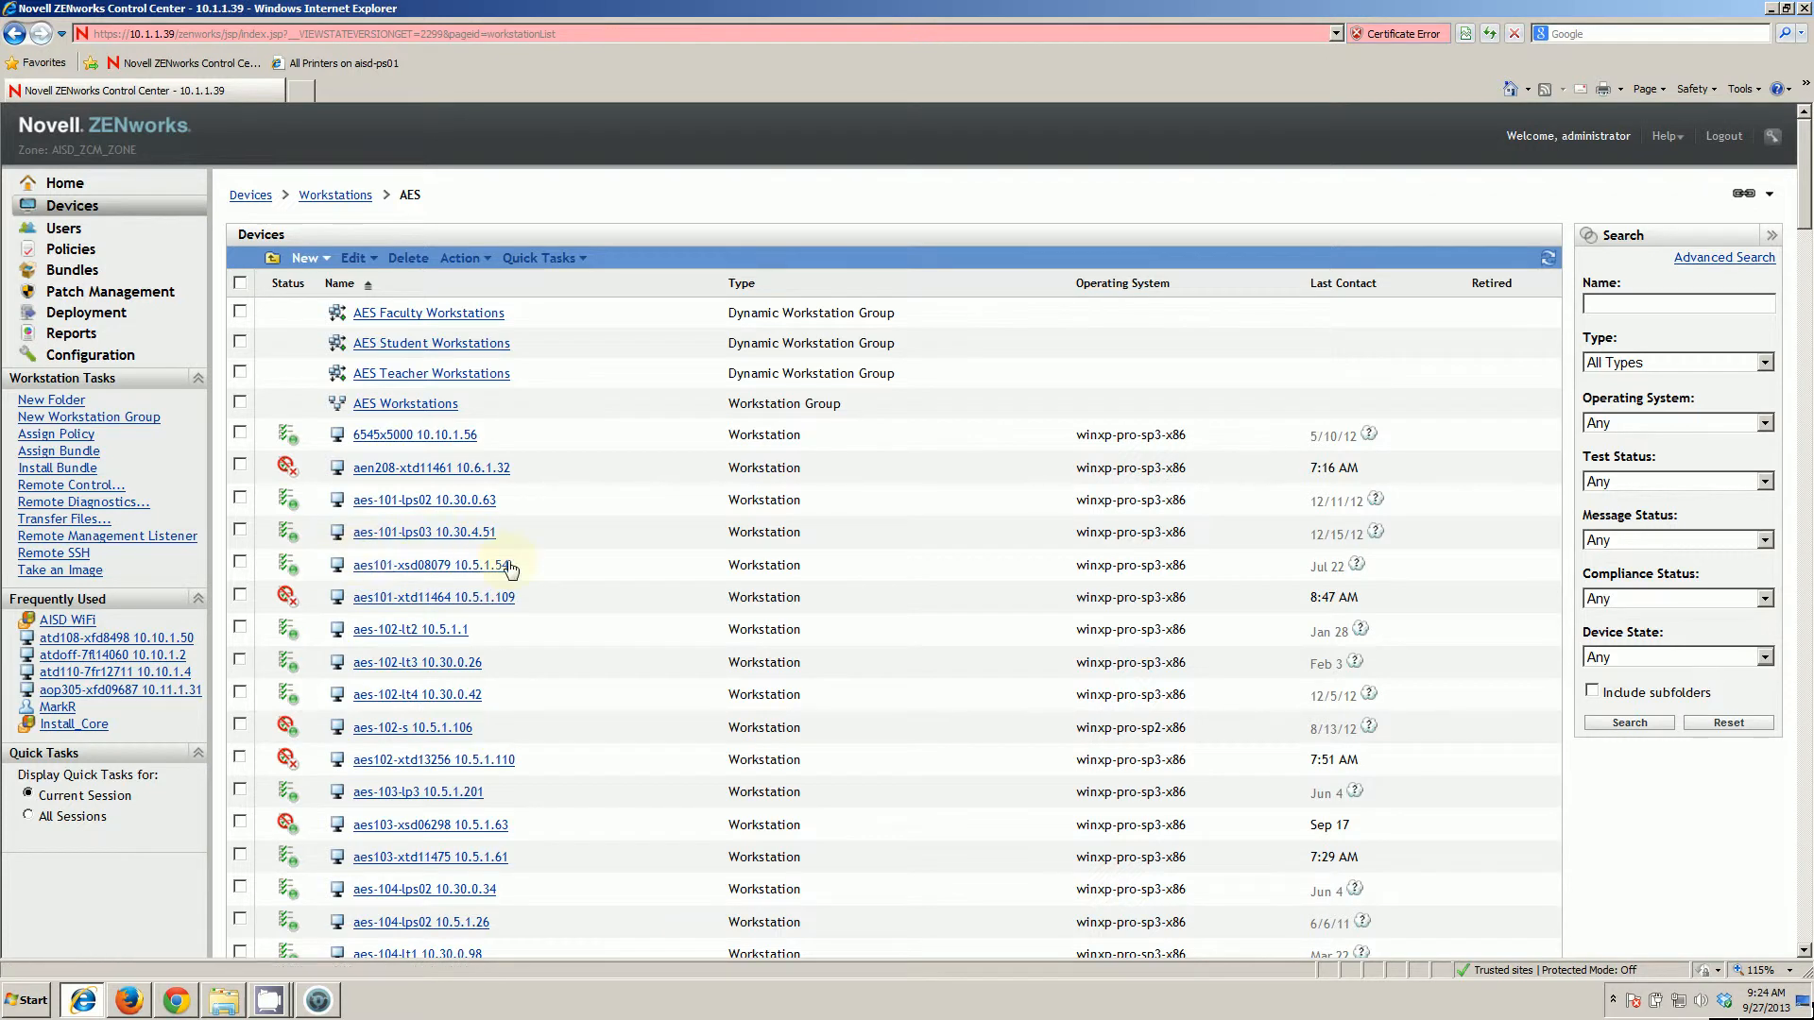
pyautogui.moveTo(645, 514)
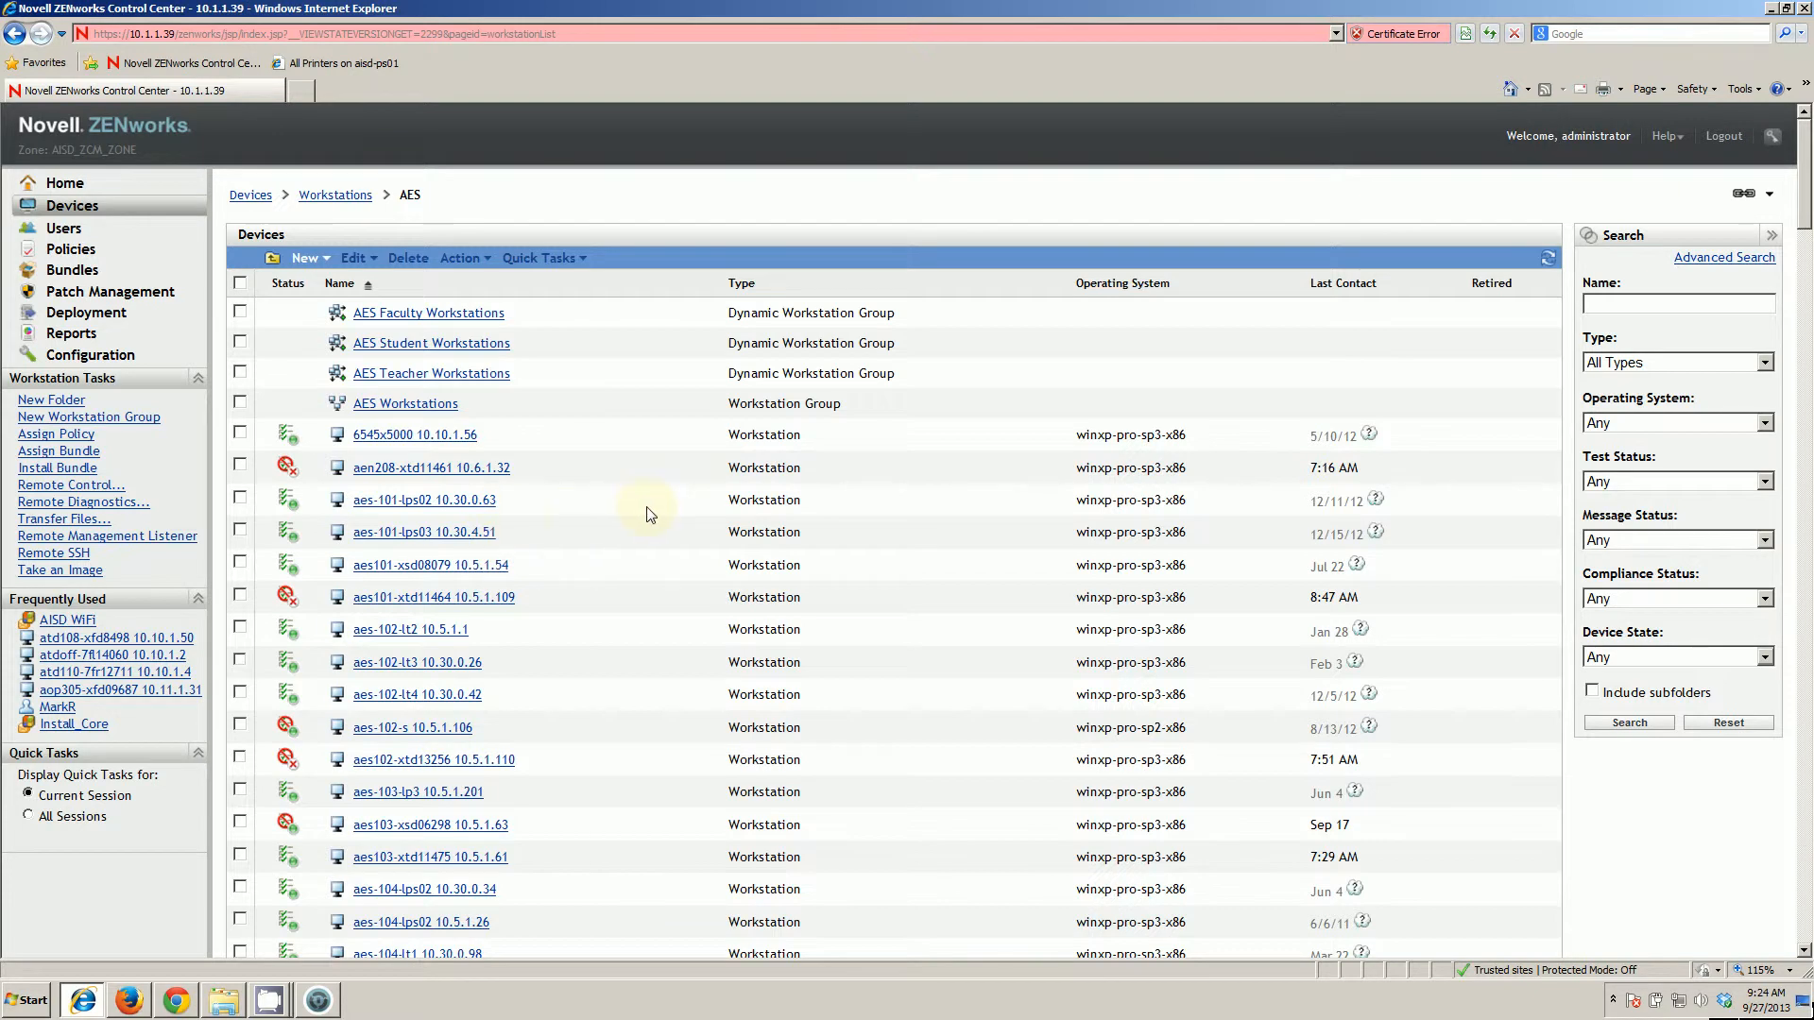
pyautogui.moveTo(619, 512)
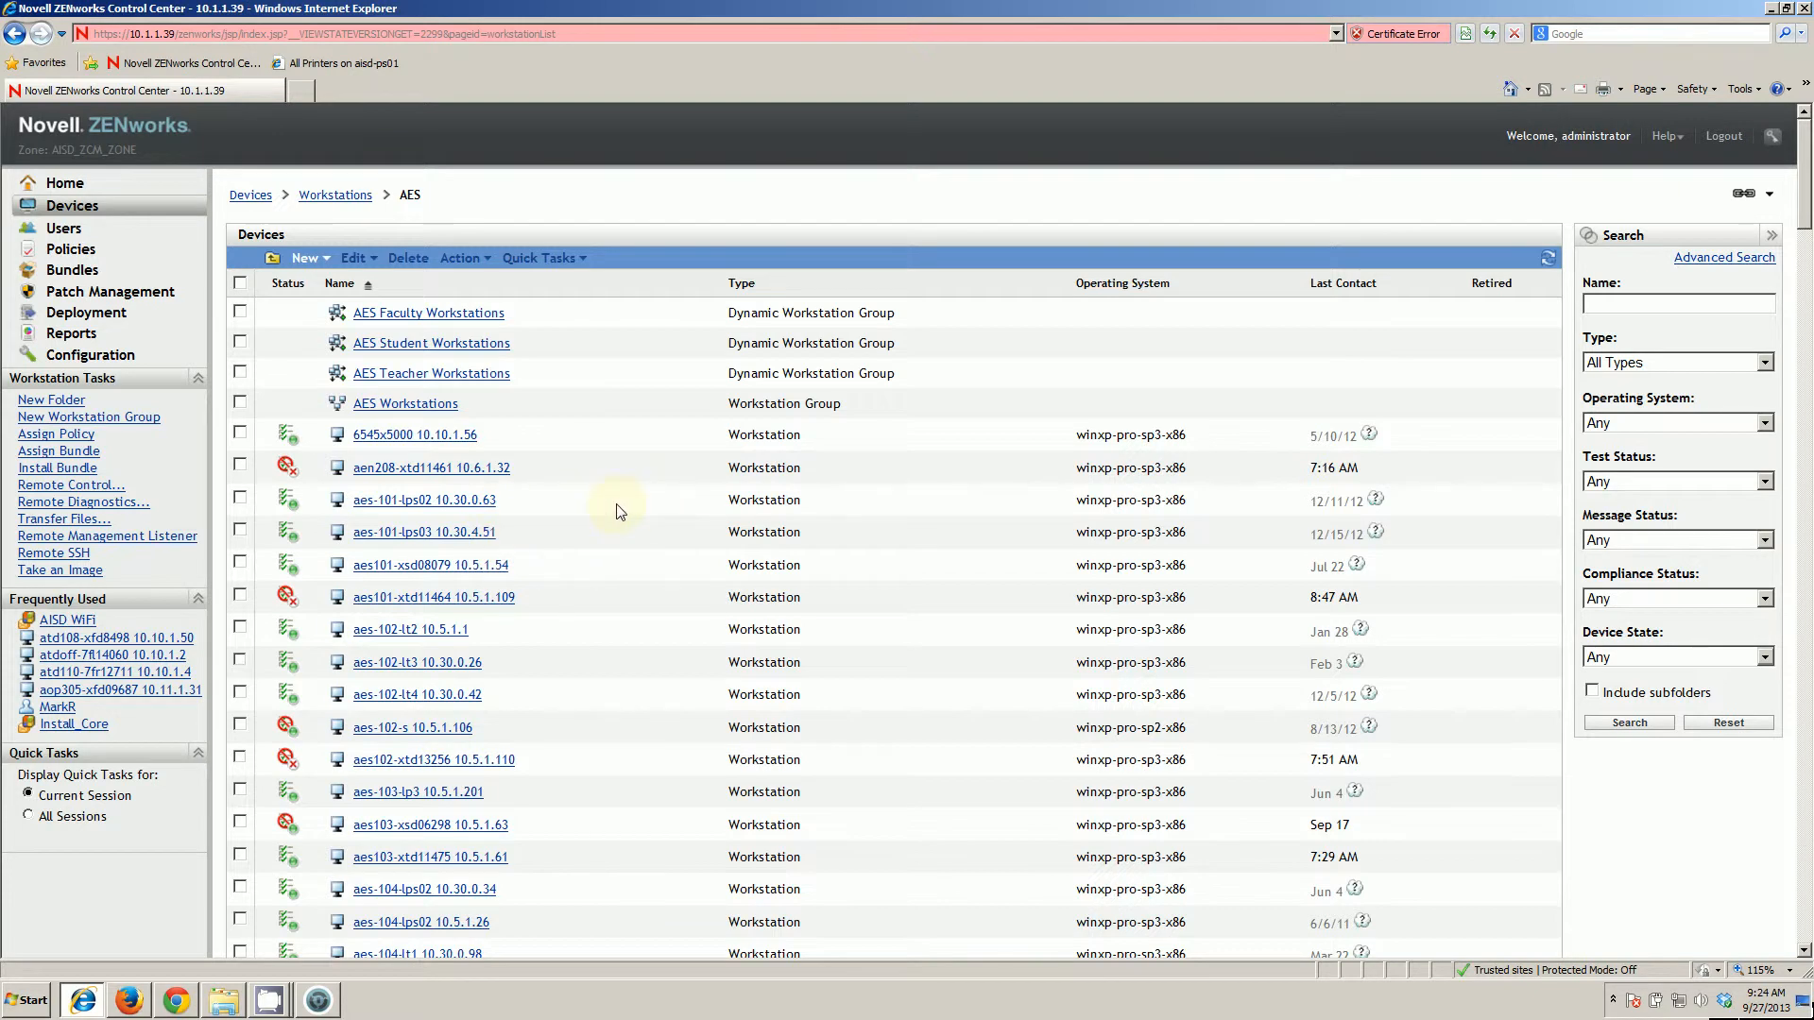
pyautogui.moveTo(295, 545)
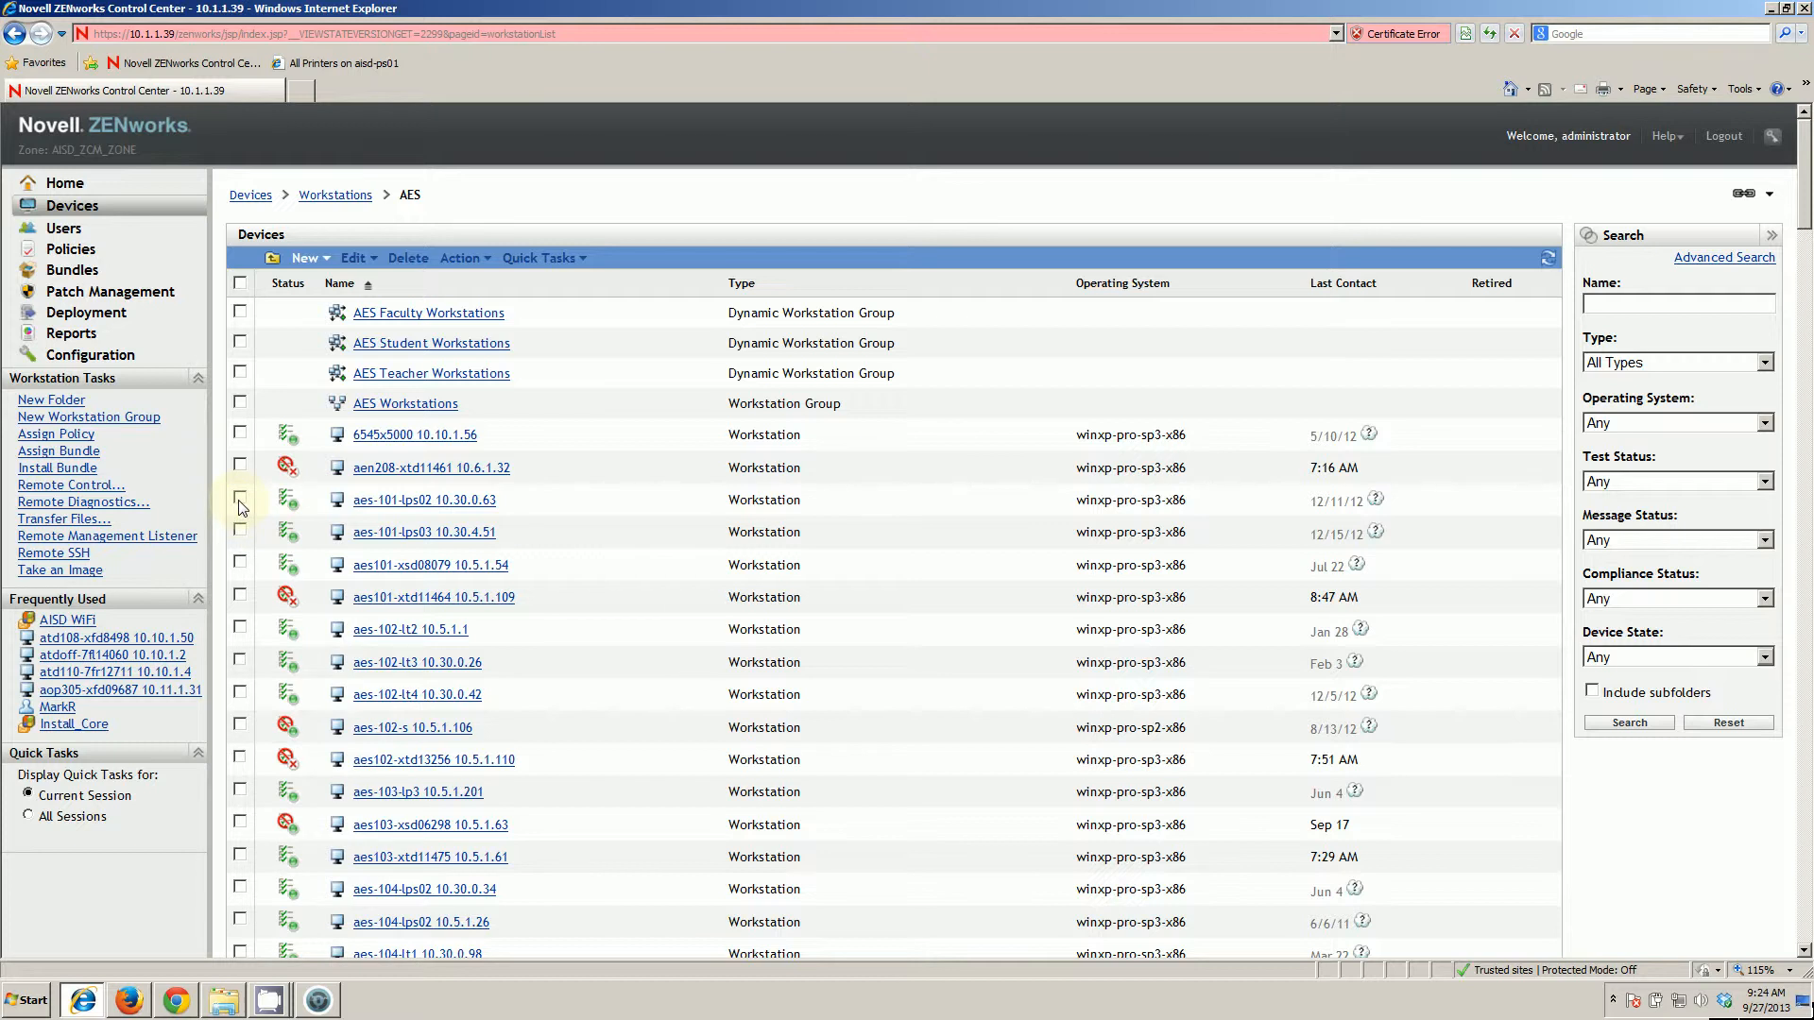
# Step: Tick aes-101-lps02 10.30.0.63 and aes-101-lps03 10.30.4.51 in the AES list
pyautogui.click(239, 495)
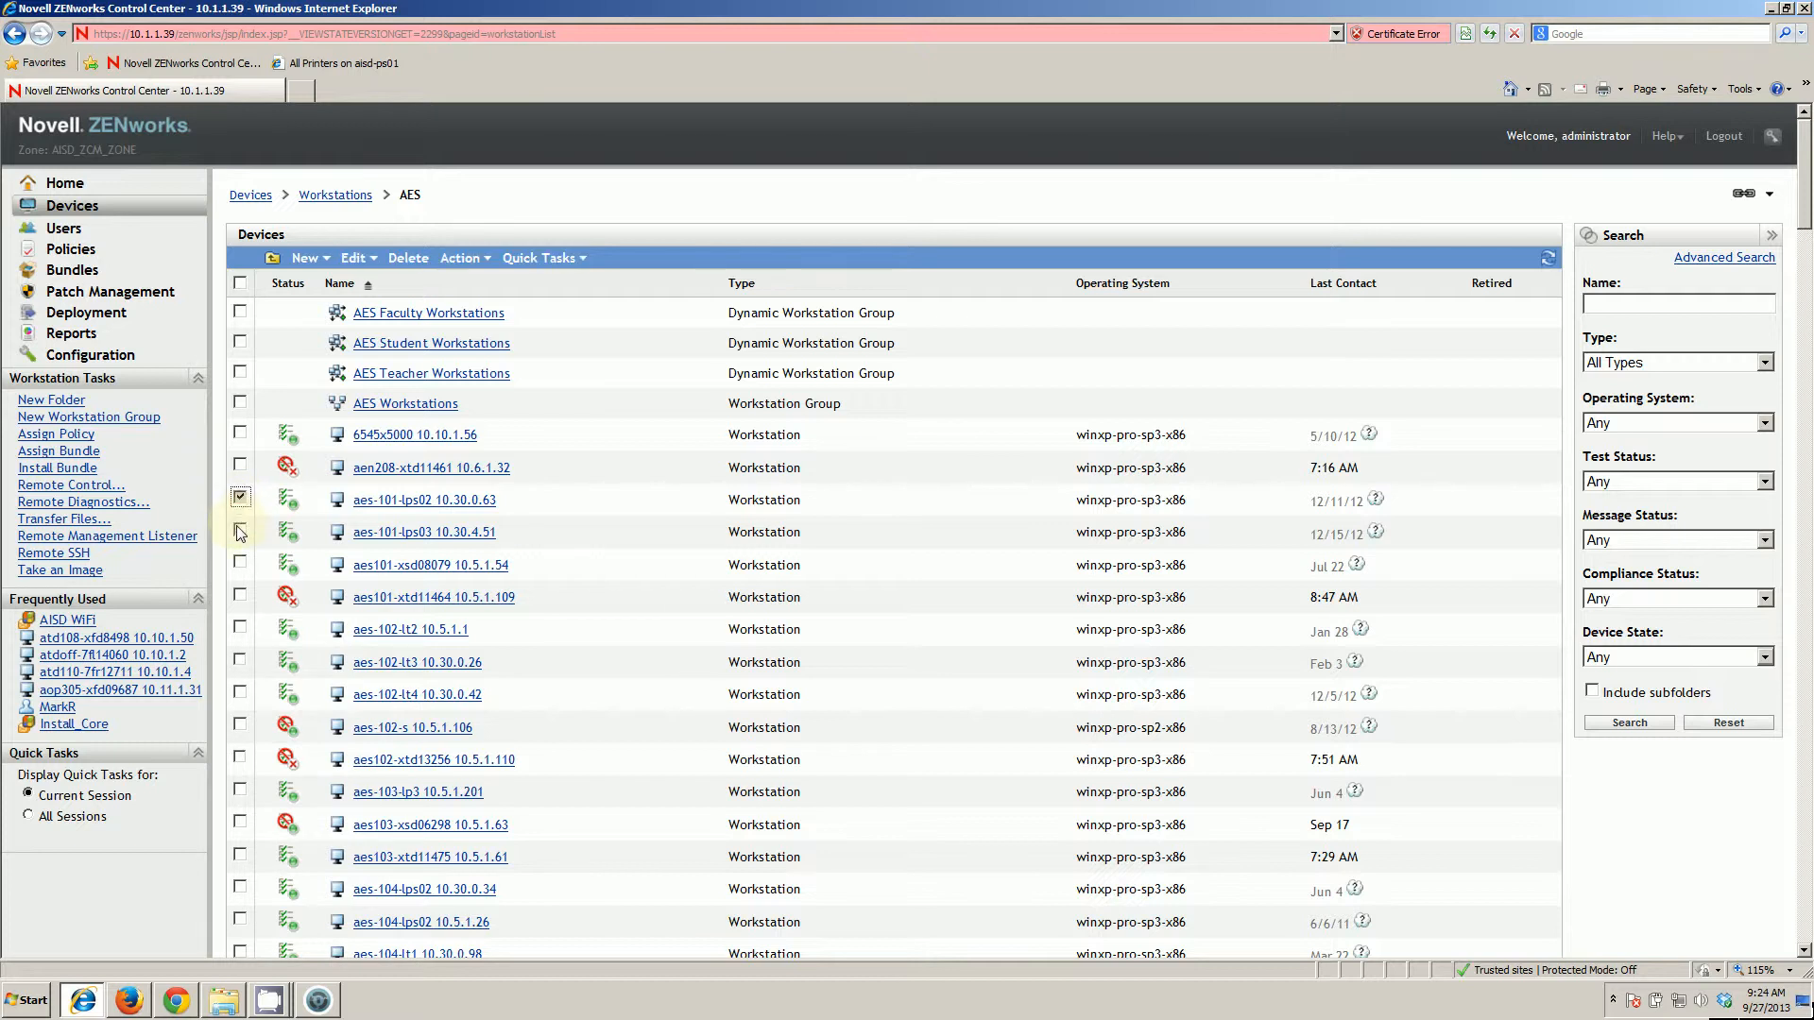
pyautogui.click(239, 531)
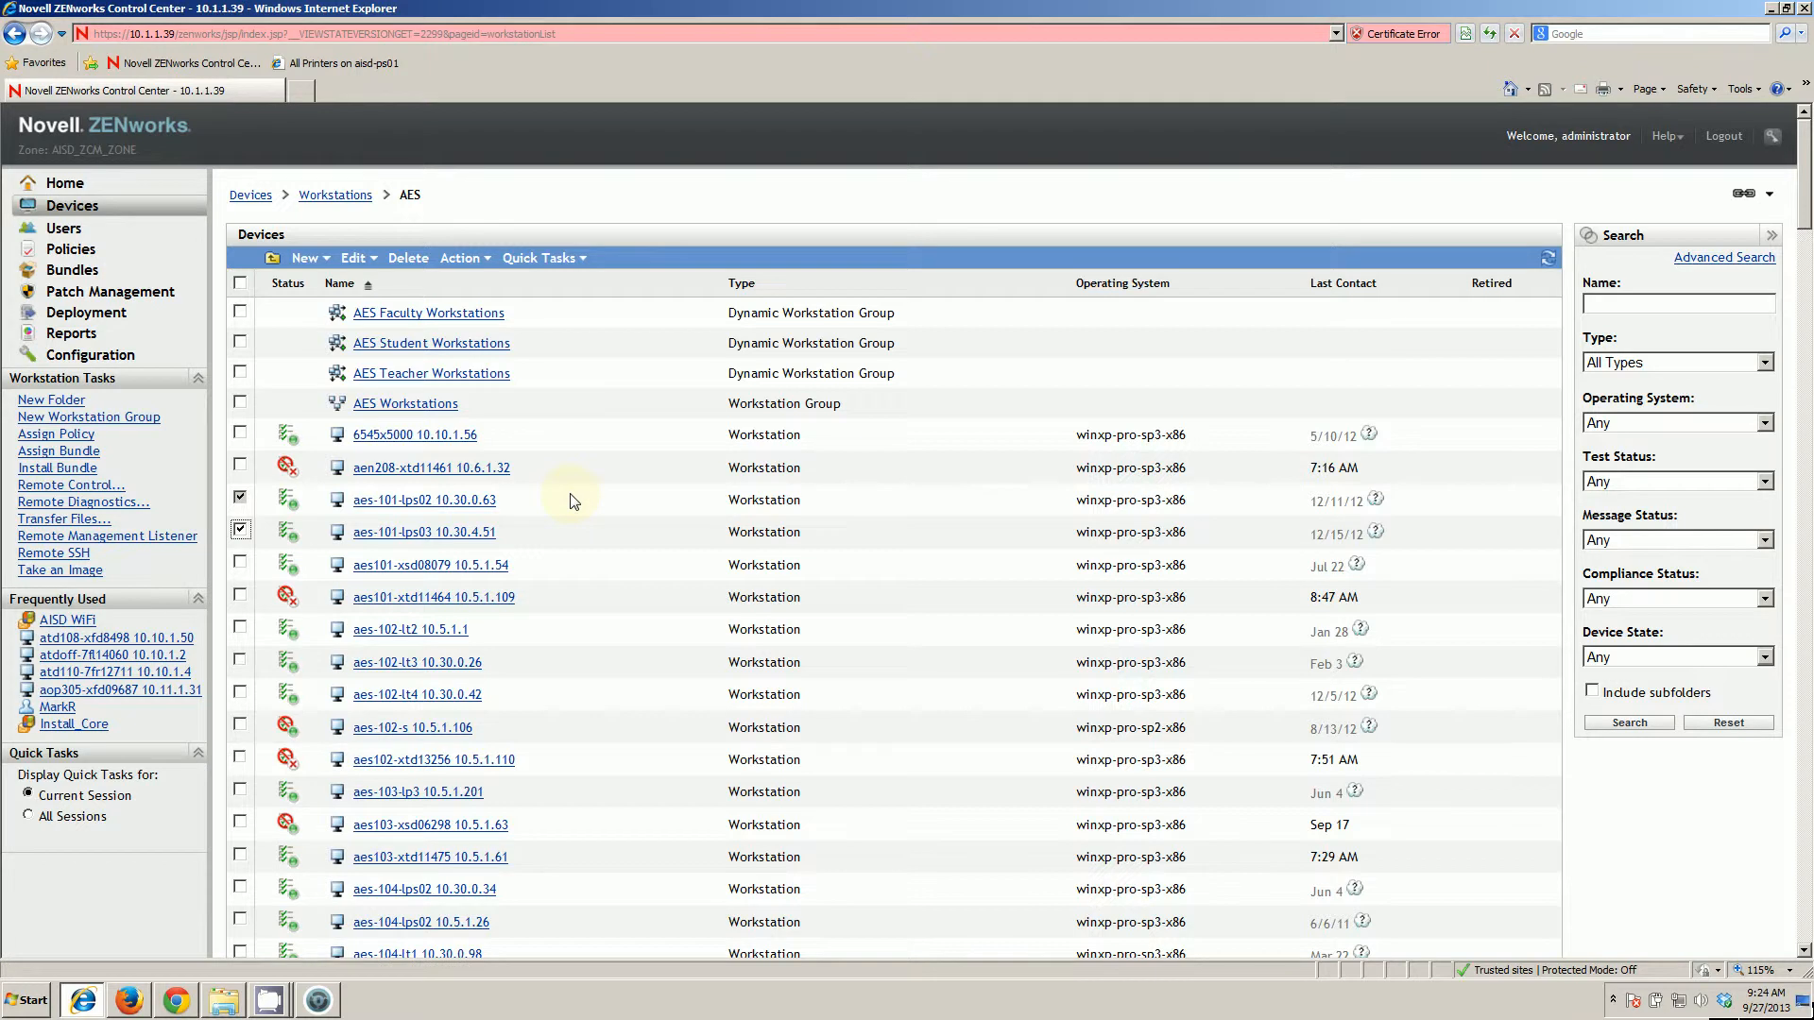
pyautogui.moveTo(617, 715)
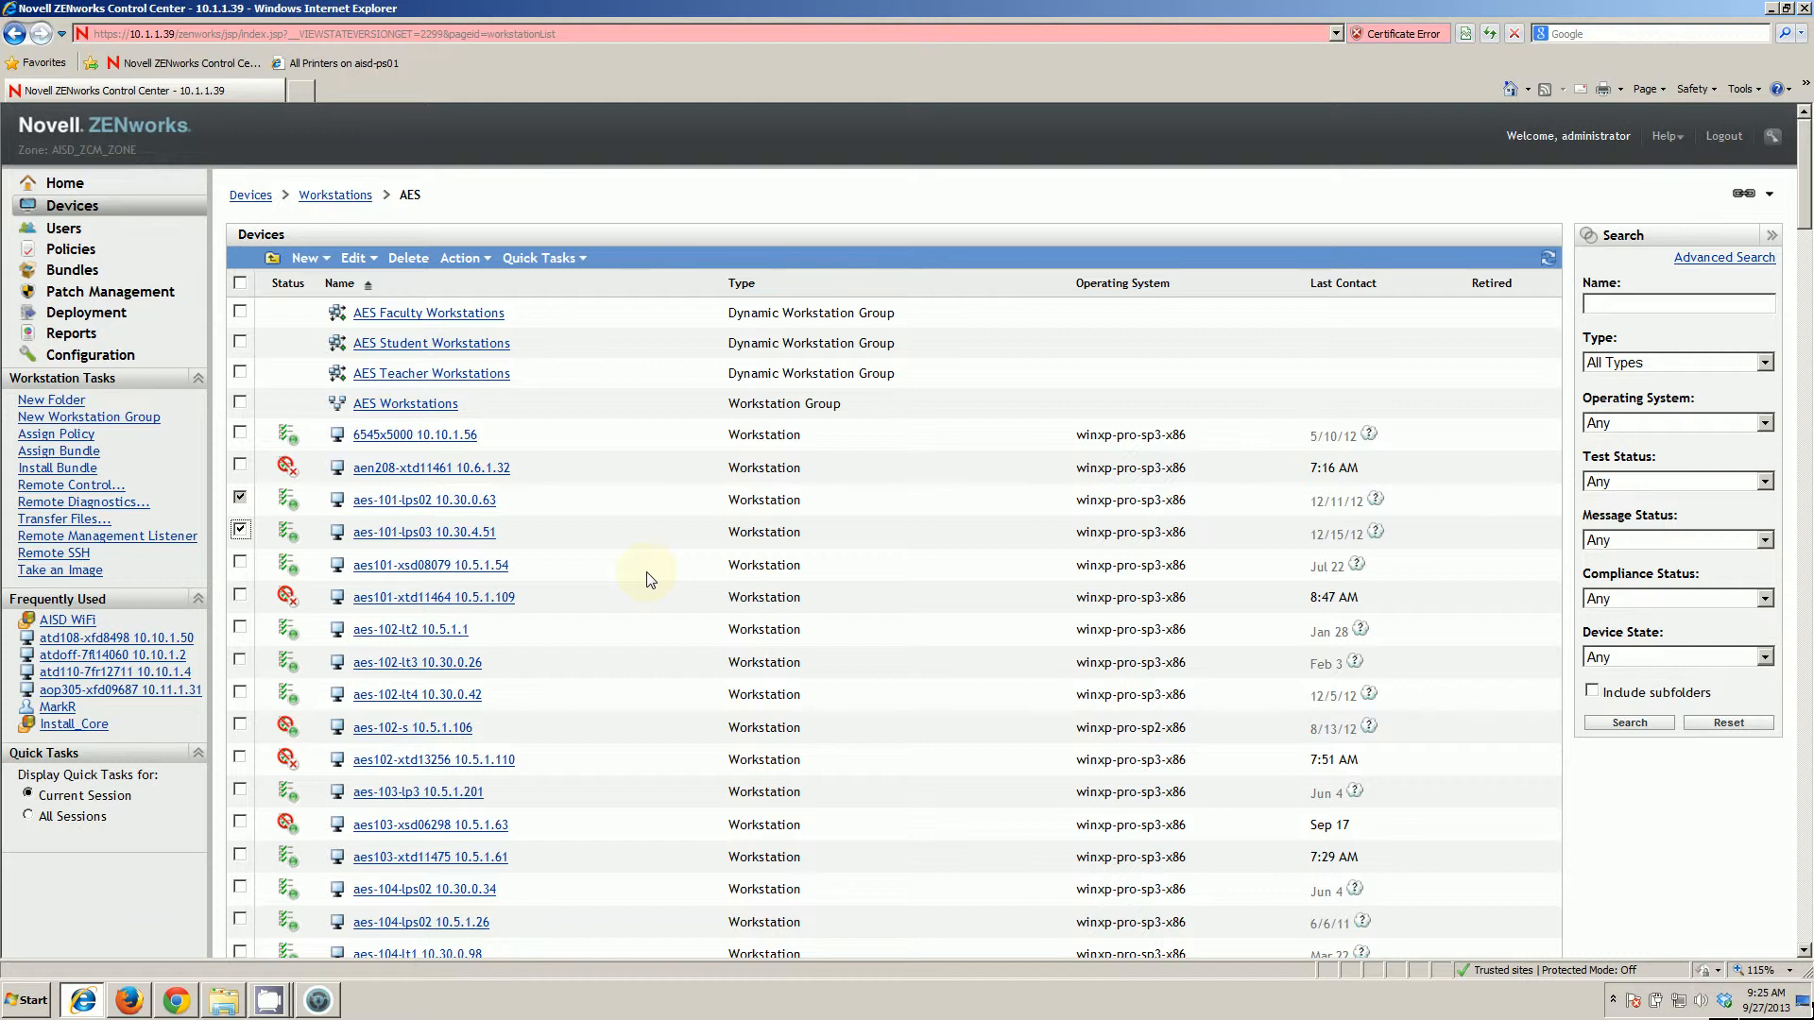
pyautogui.click(239, 531)
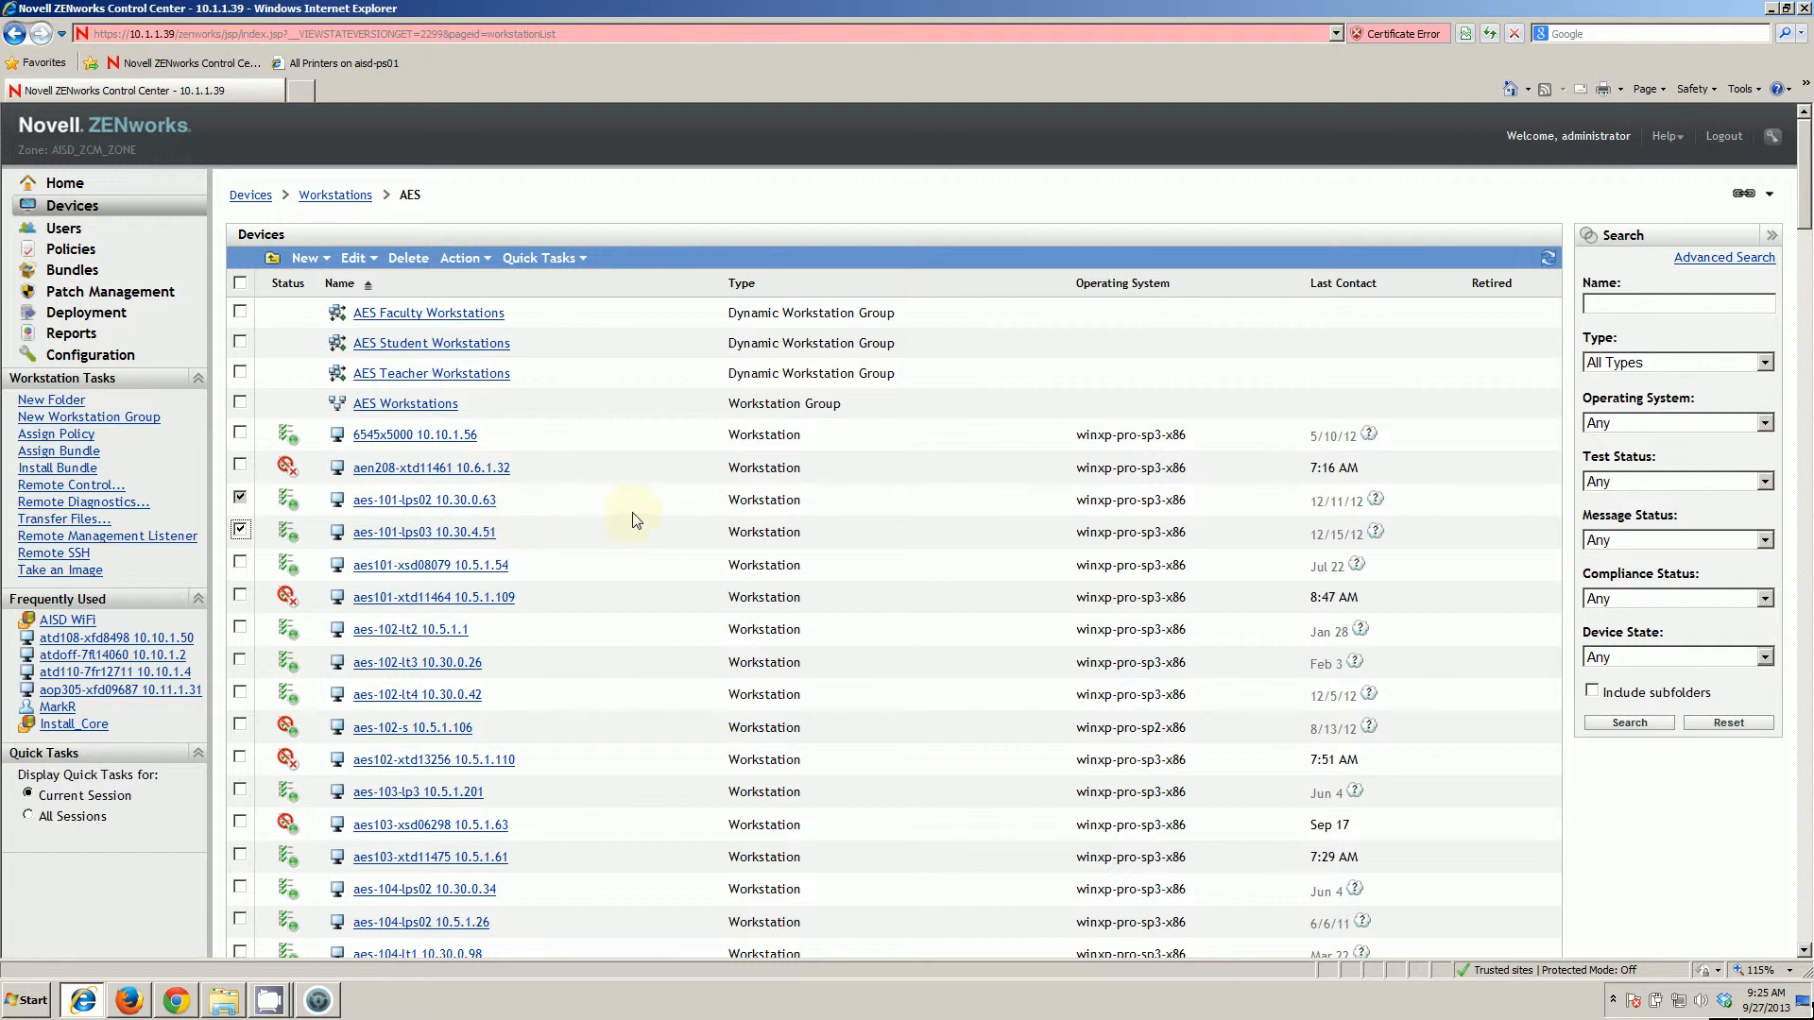
pyautogui.moveTo(565, 542)
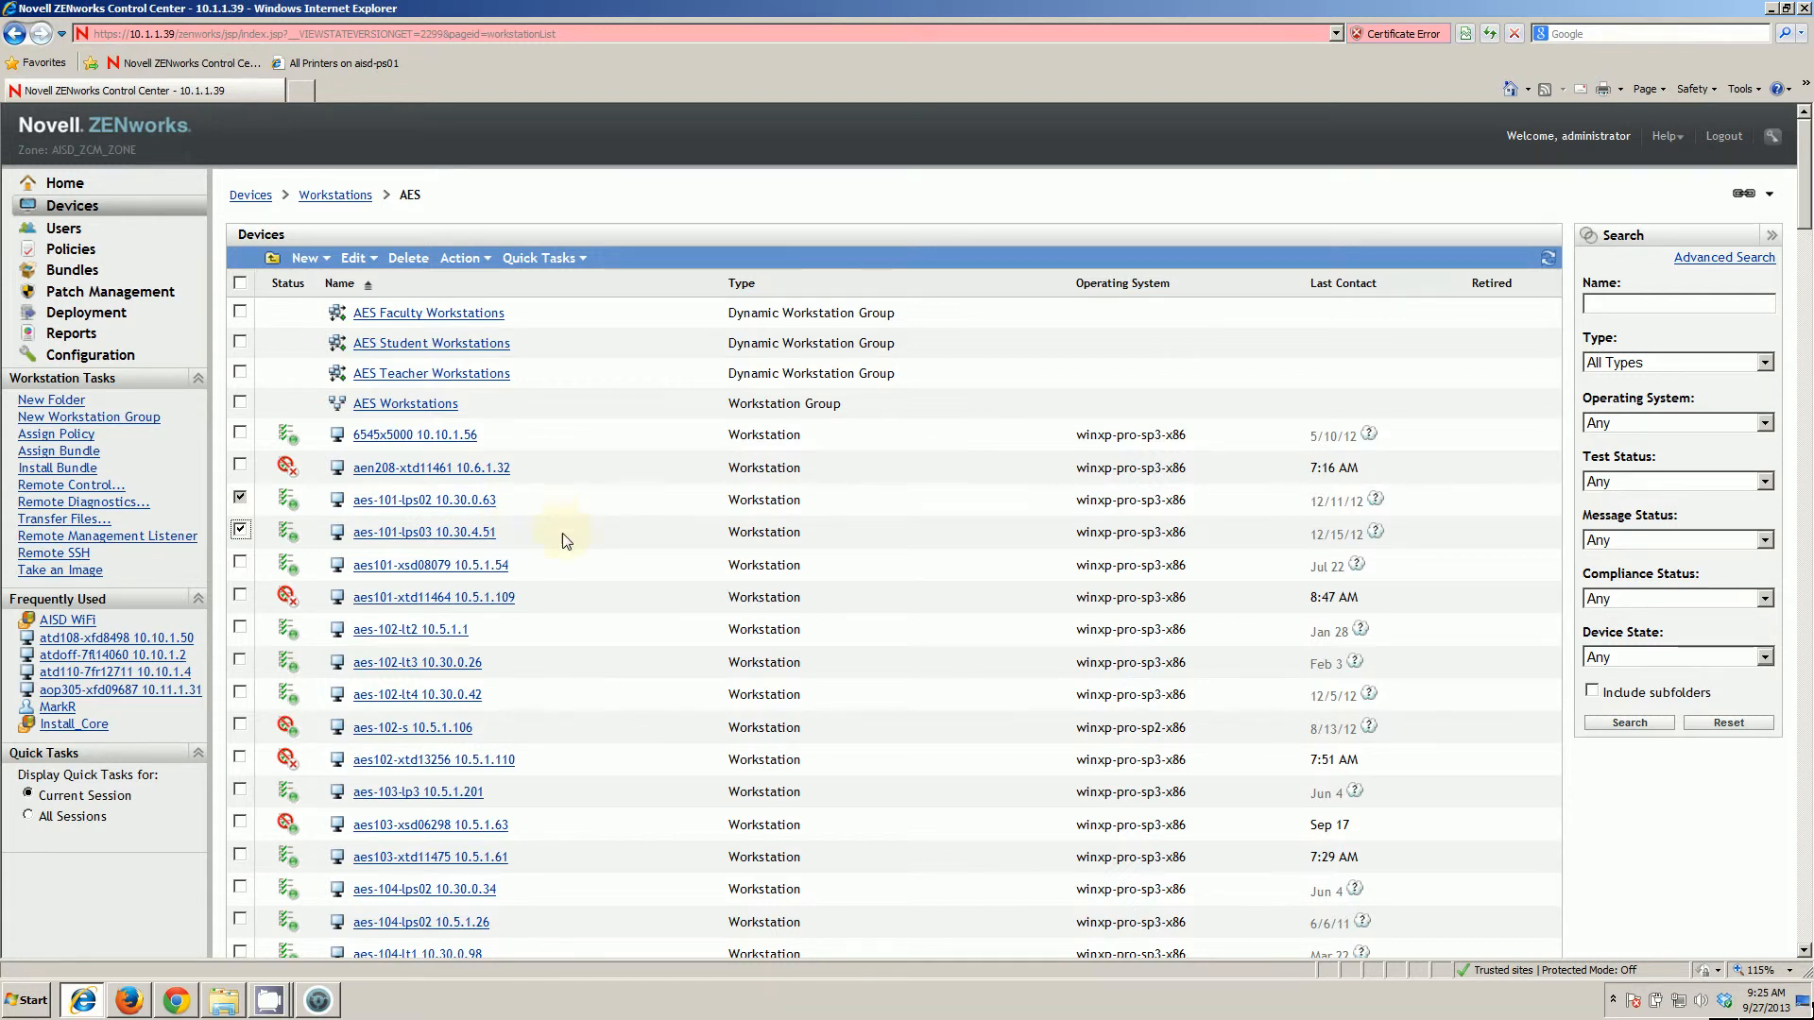
pyautogui.moveTo(602, 524)
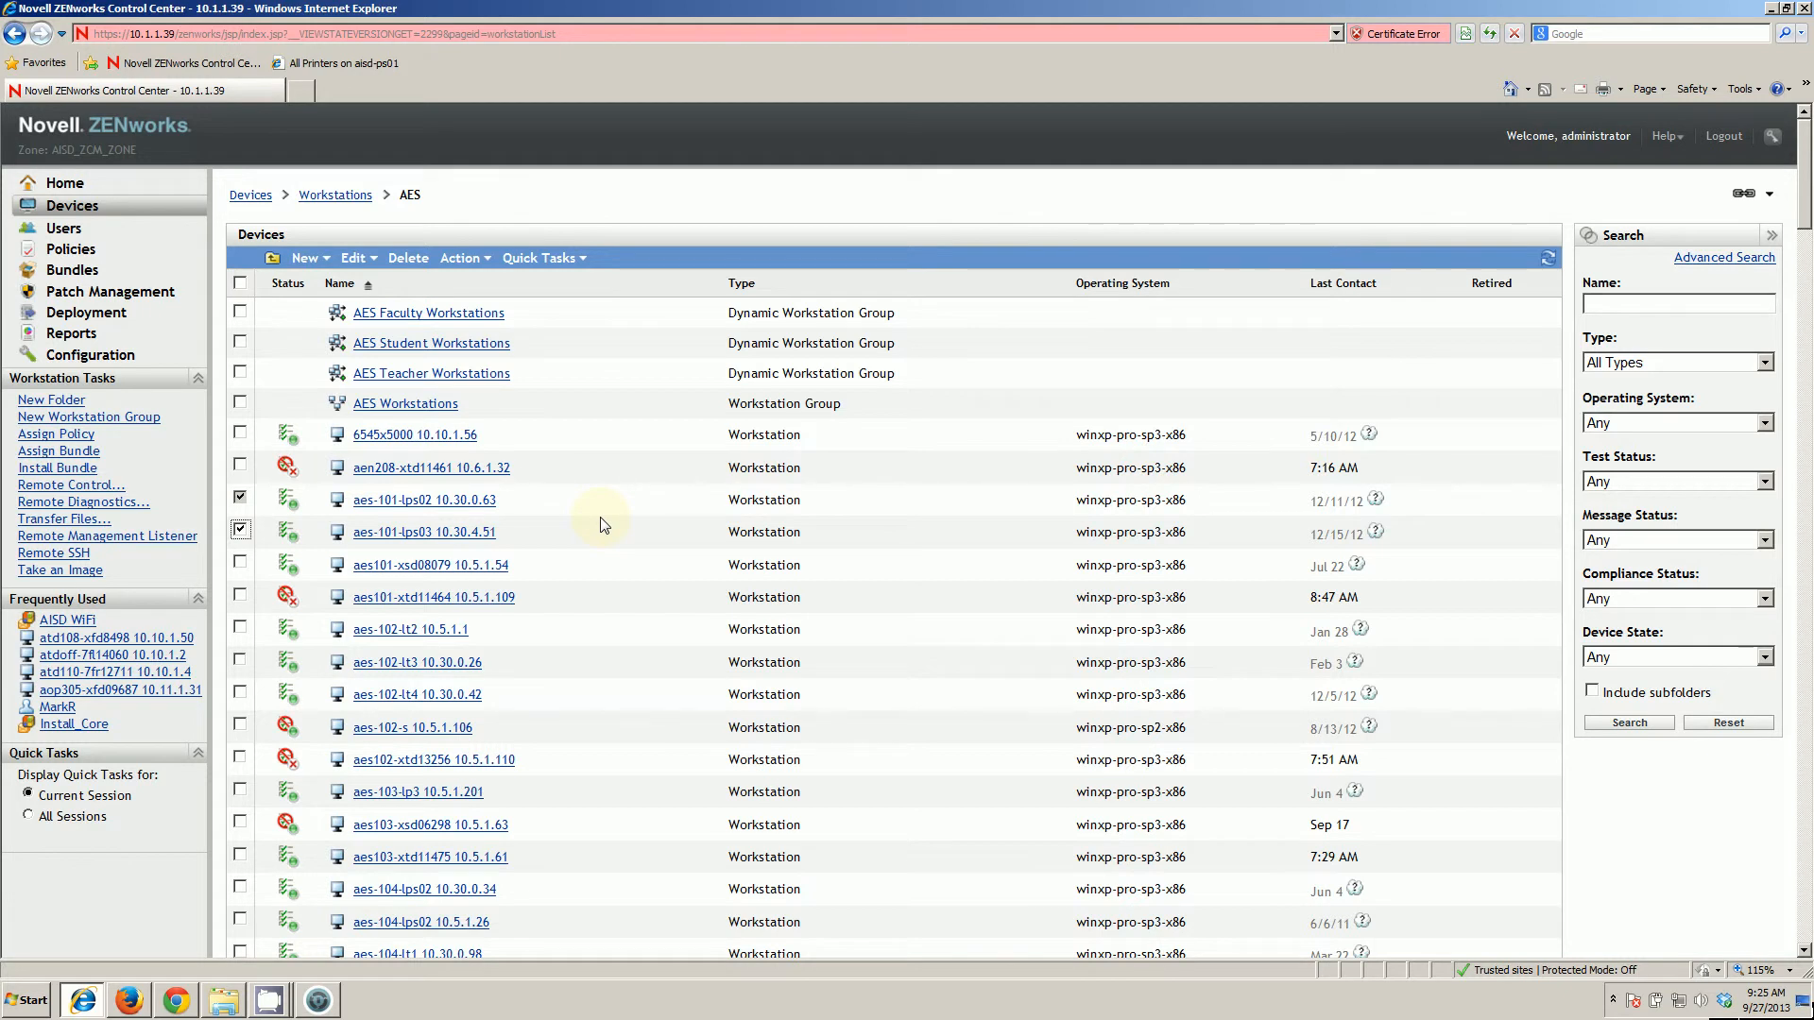